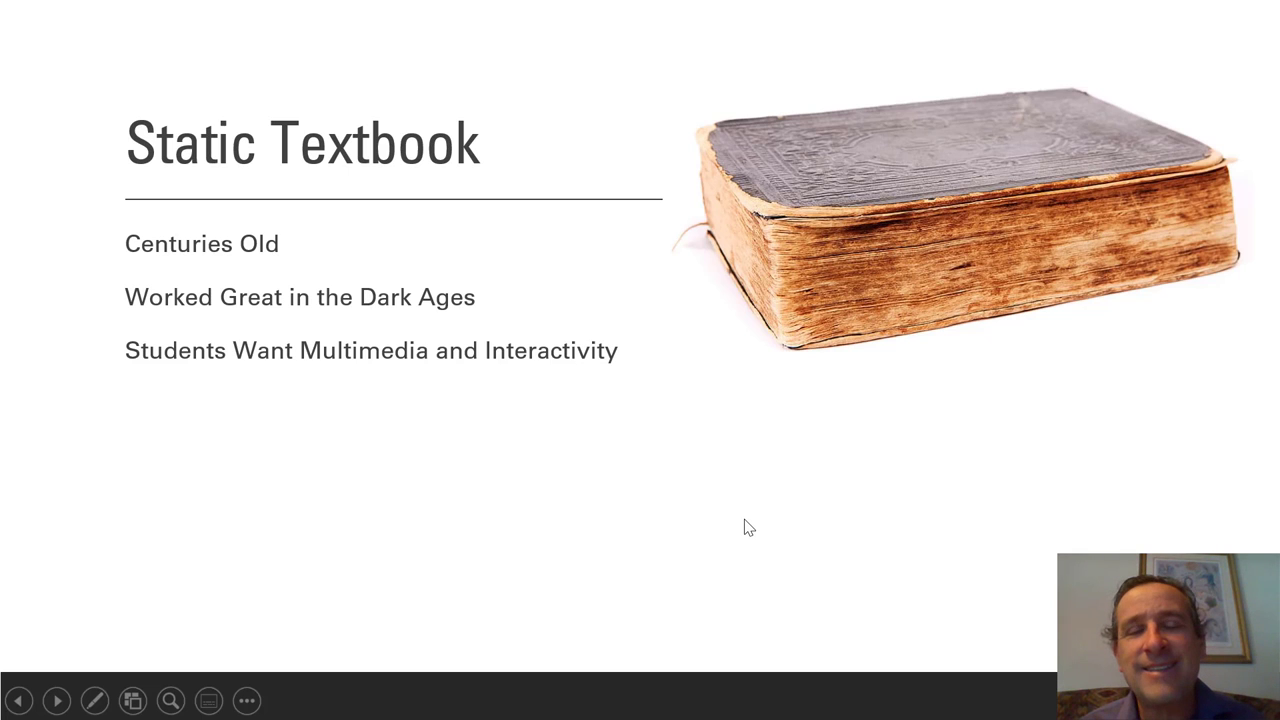
pyautogui.moveTo(448, 380)
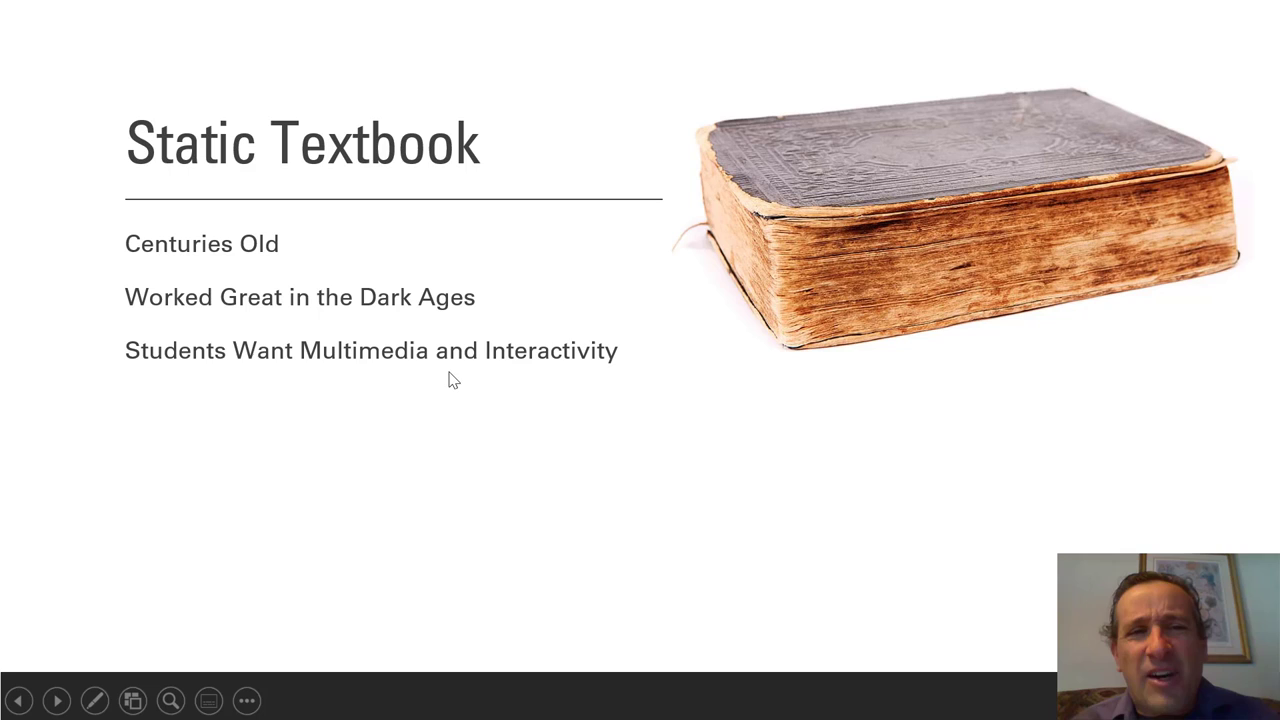
pyautogui.moveTo(720, 245)
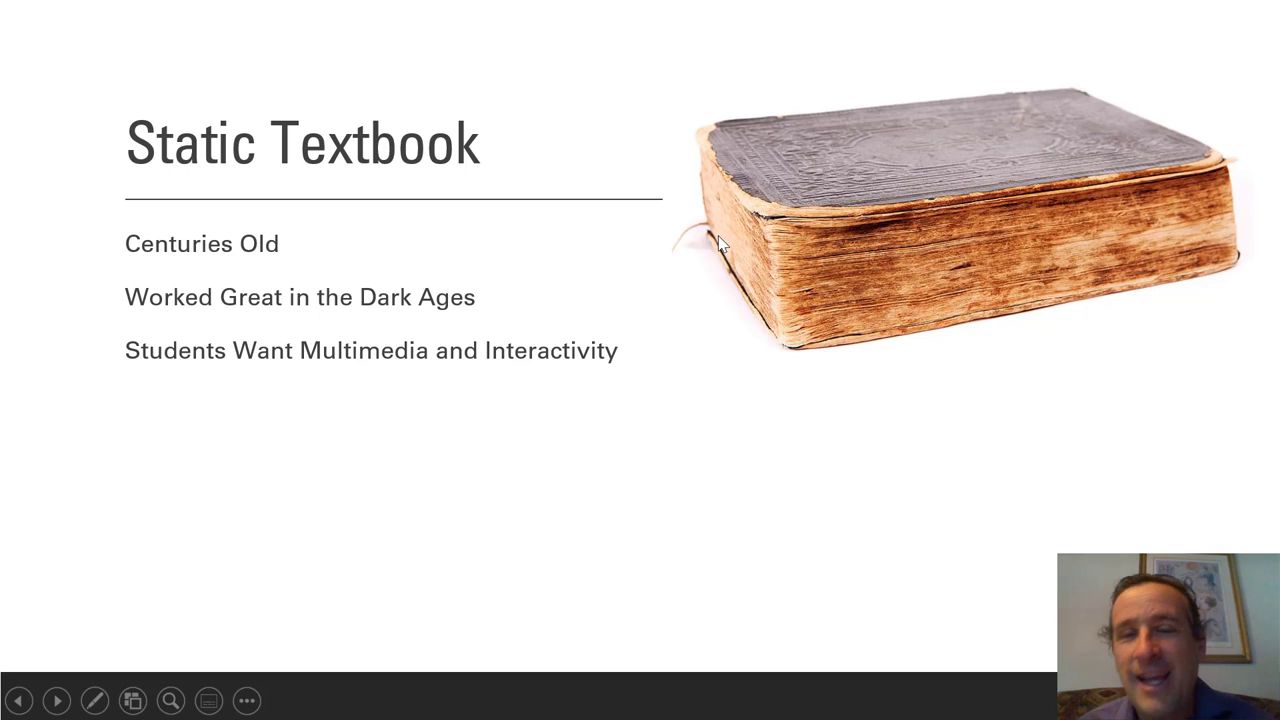
pyautogui.moveTo(770, 305)
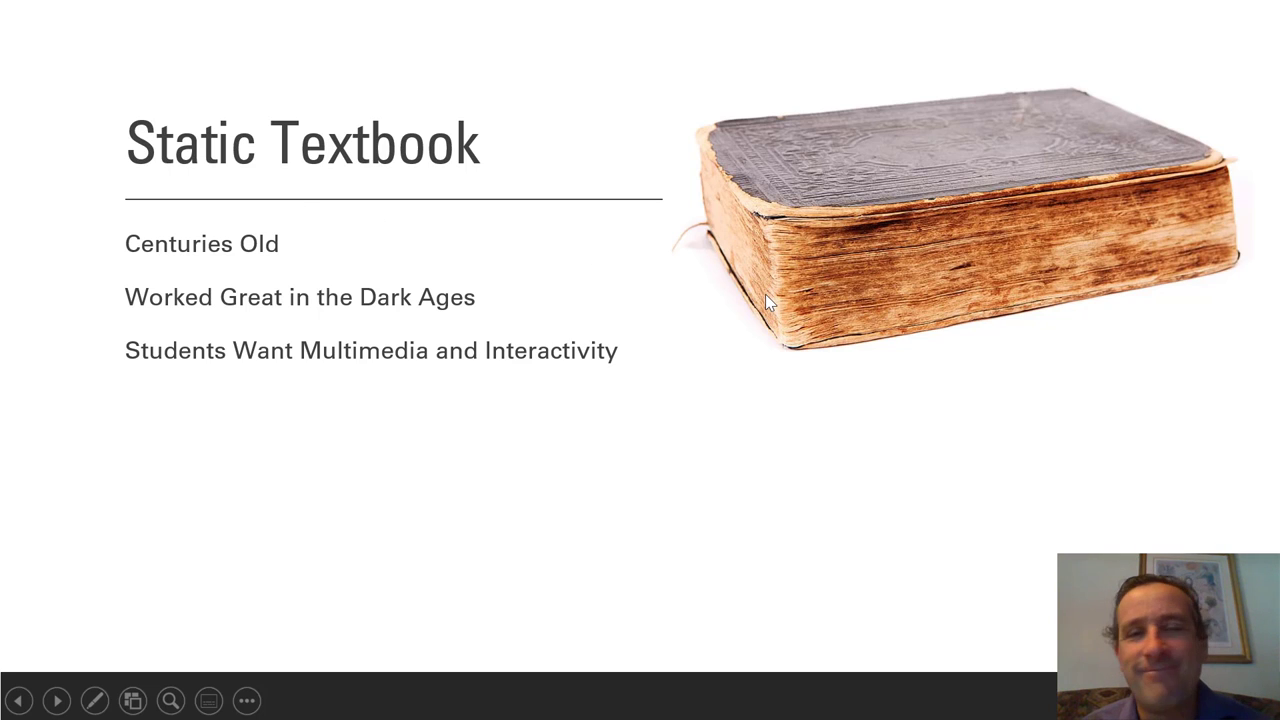
pyautogui.moveTo(962, 220)
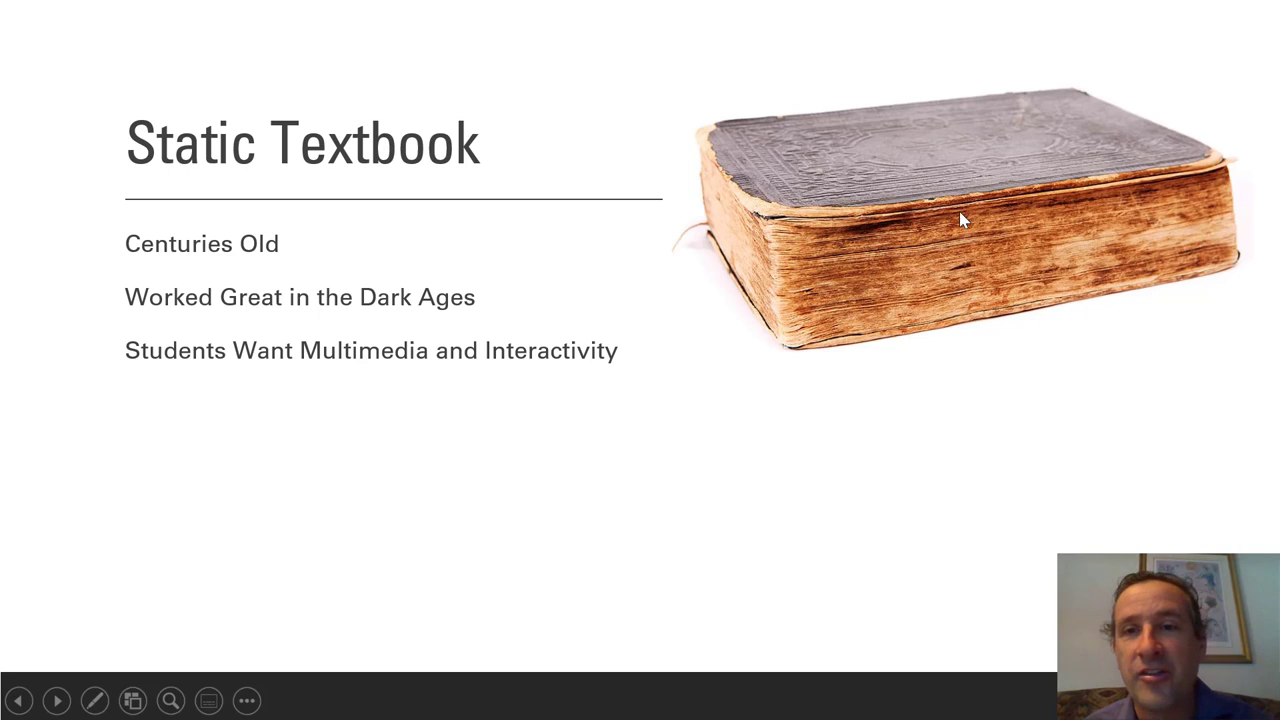
pyautogui.moveTo(196, 243)
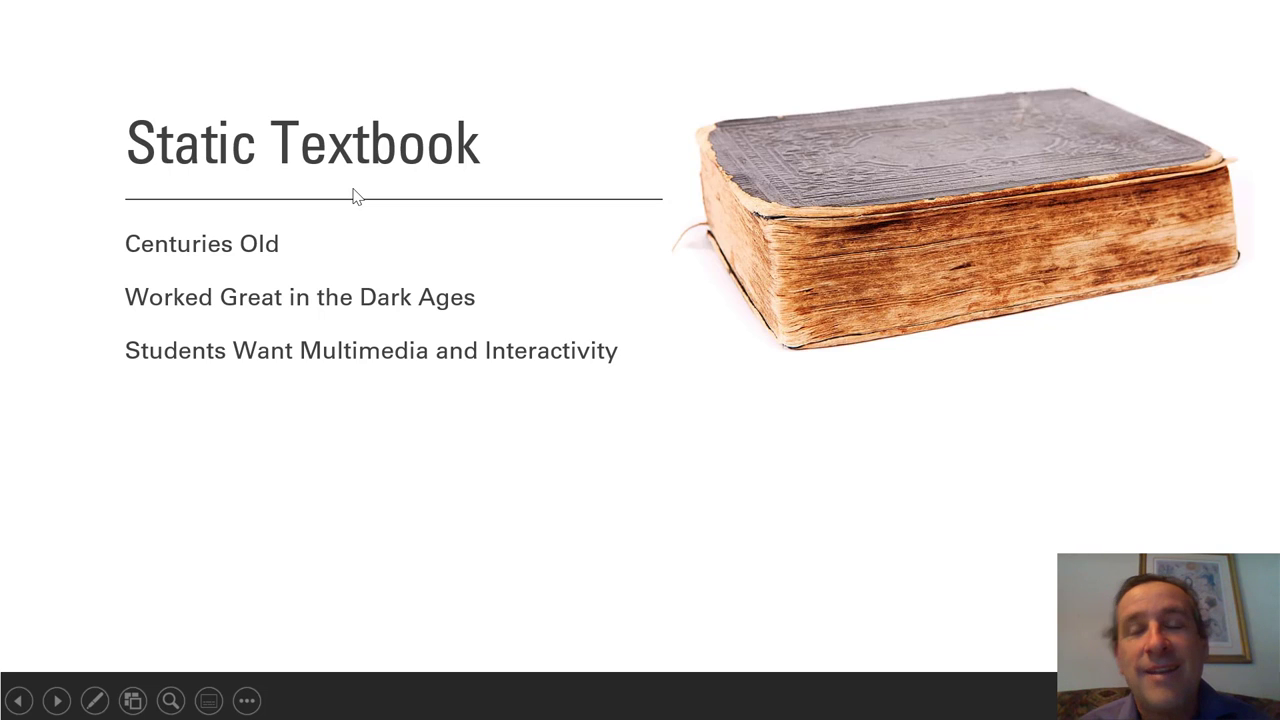
pyautogui.moveTo(163, 303)
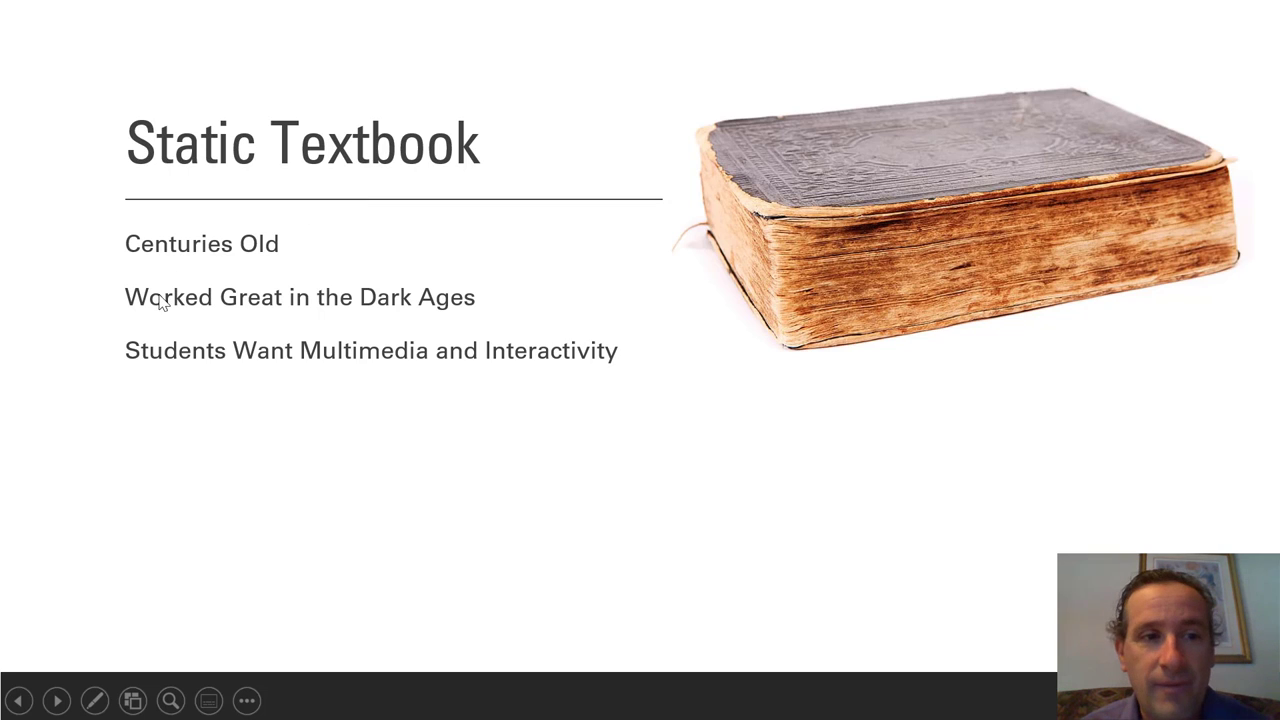
pyautogui.moveTo(400, 320)
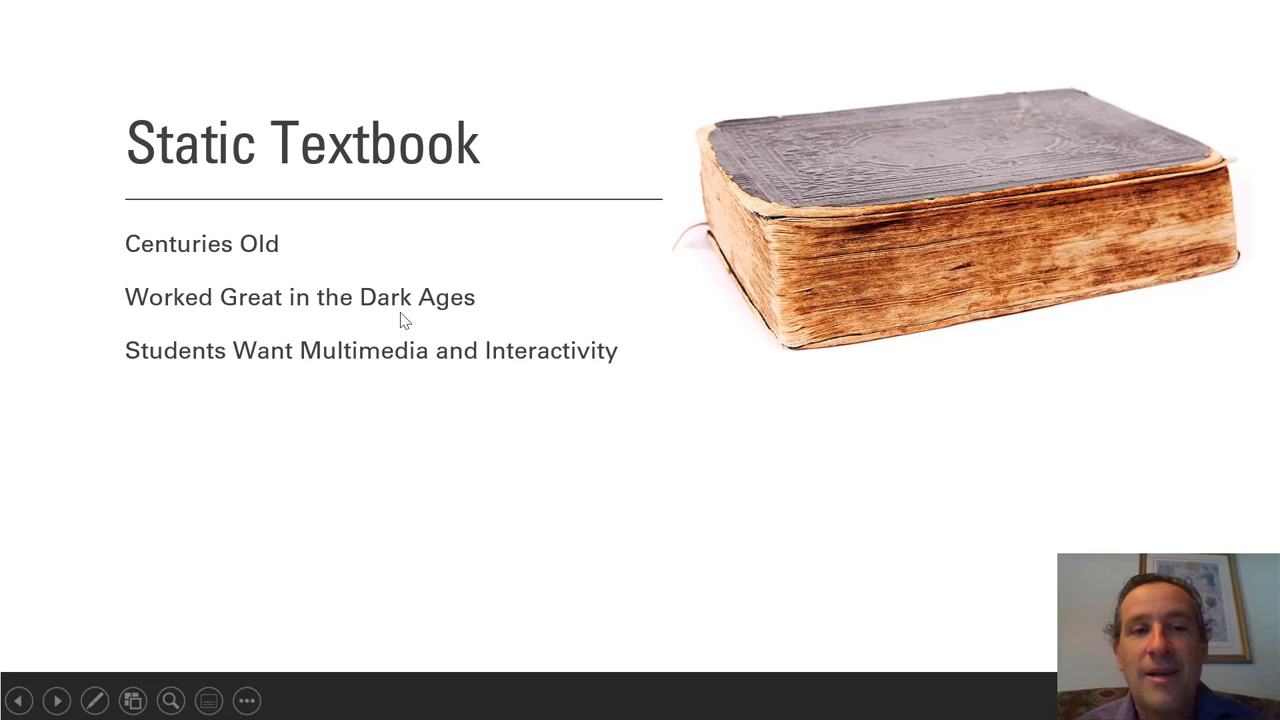
pyautogui.moveTo(145, 380)
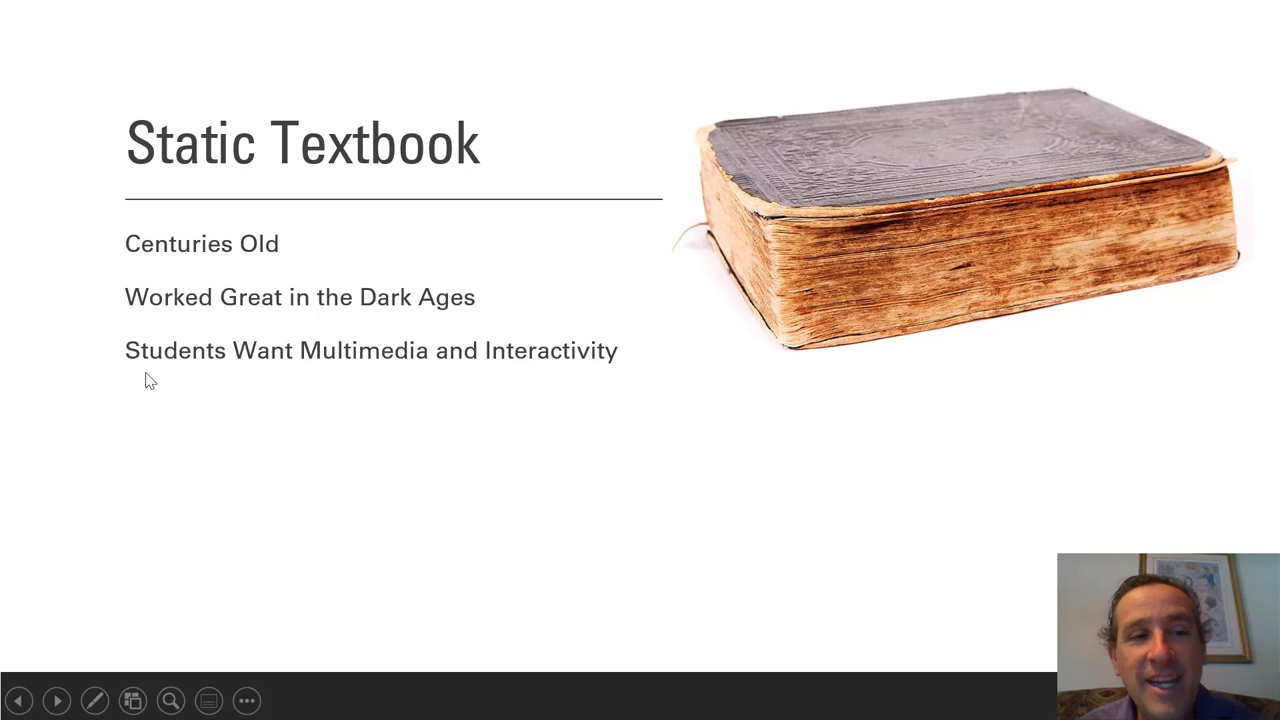
pyautogui.moveTo(330, 387)
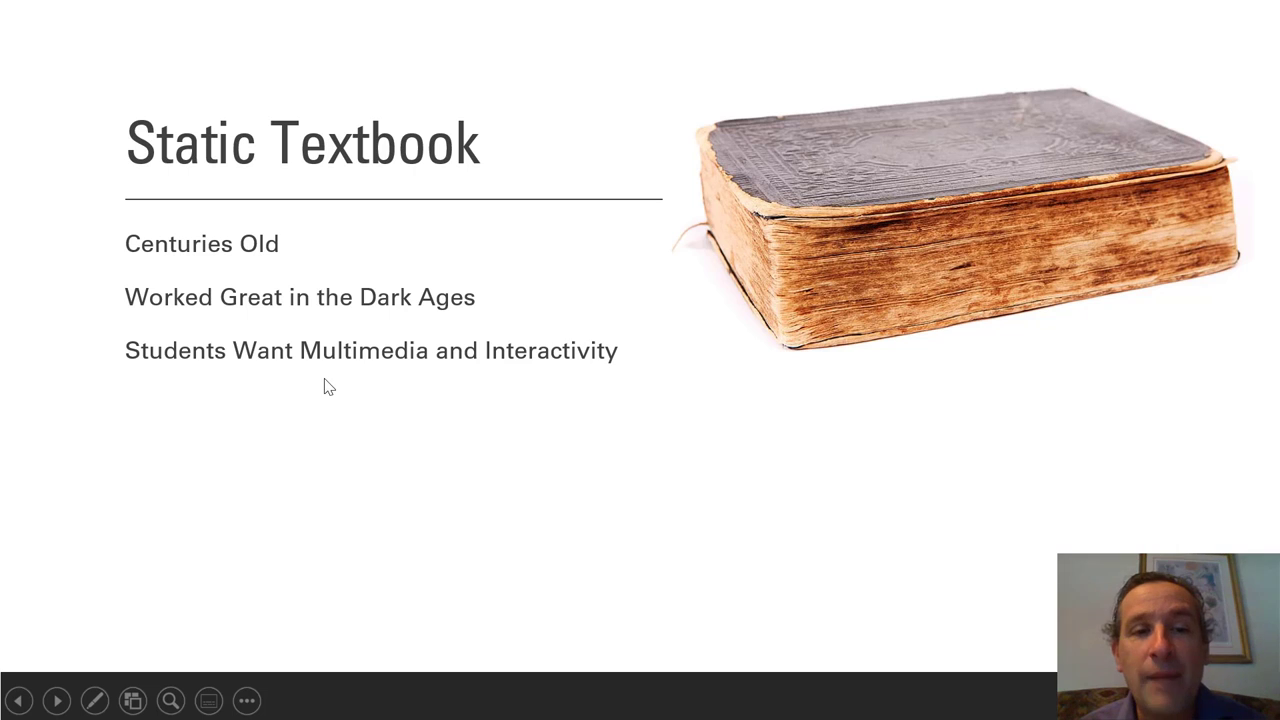
pyautogui.moveTo(505, 394)
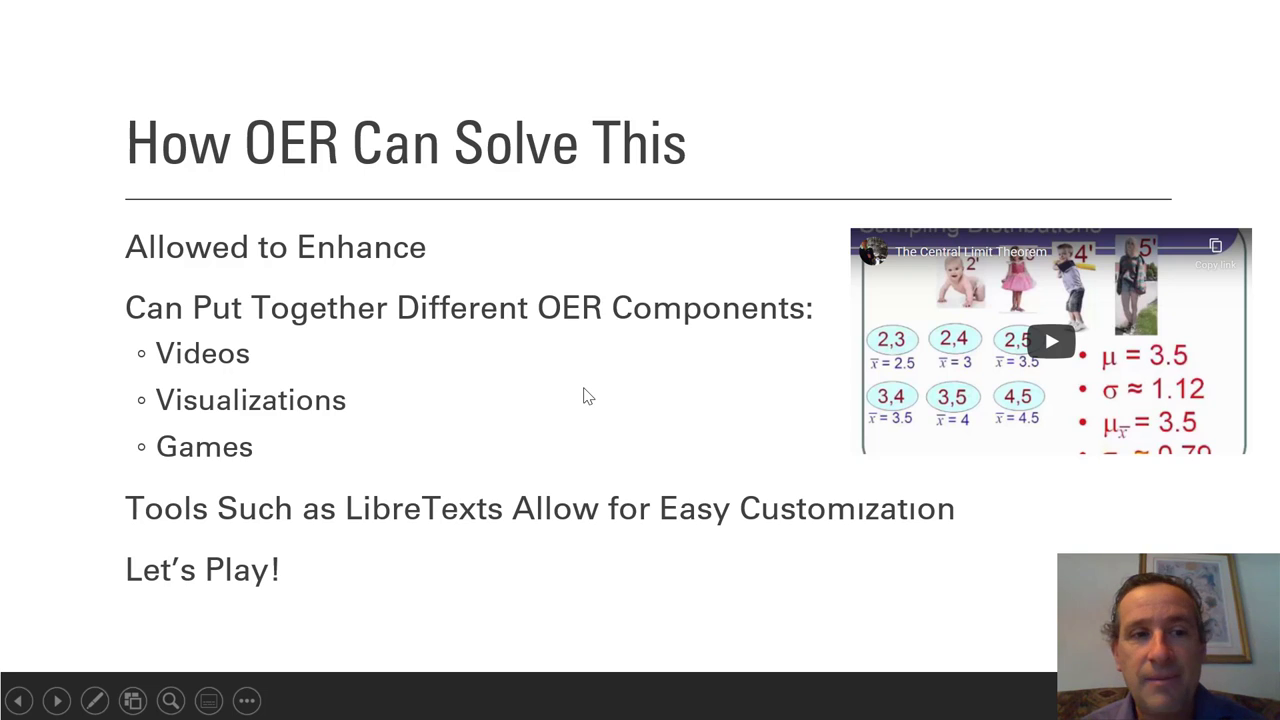
pyautogui.moveTo(152, 337)
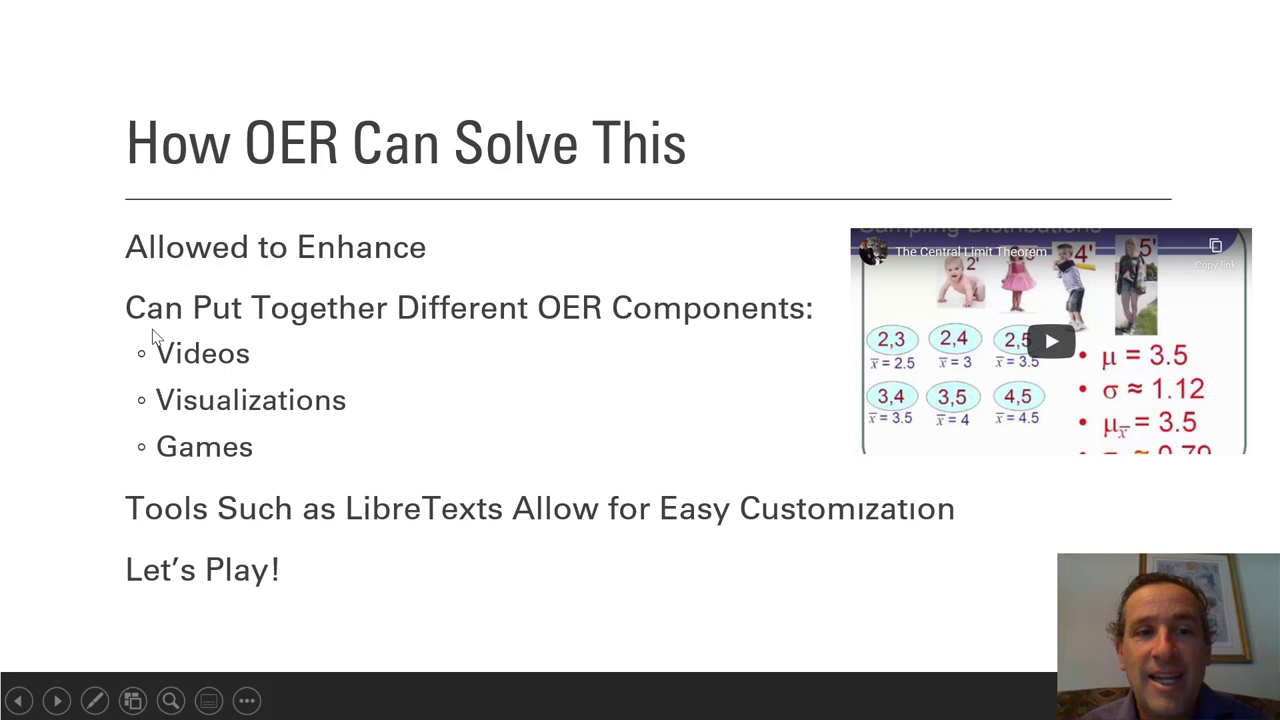
pyautogui.moveTo(568, 361)
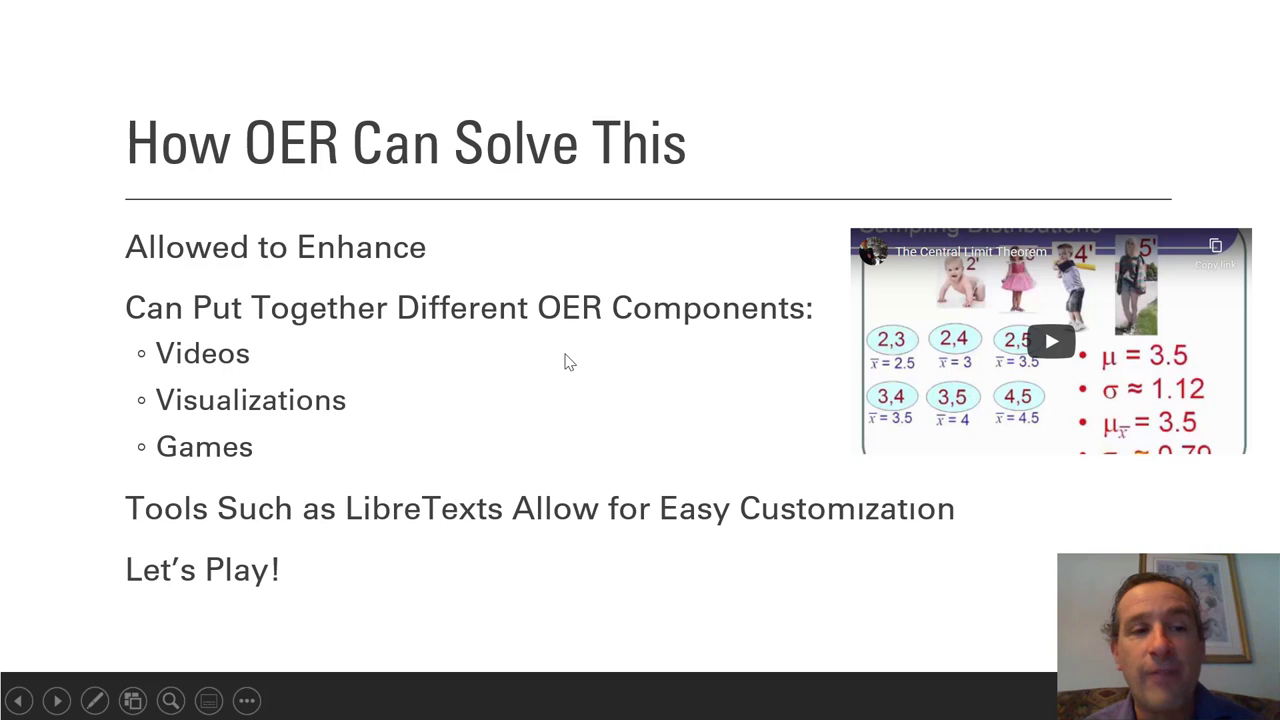
pyautogui.moveTo(471, 355)
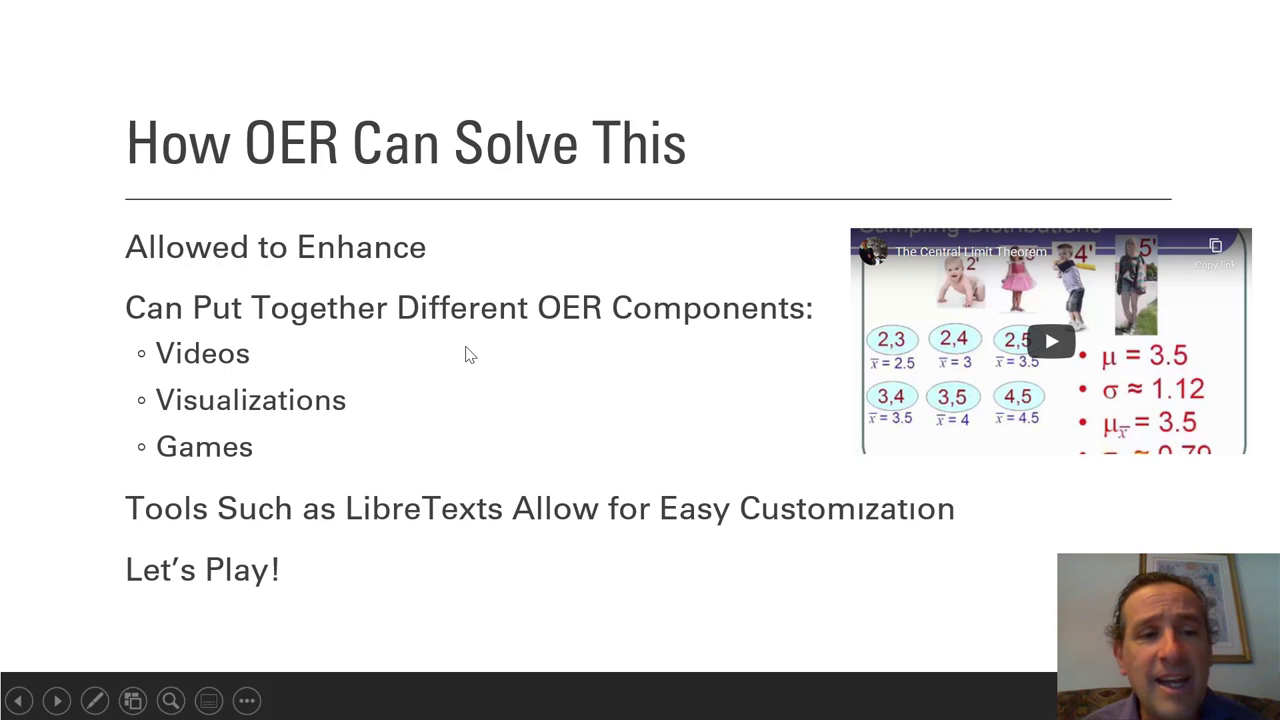
pyautogui.moveTo(225, 343)
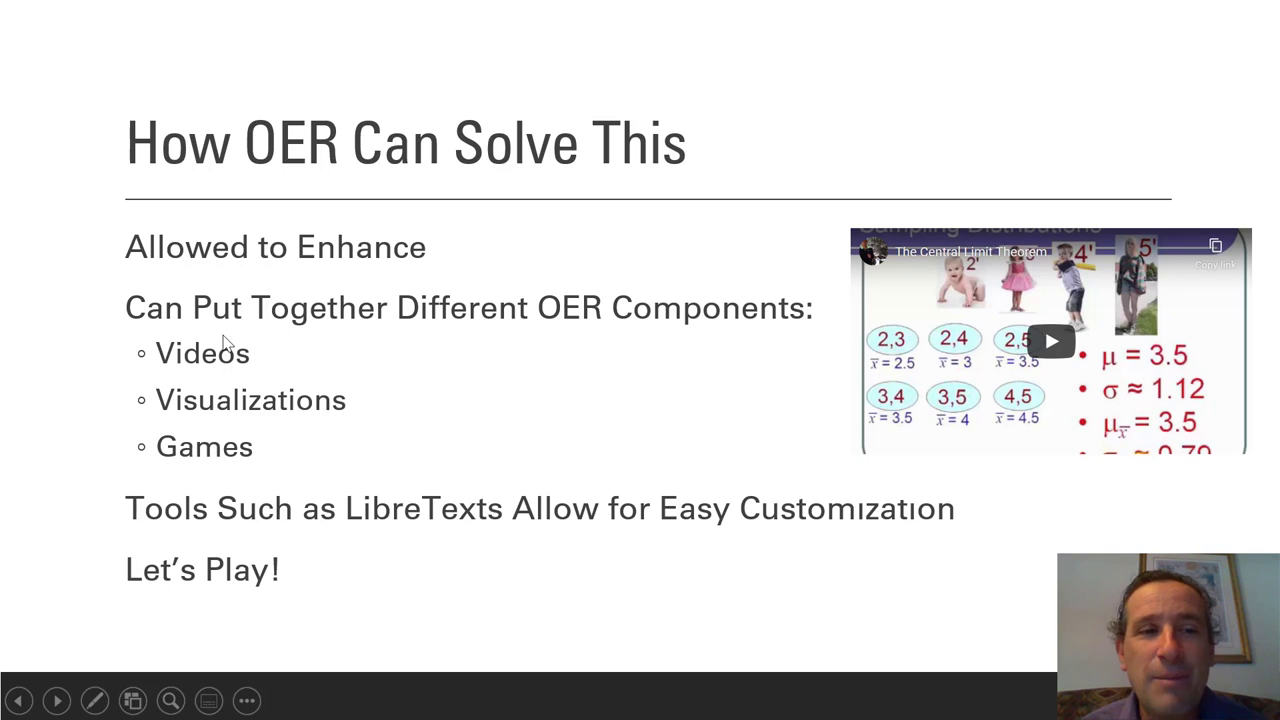
pyautogui.moveTo(290, 432)
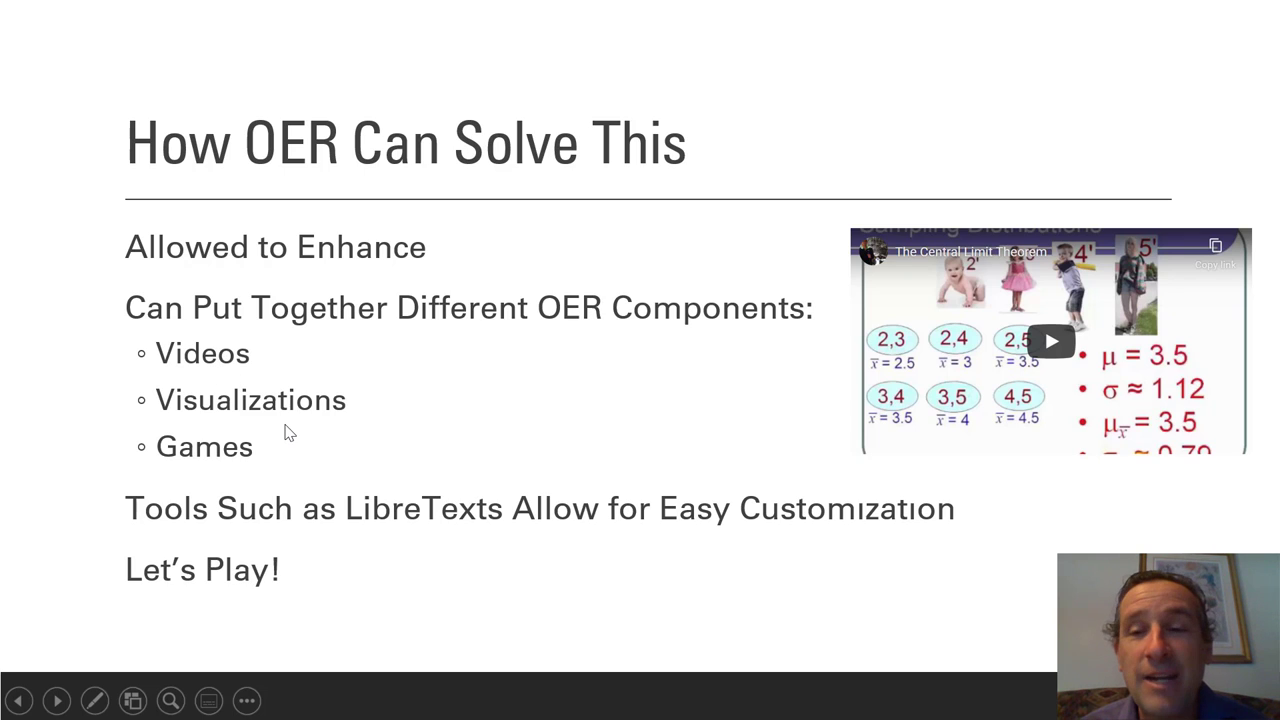
pyautogui.moveTo(224, 481)
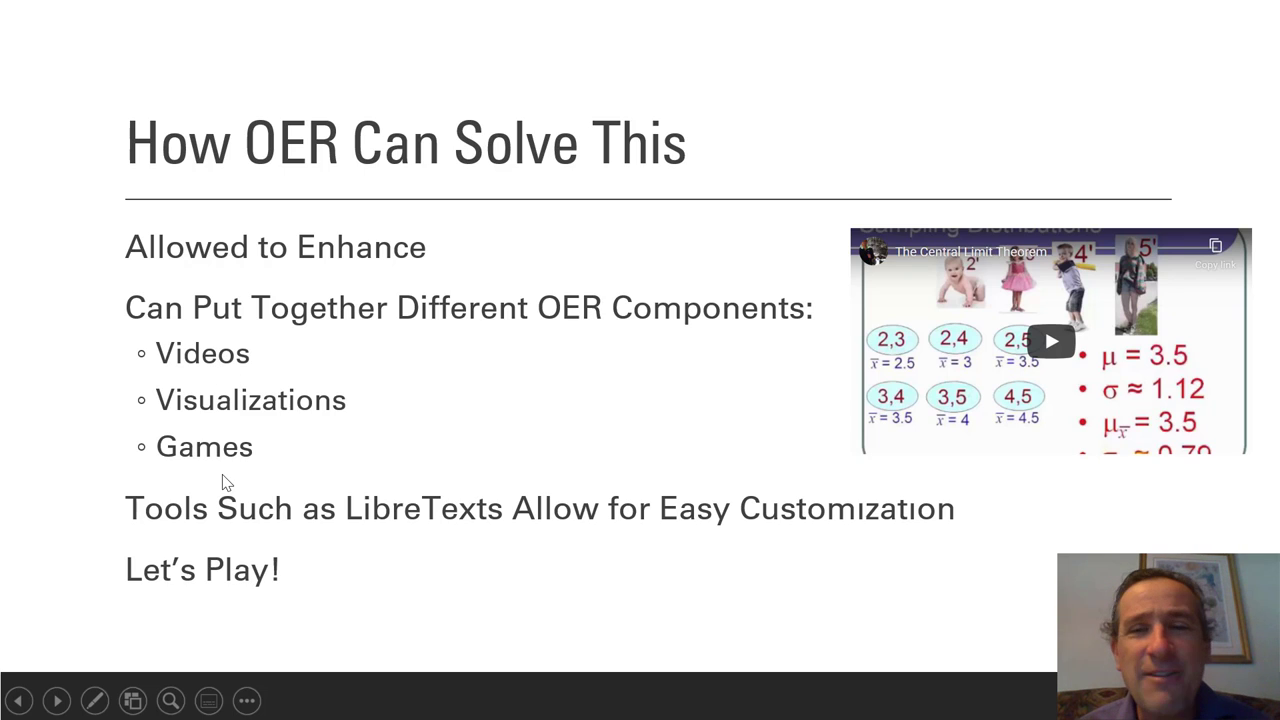
pyautogui.moveTo(290, 527)
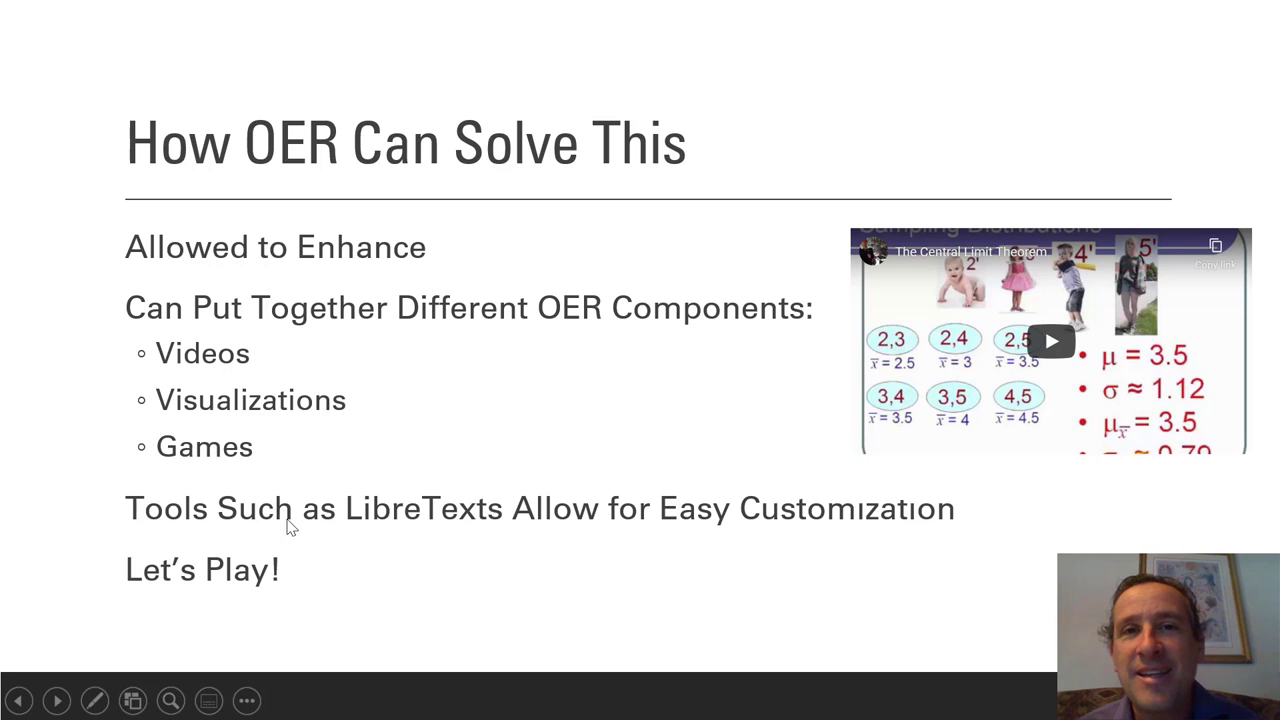
pyautogui.moveTo(253, 531)
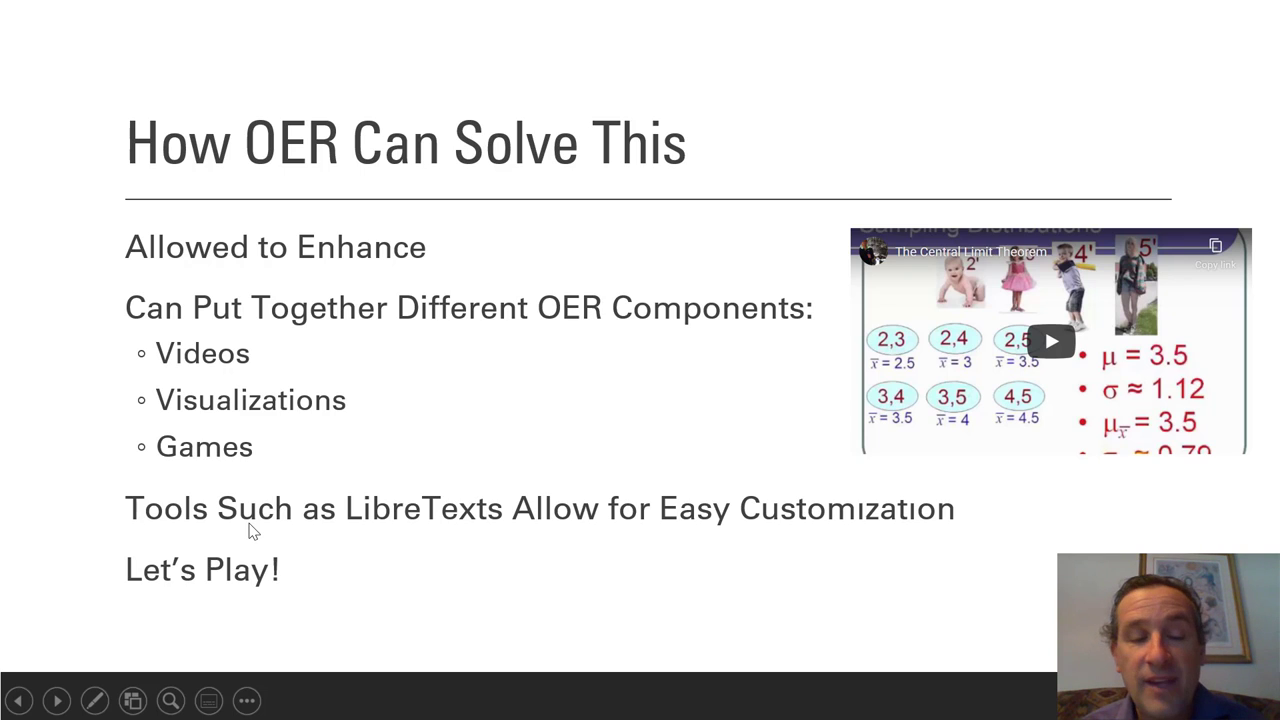
pyautogui.moveTo(343, 540)
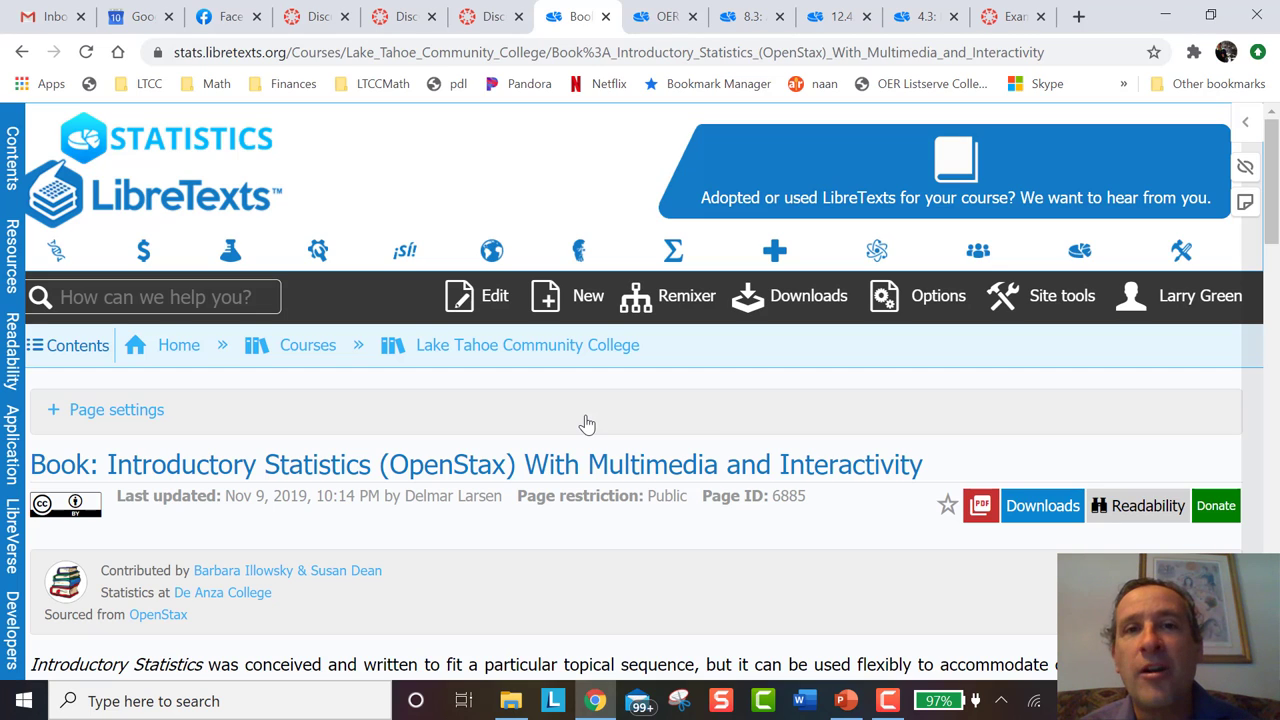
pyautogui.moveTo(472, 434)
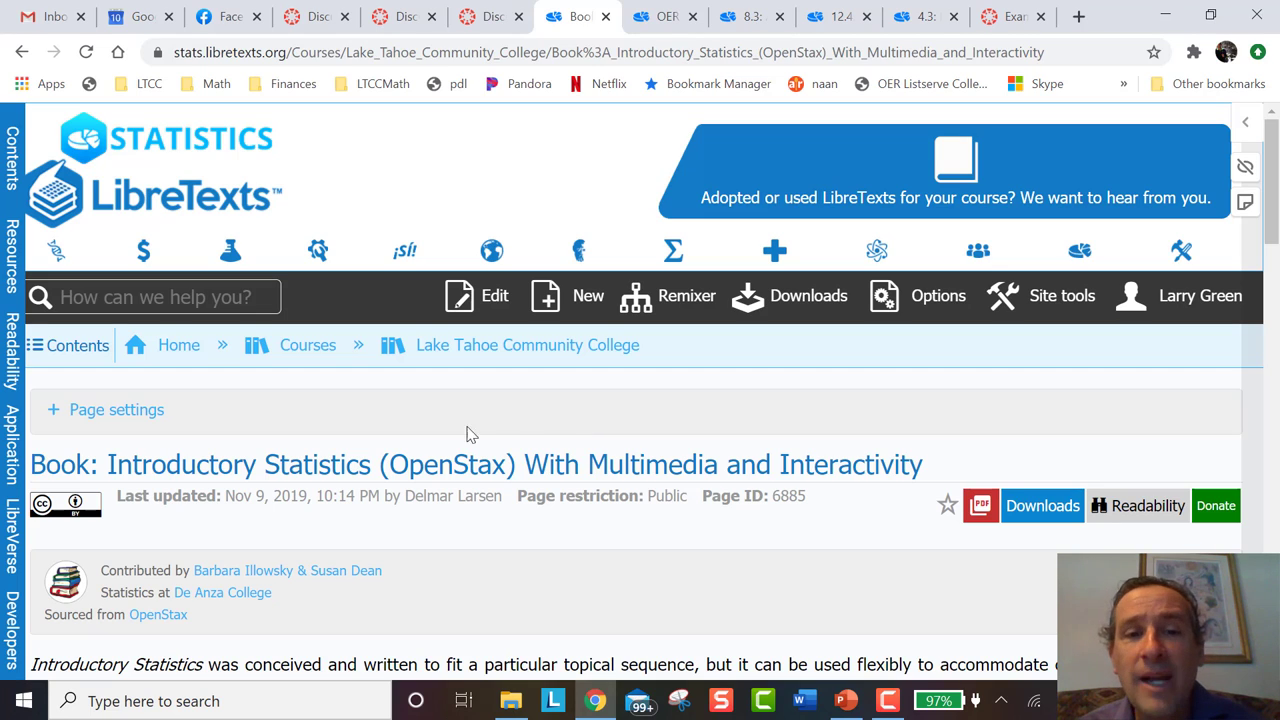
pyautogui.moveTo(143, 543)
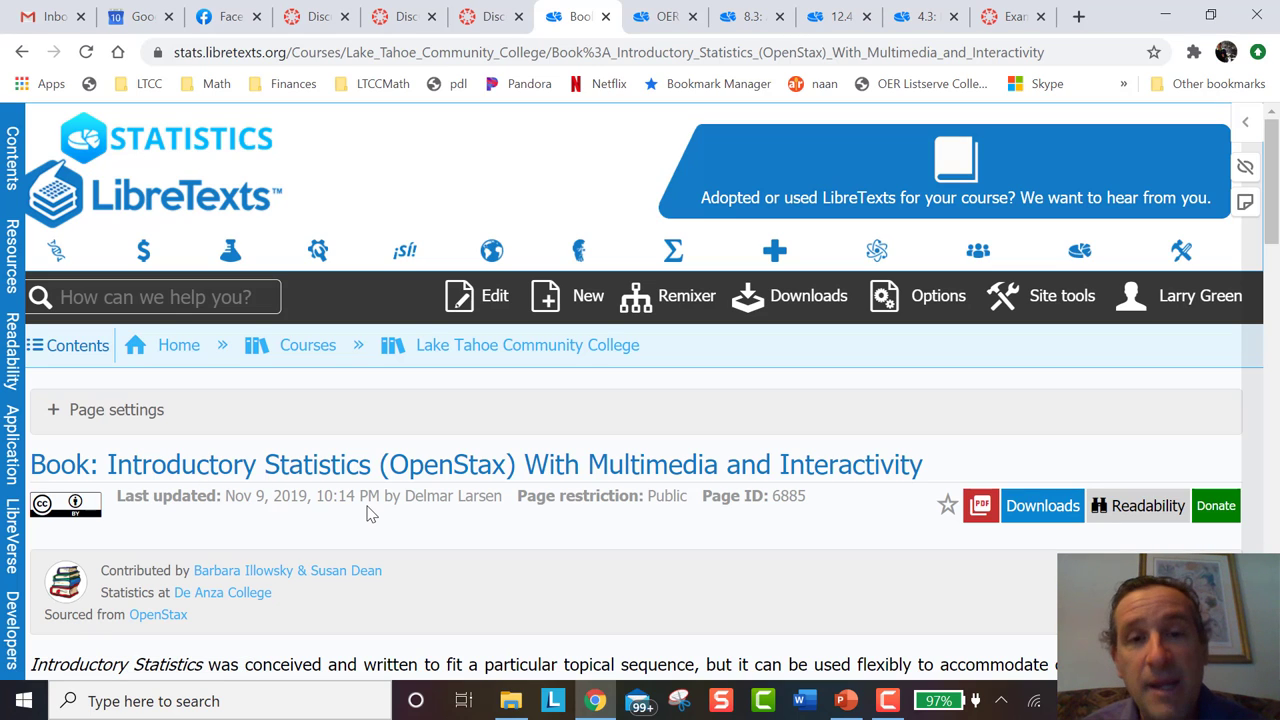
pyautogui.moveTo(390, 489)
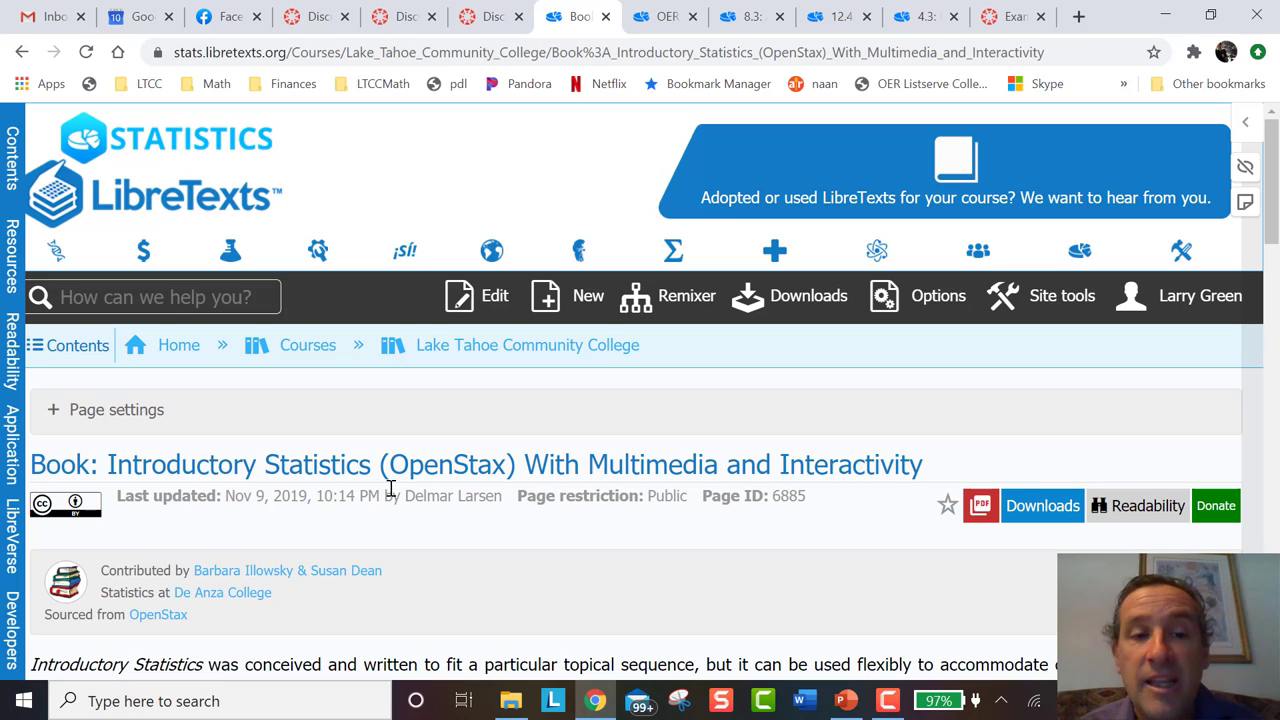
pyautogui.moveTo(534, 536)
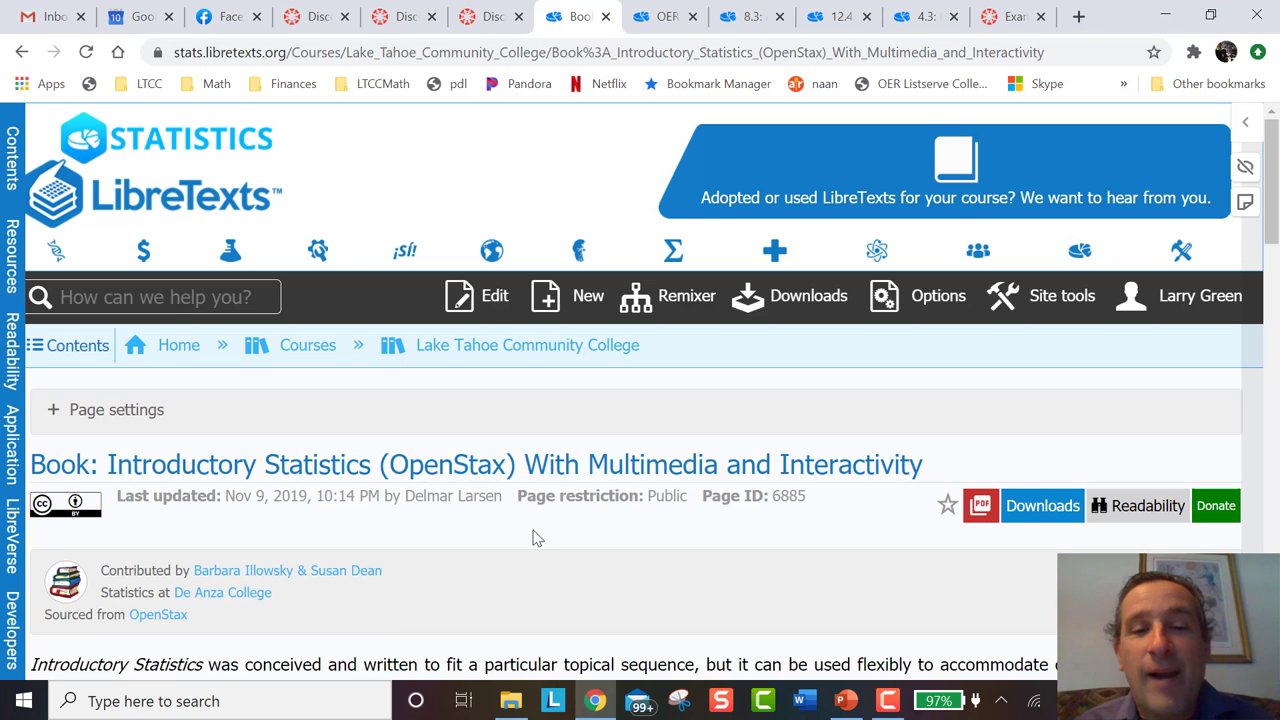
pyautogui.moveTo(590, 555)
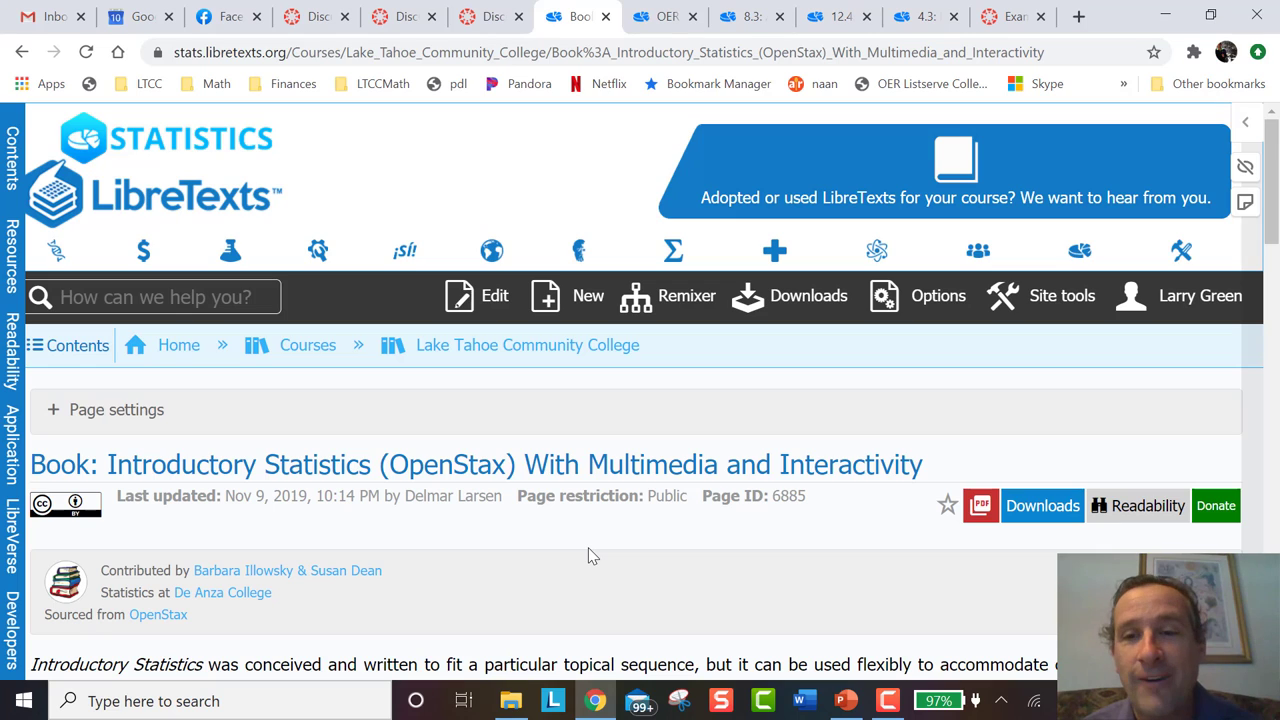
pyautogui.moveTo(800, 549)
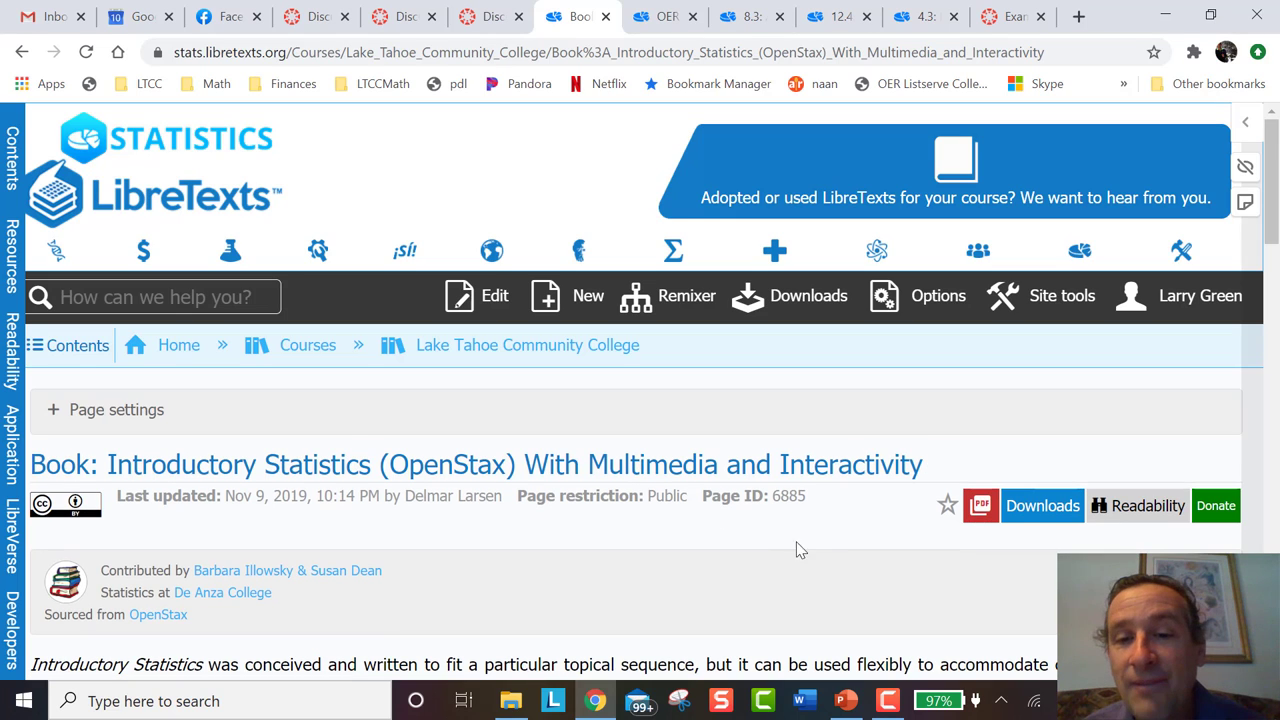
pyautogui.moveTo(758, 551)
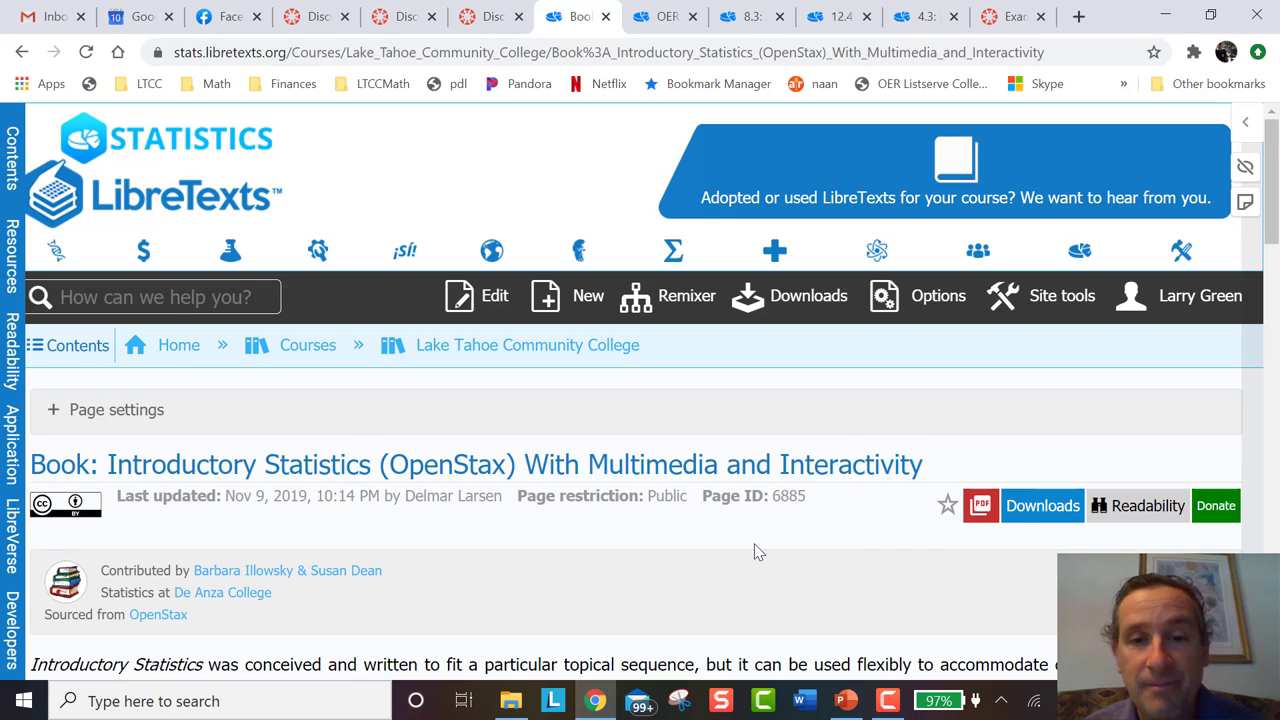
pyautogui.moveTo(632, 325)
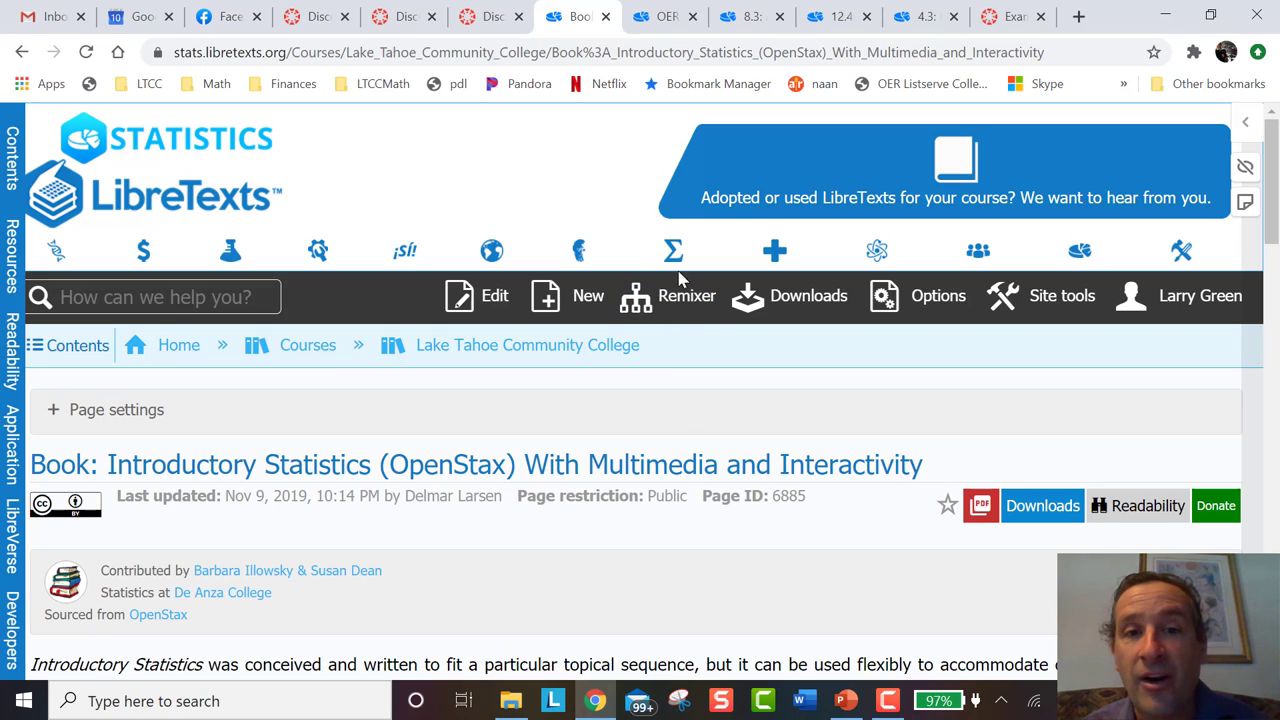
pyautogui.moveTo(669, 384)
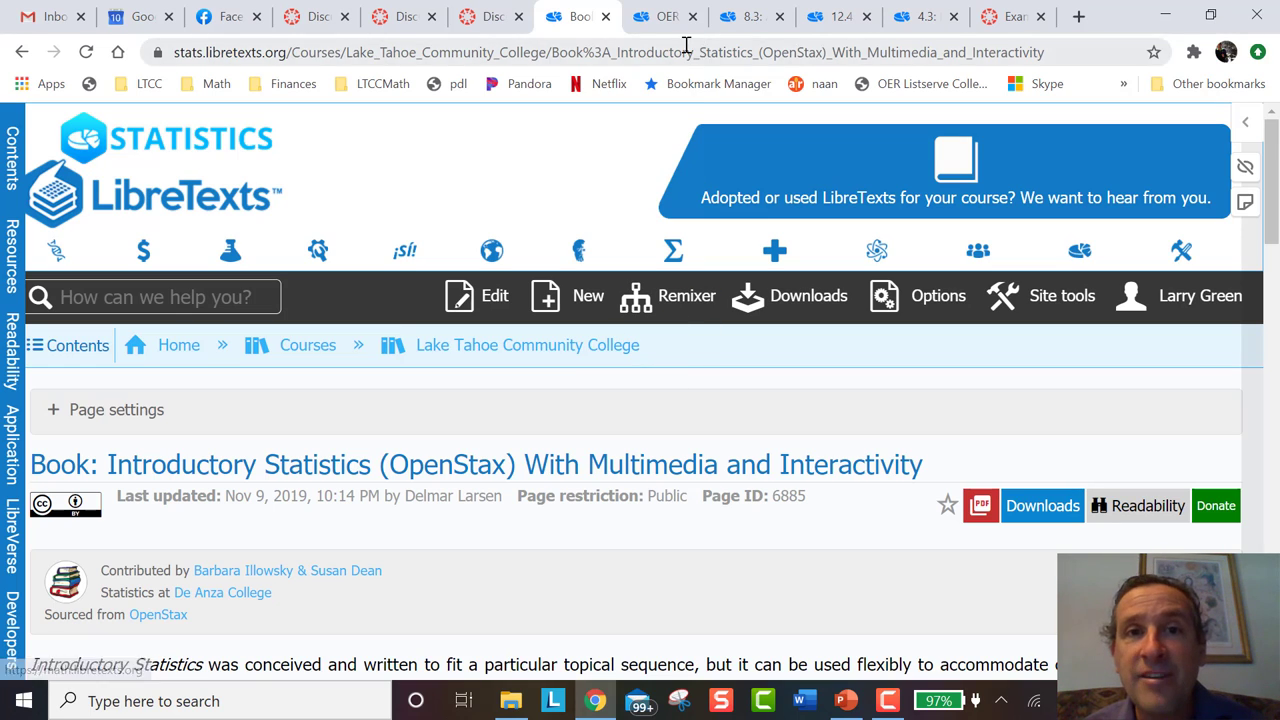
# Step: Switch to the OER Remixer tab and scroll down to the Remix name and Remixer Options panel
pyautogui.click(660, 16)
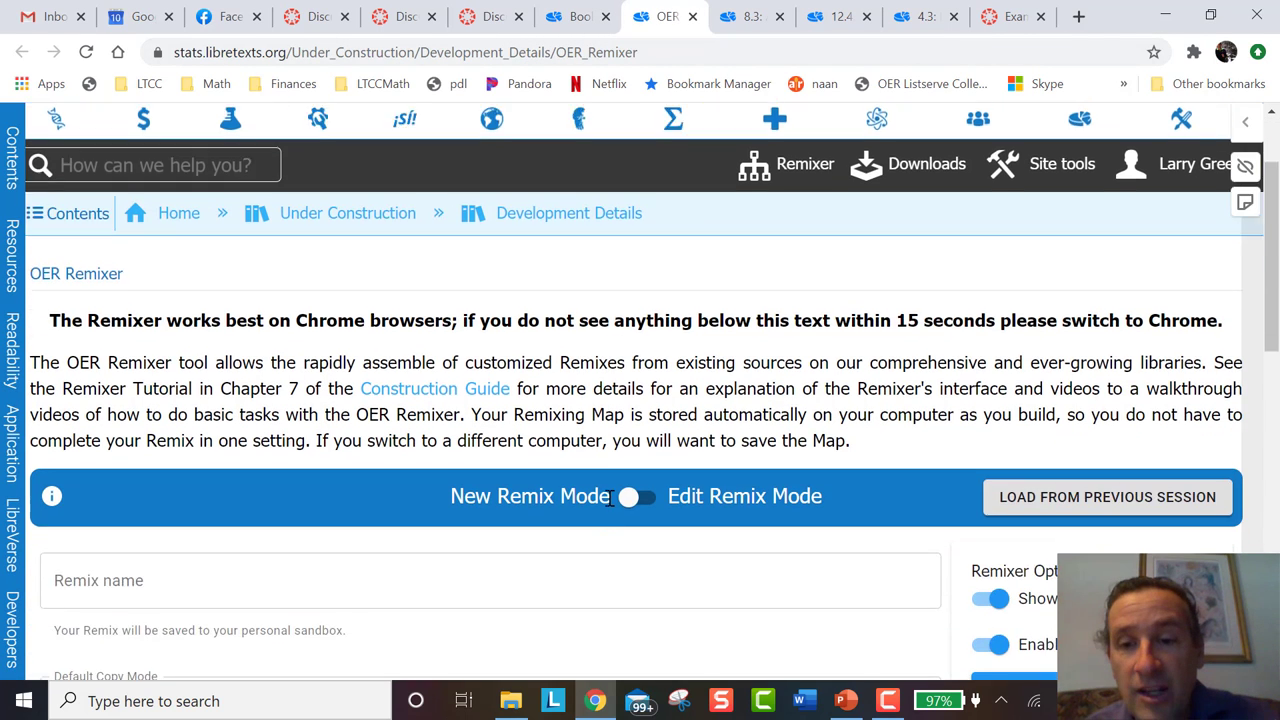
pyautogui.scroll(-3)
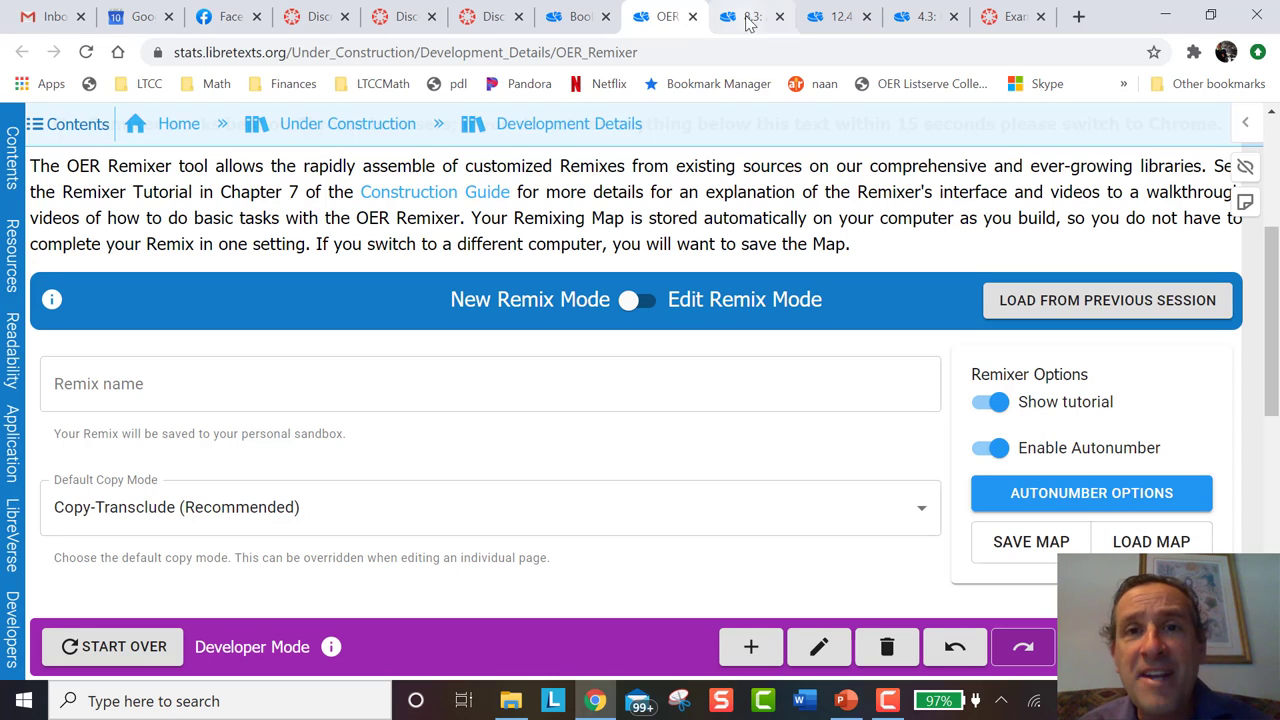
# Step: Go to the section 8.3 t-distribution page and scroll down to the comparison graph
pyautogui.click(750, 17)
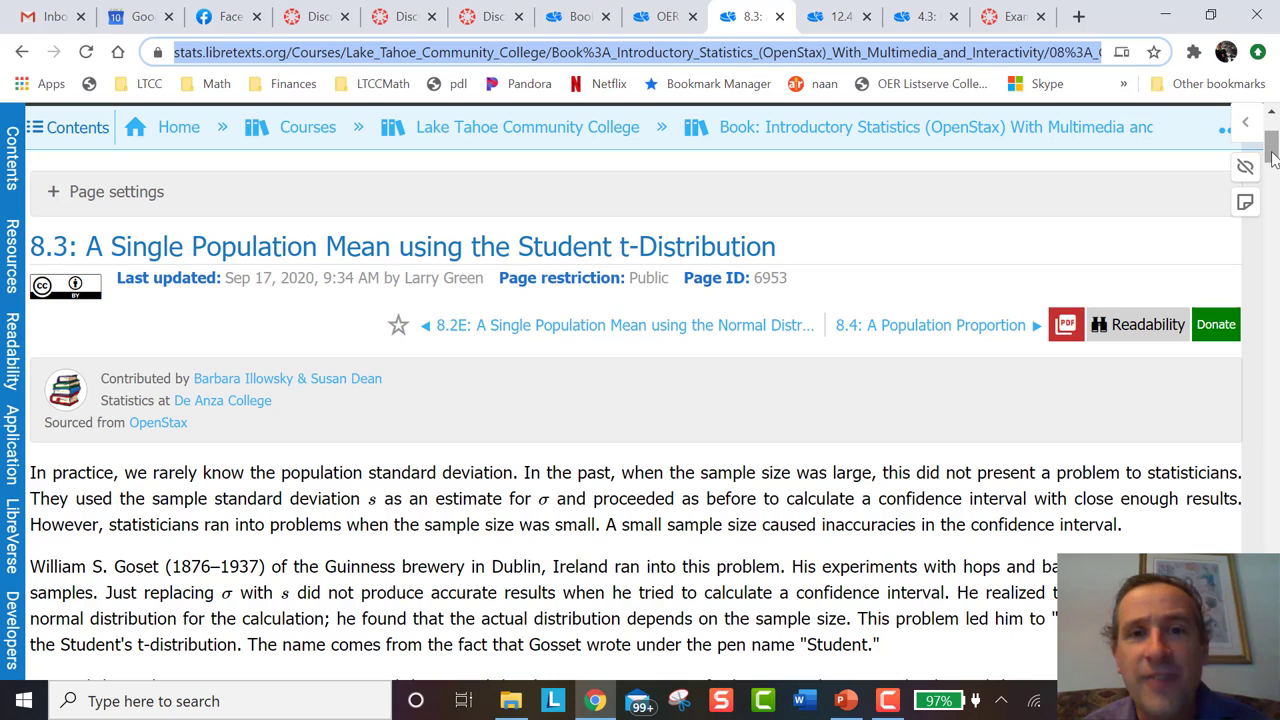
pyautogui.scroll(-3)
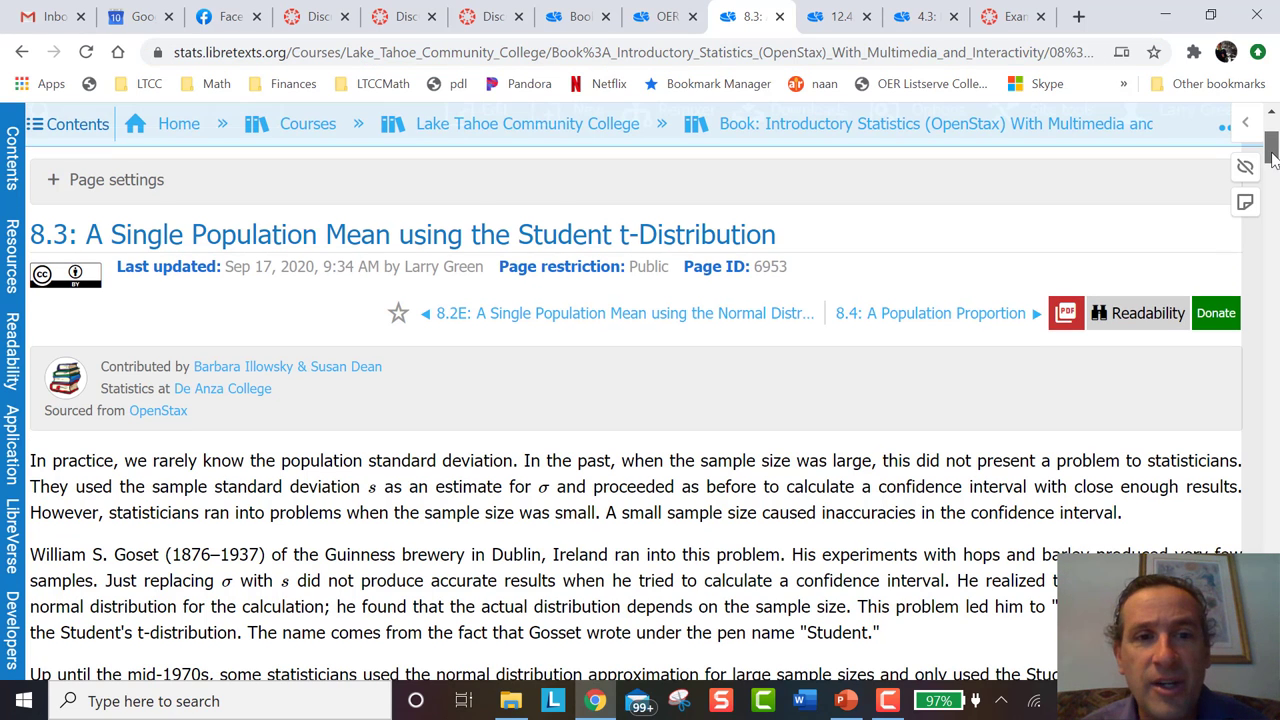
pyautogui.scroll(-3)
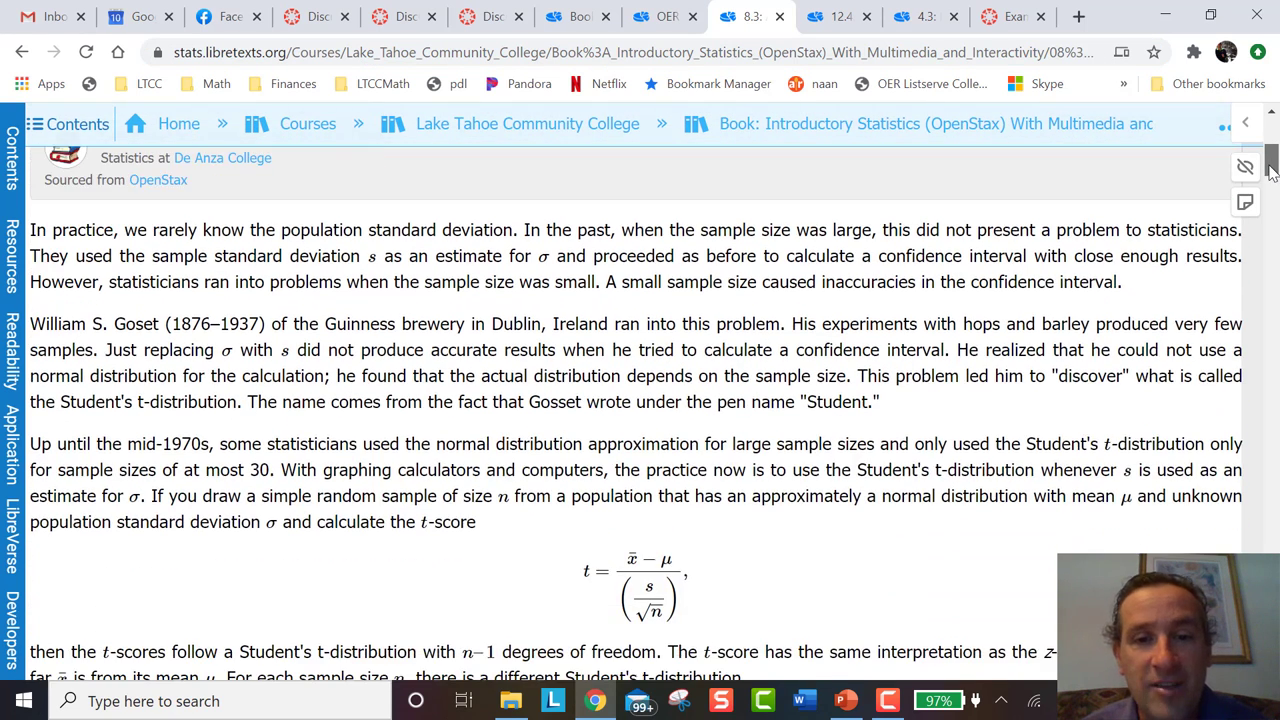
pyautogui.scroll(-3)
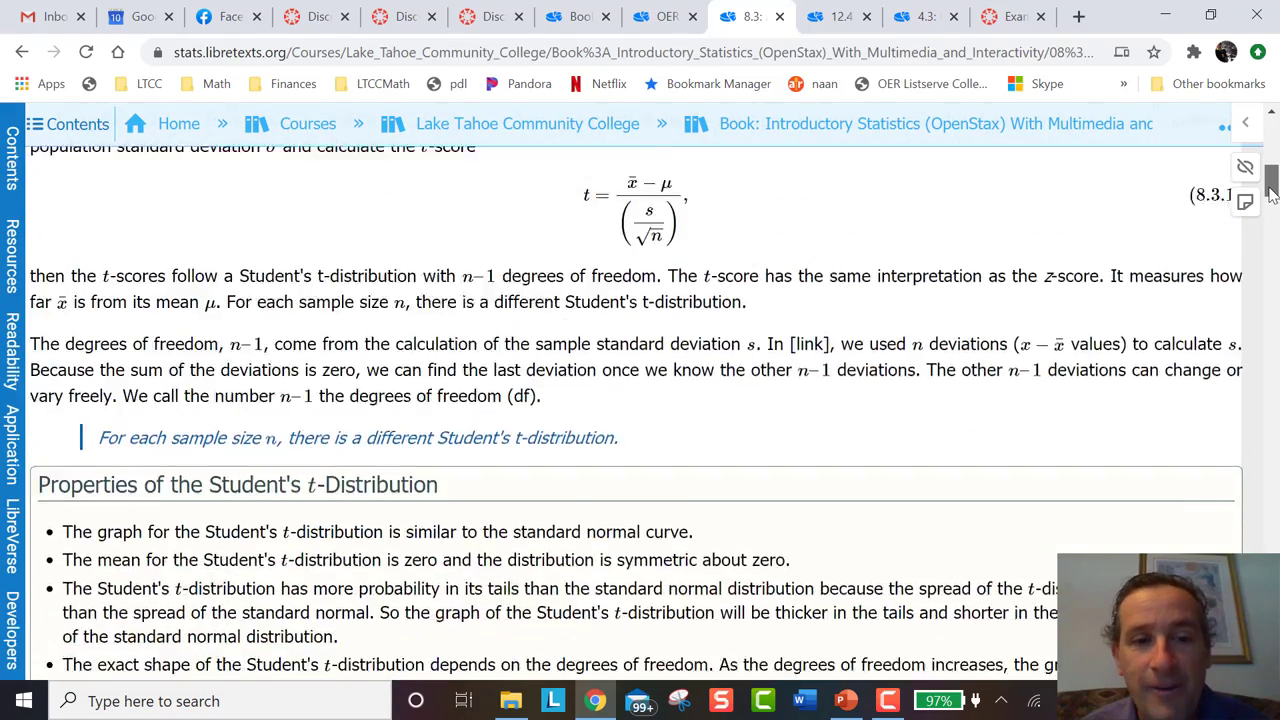
pyautogui.scroll(-3)
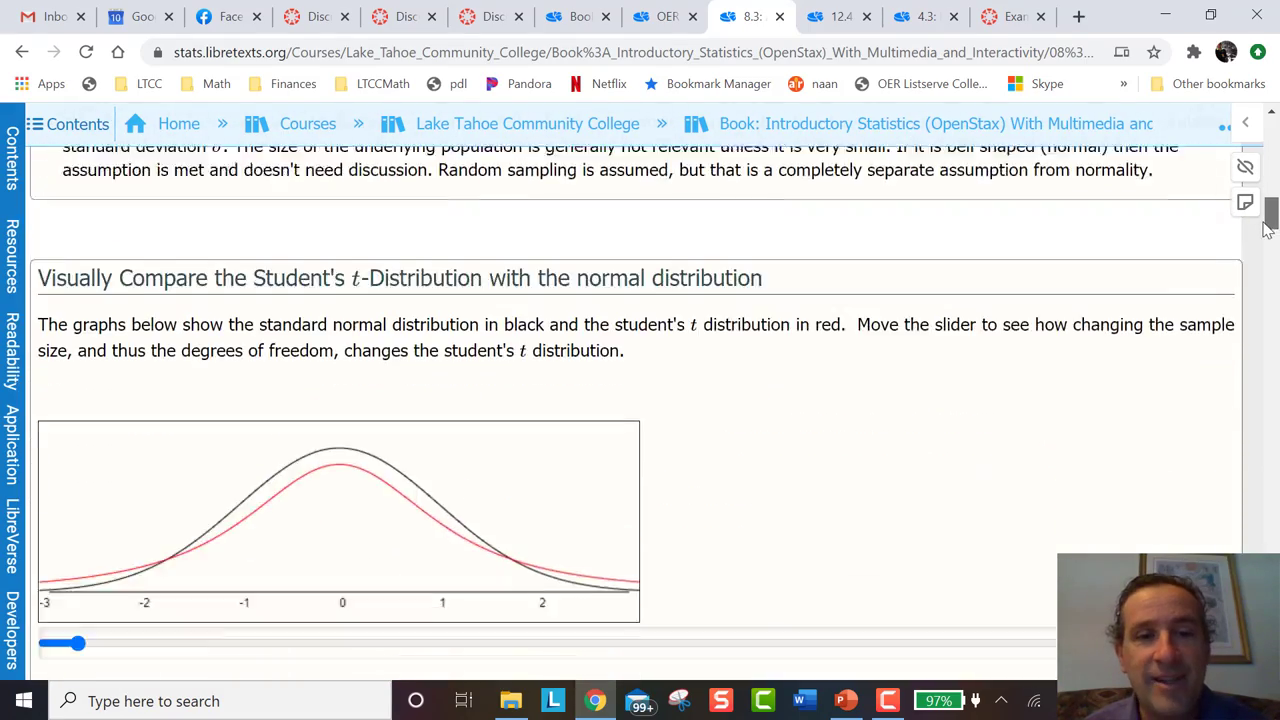
pyautogui.scroll(-3)
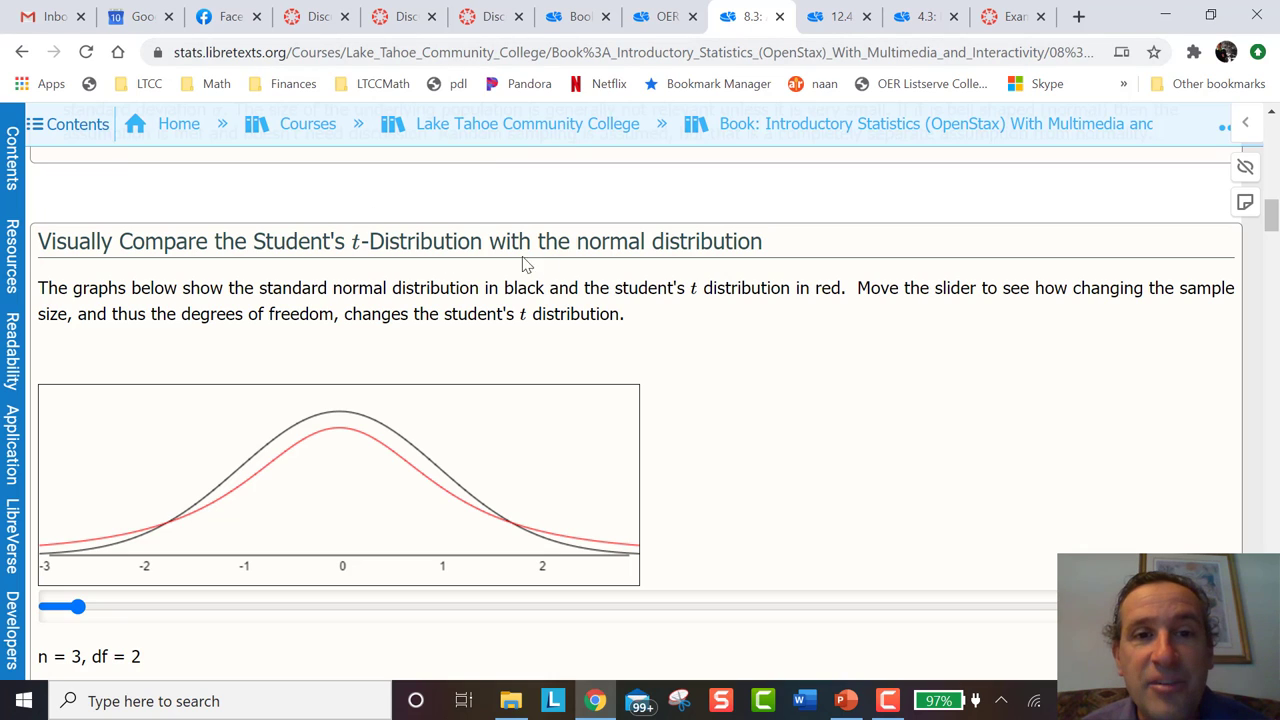
pyautogui.moveTo(672, 268)
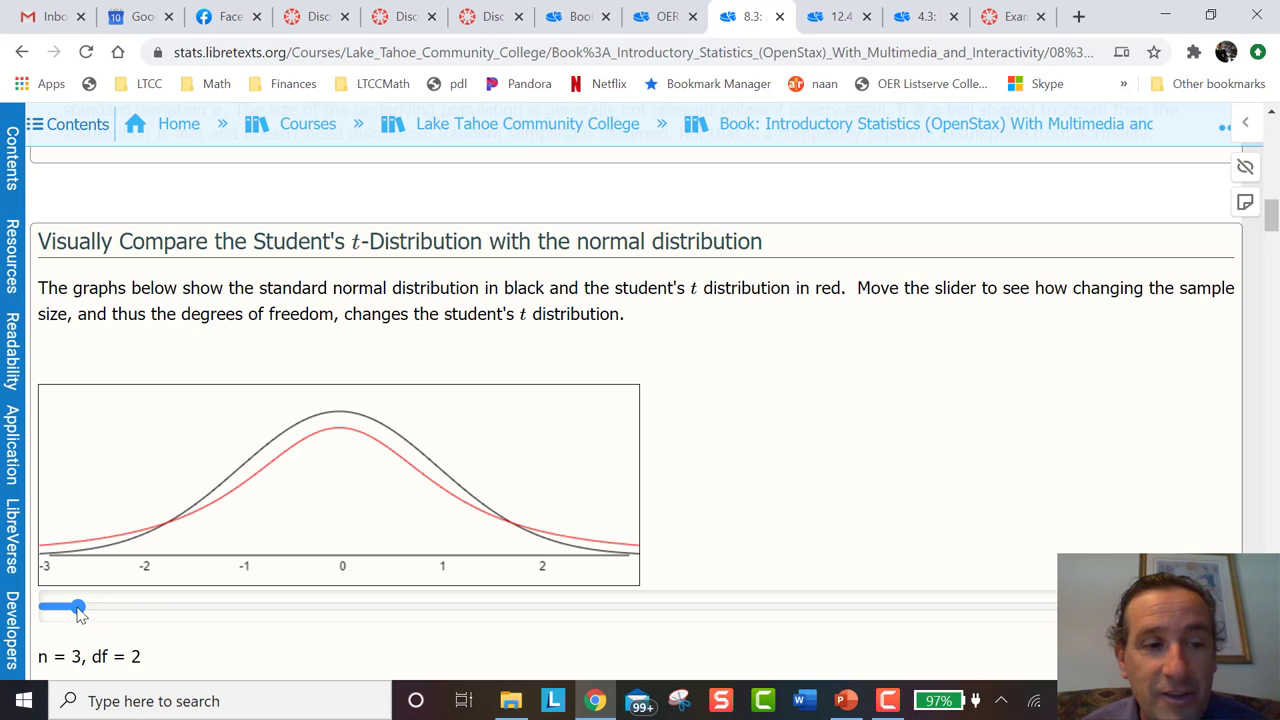
# Step: Drag the sample-size slider up to n = 19, then back down to n = 3
pyautogui.moveTo(79, 607); pyautogui.dragTo(573, 607)
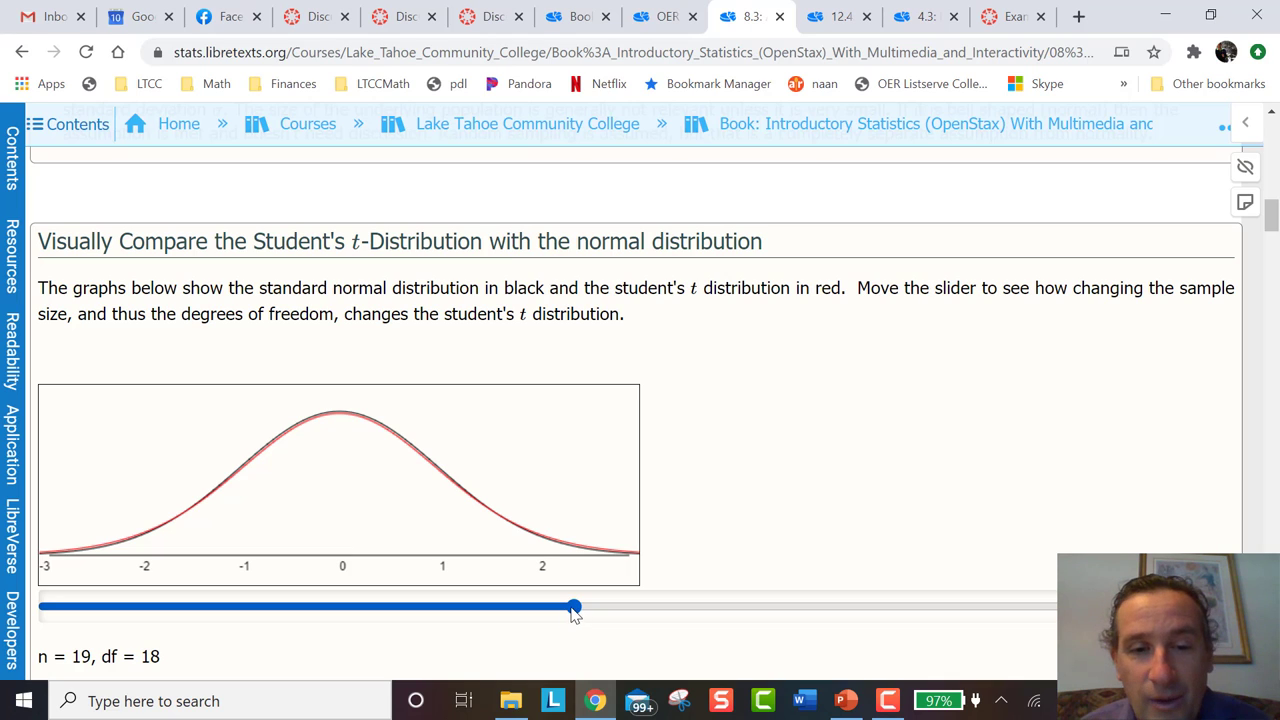
pyautogui.moveTo(575, 607); pyautogui.dragTo(47, 607)
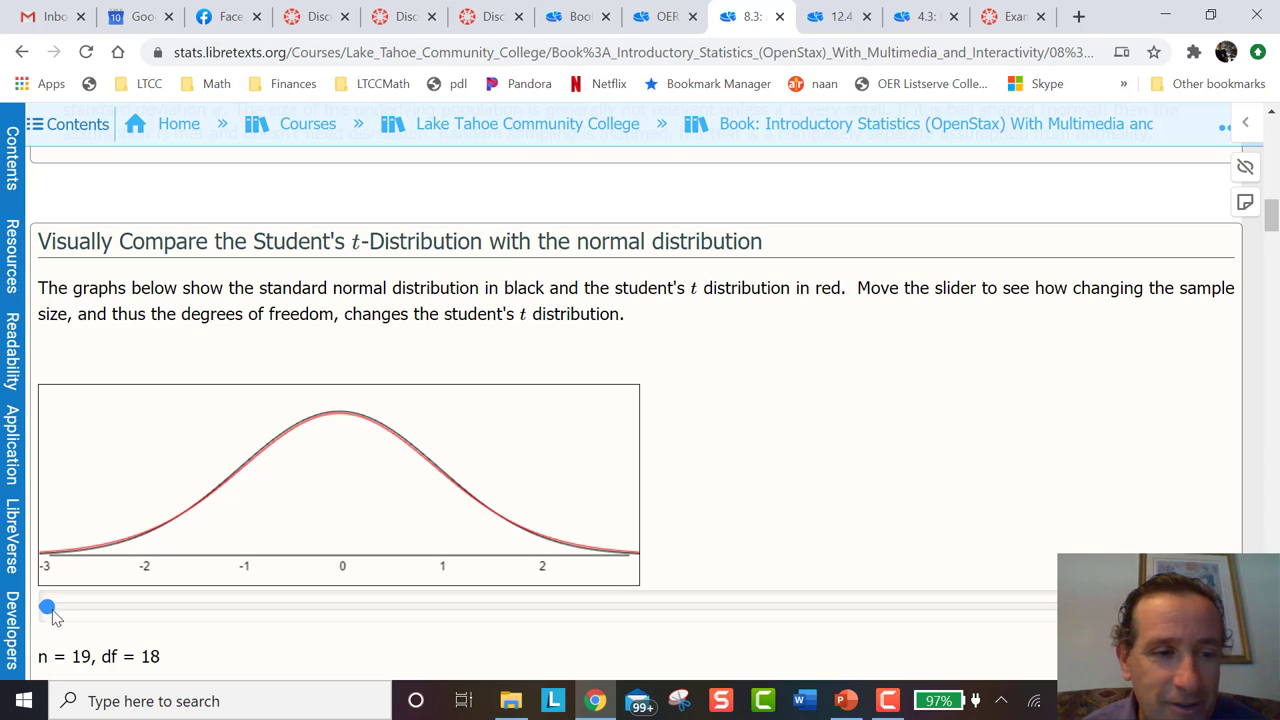
pyautogui.moveTo(47, 607); pyautogui.dragTo(80, 607)
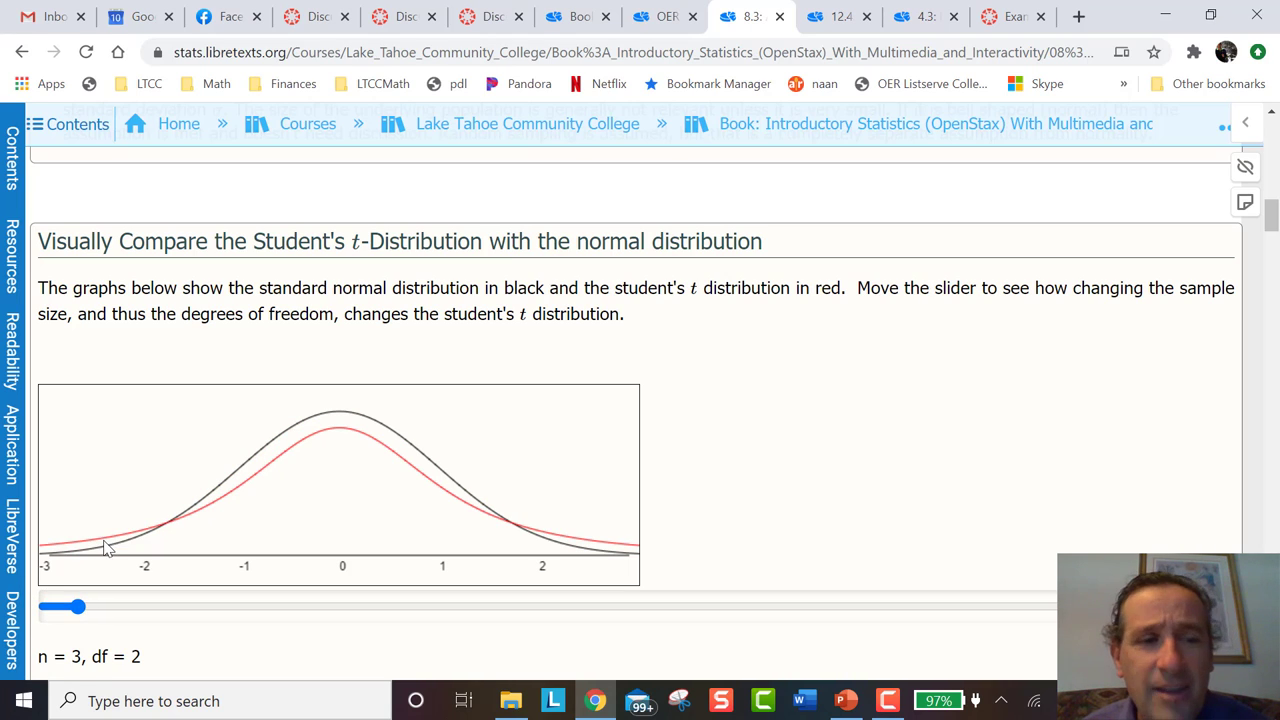
pyautogui.moveTo(527, 530)
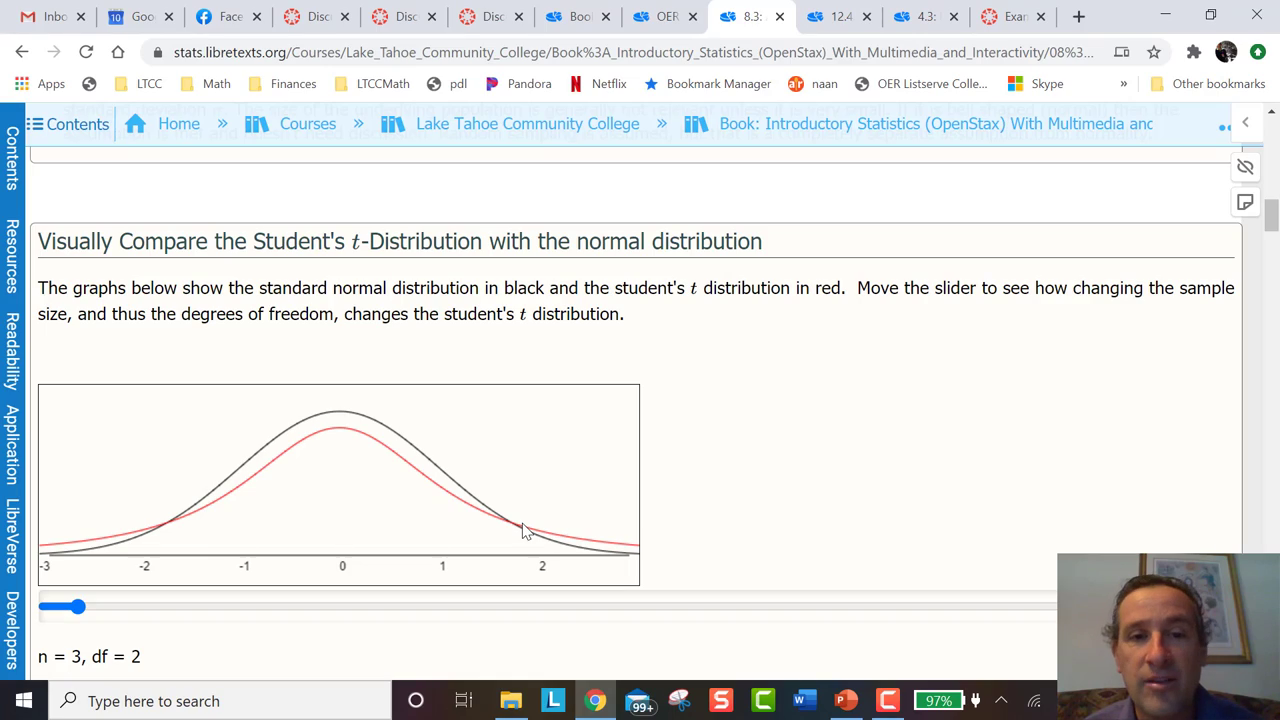
# Step: Scroll to the embedded confidence interval YouTube video, play it briefly, then pause it
pyautogui.scroll(-3)
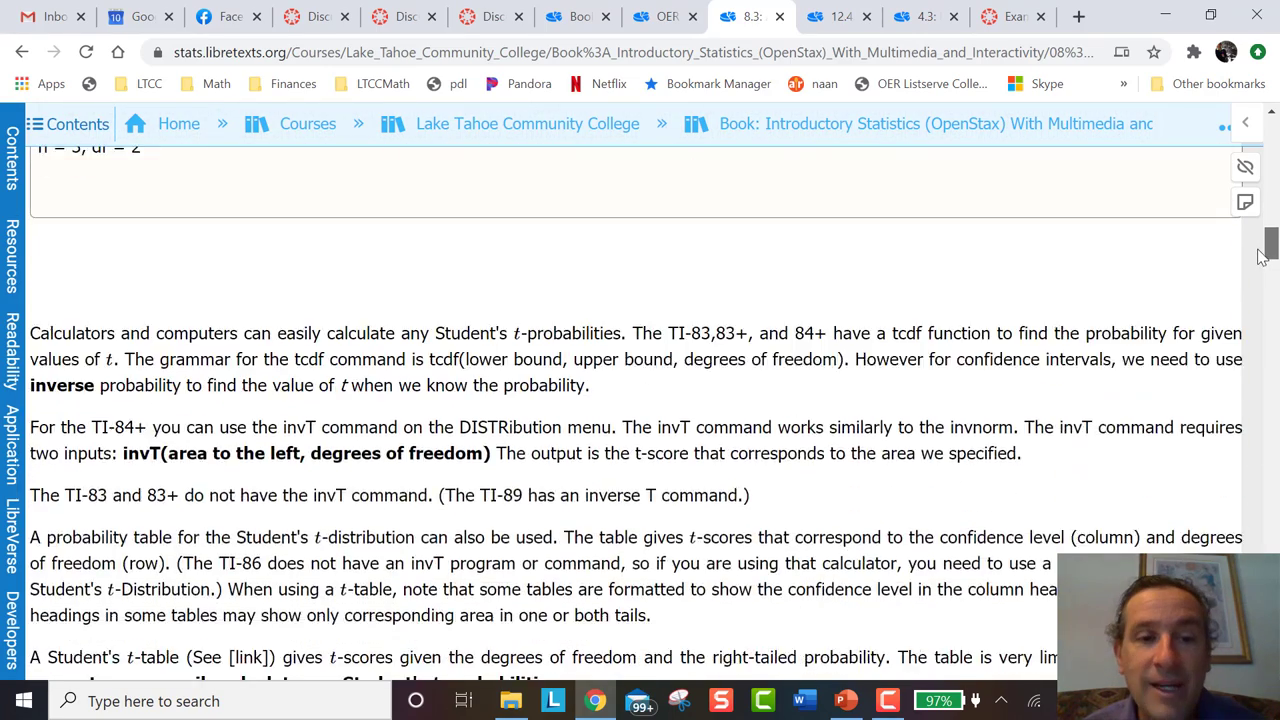
pyautogui.scroll(-3)
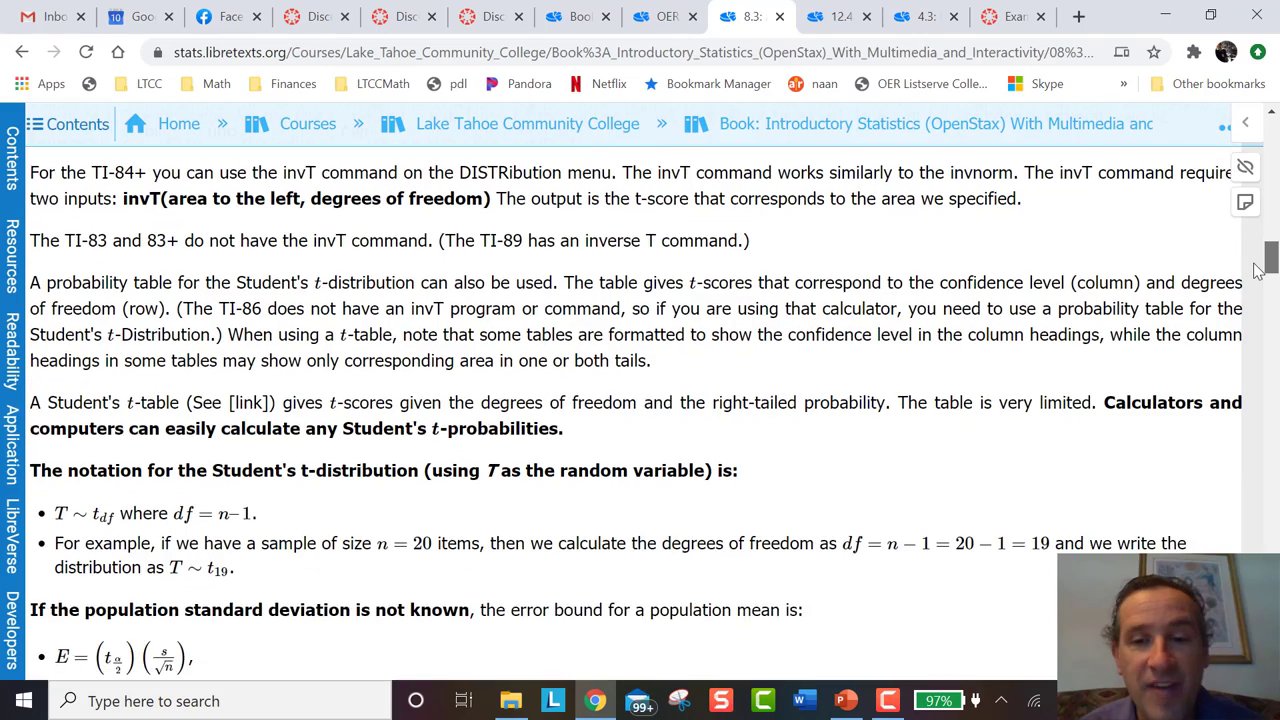
pyautogui.scroll(-3)
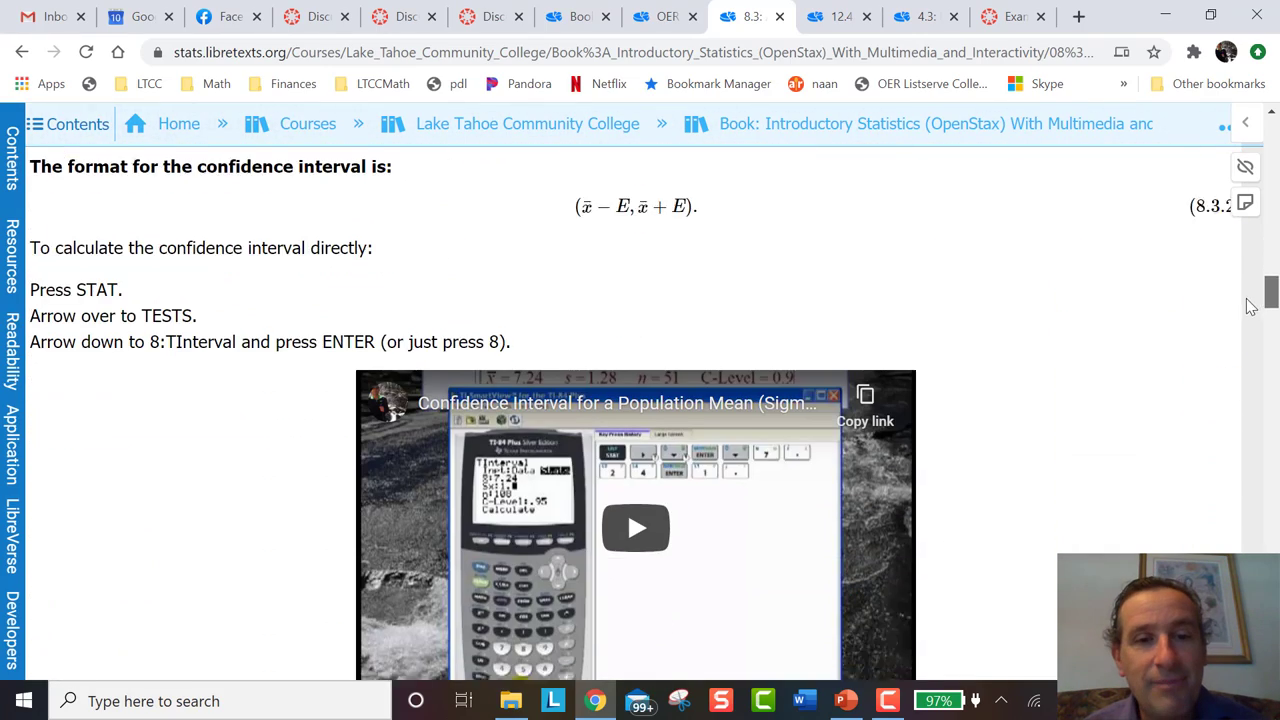
pyautogui.scroll(-3)
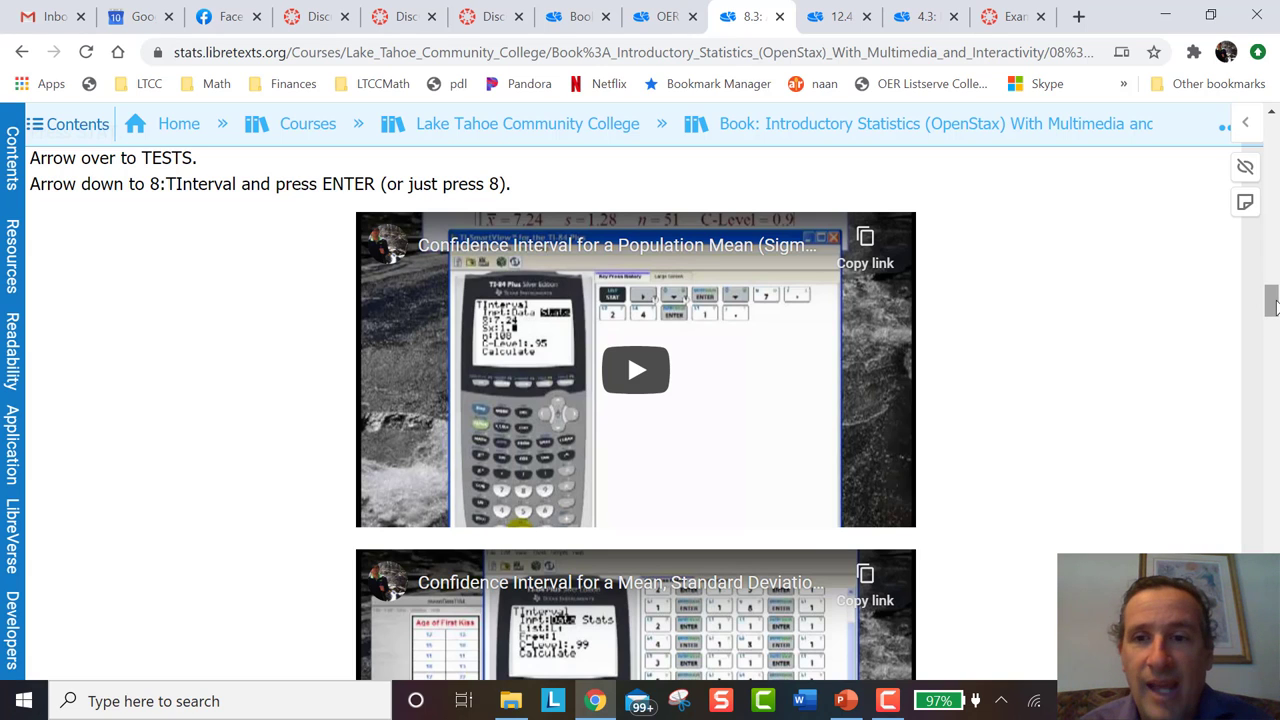
pyautogui.click(635, 370)
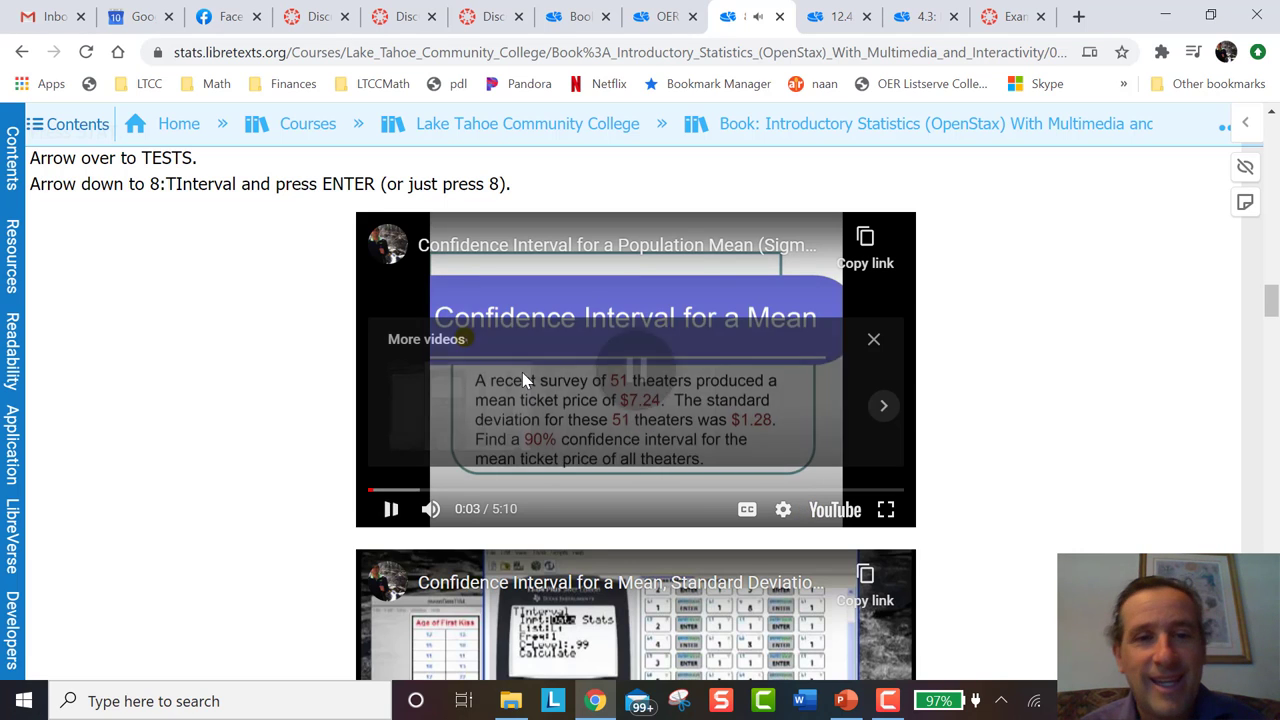
pyautogui.click(390, 509)
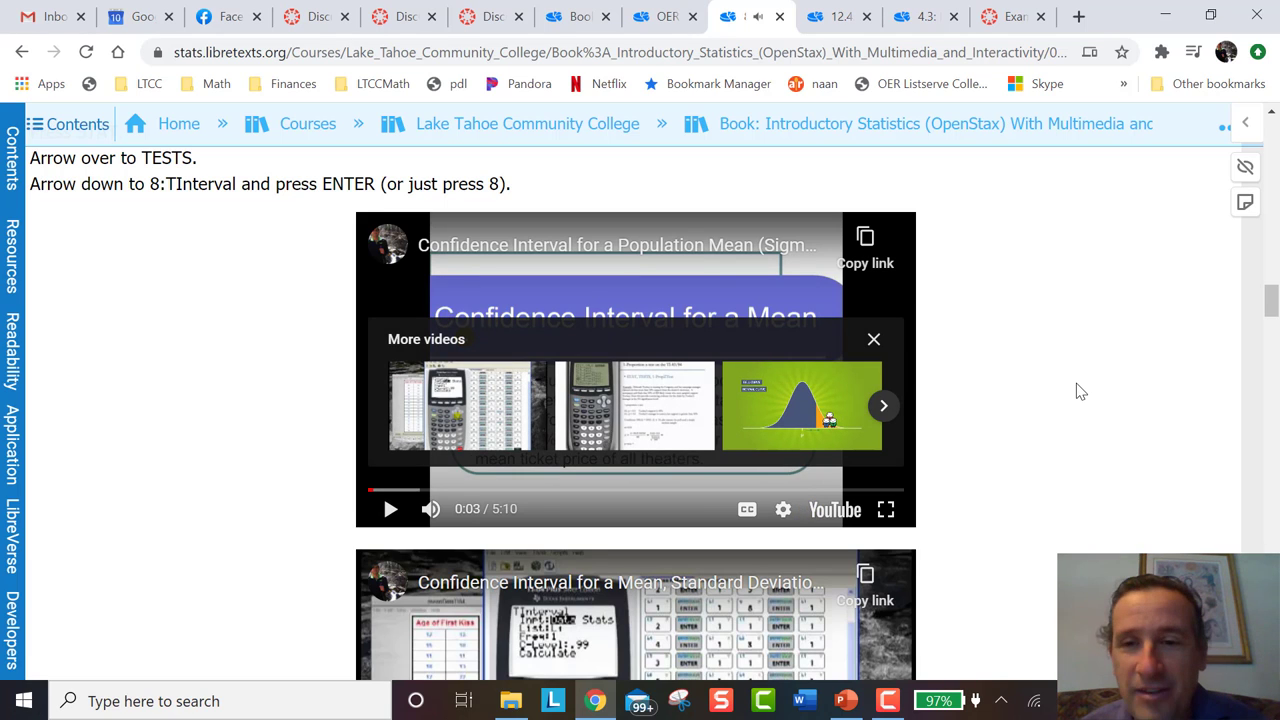
# Step: Scroll down to Example 8.3.1: Acupuncture and its confidence-interval calculator
pyautogui.scroll(-3)
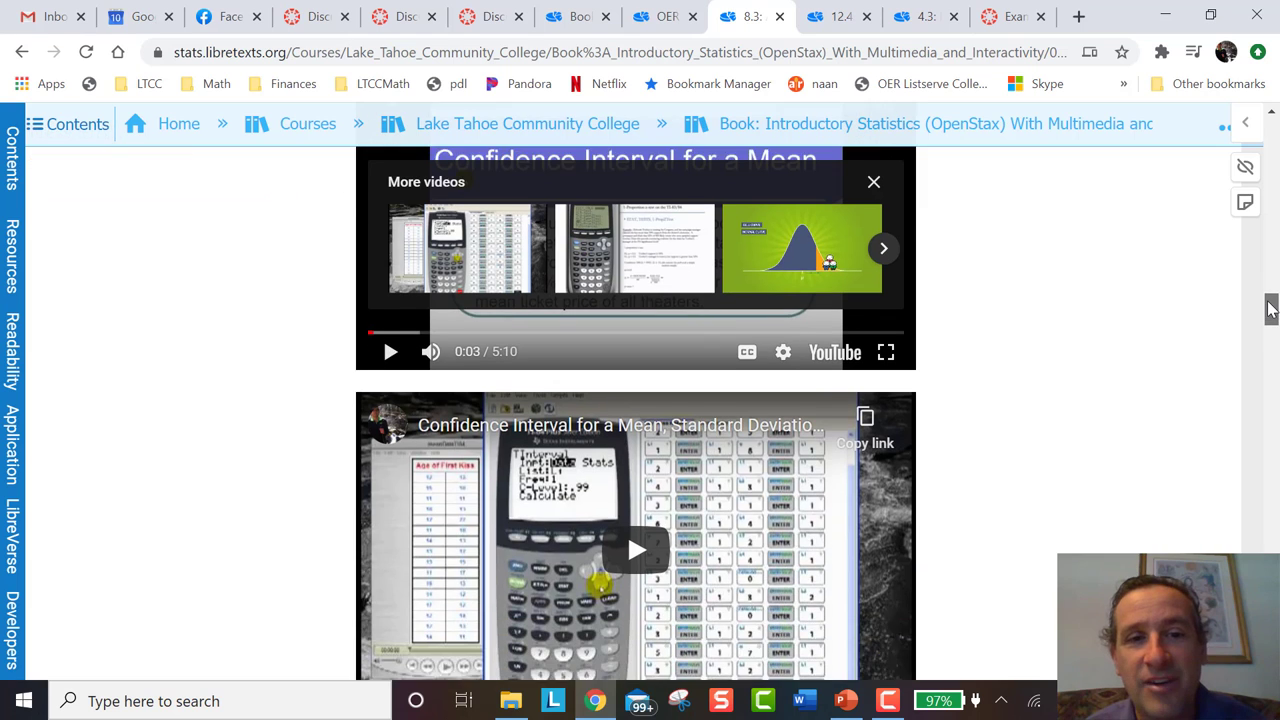
pyautogui.scroll(-3)
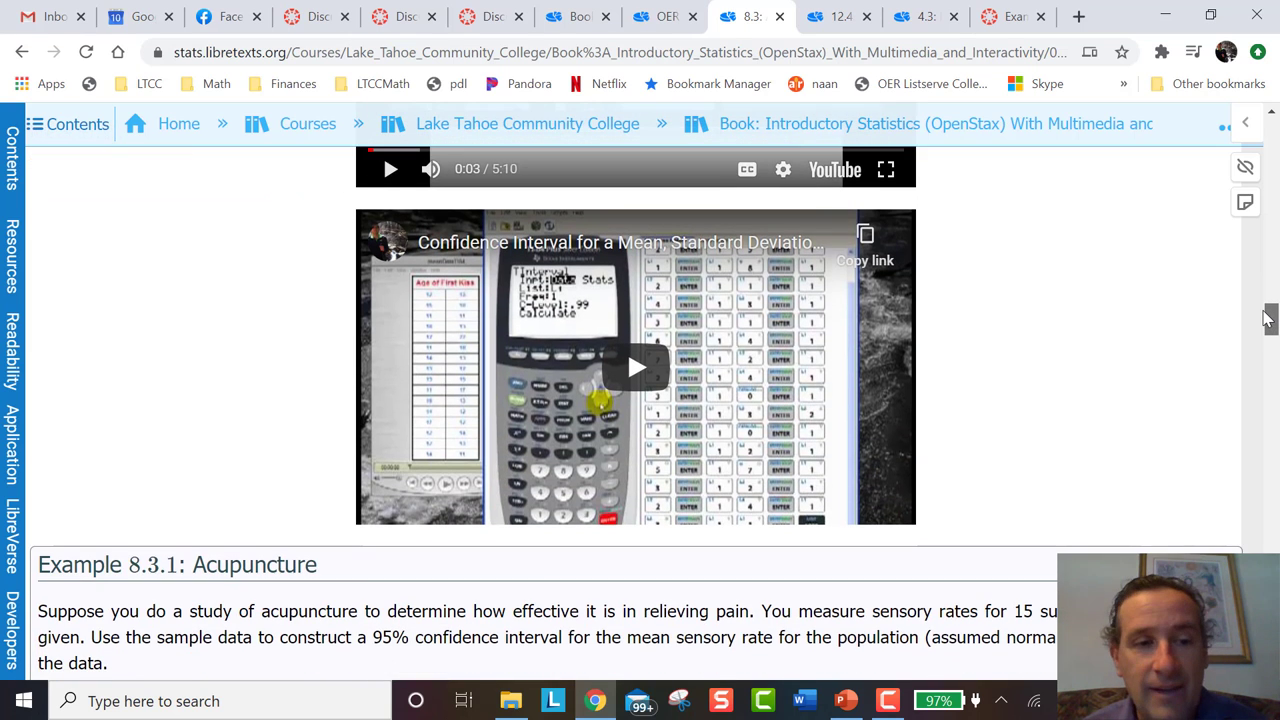
pyautogui.scroll(-3)
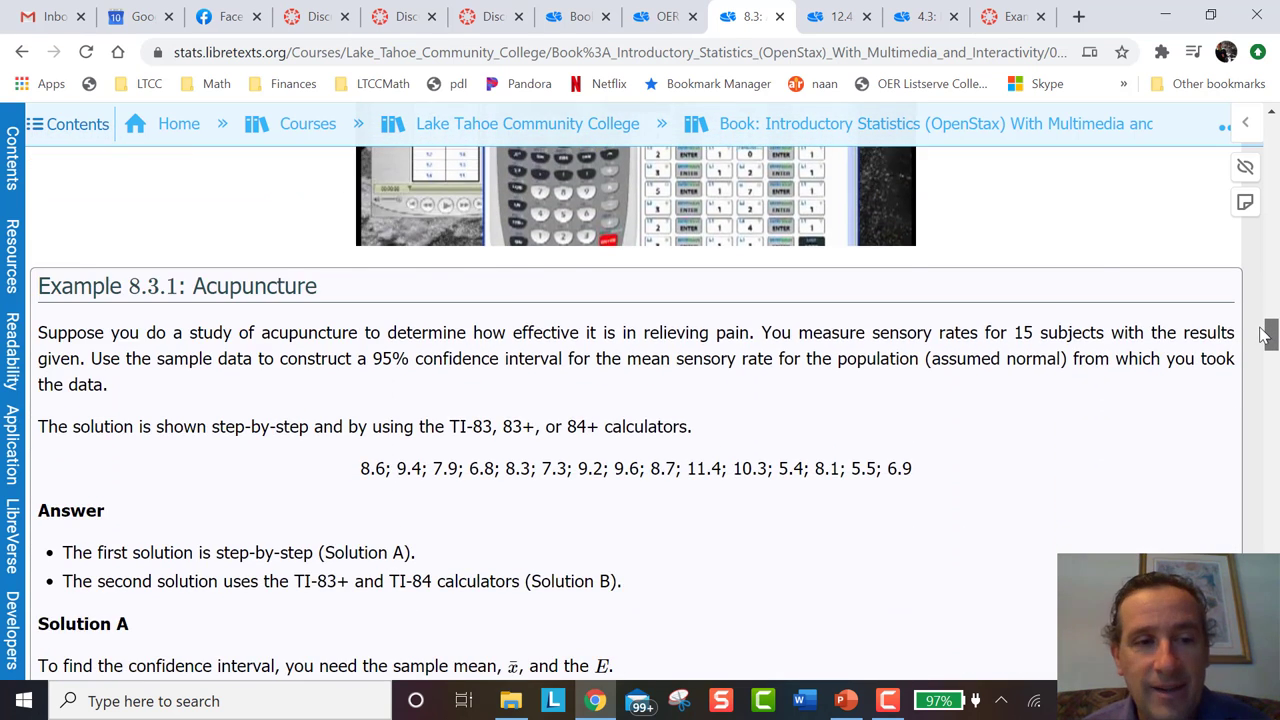
pyautogui.scroll(-3)
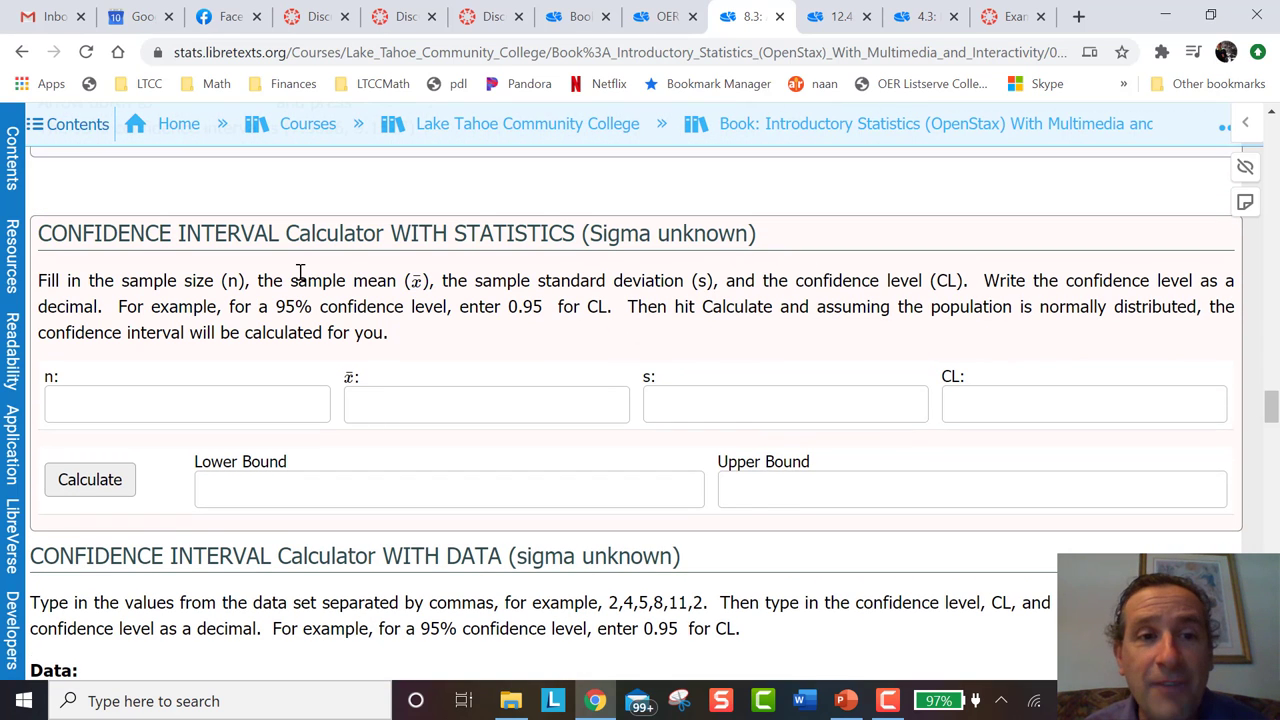
# Step: Compute the .95 interval for n=54, mean 38, s=7 (36.089 to 39.911), then open section 12.4
pyautogui.click(186, 404)
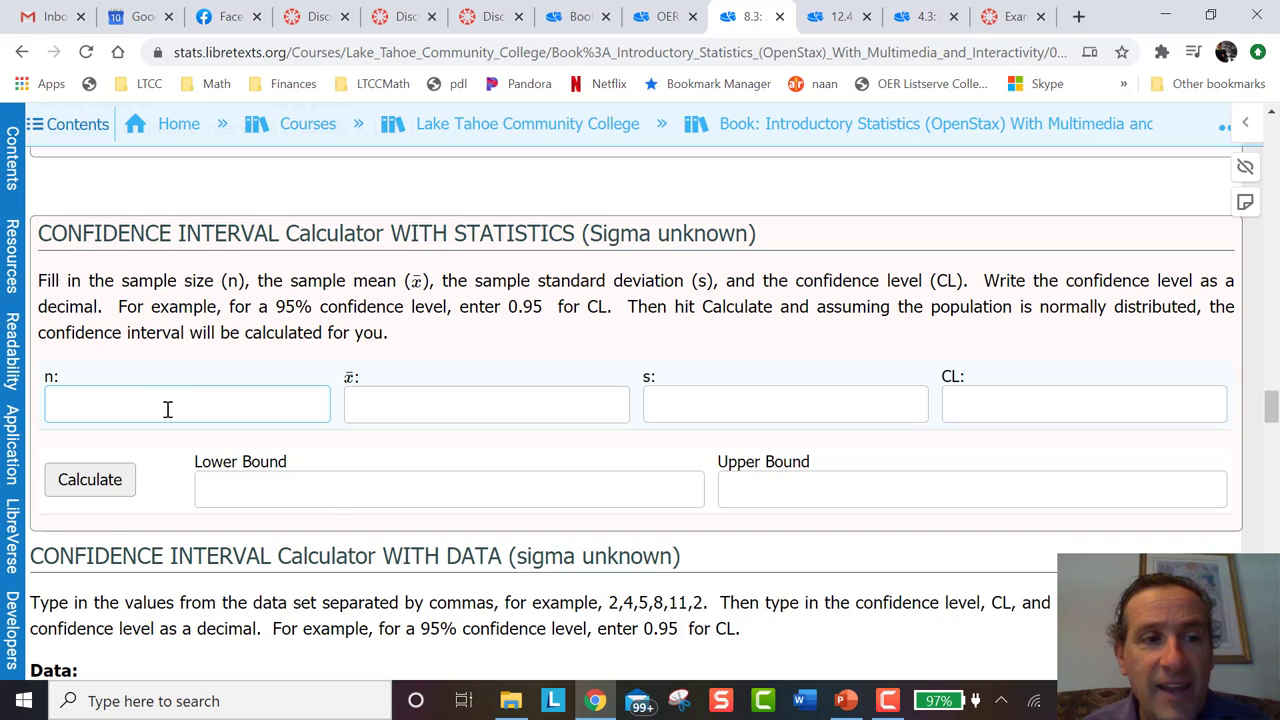
pyautogui.write('54')
pyautogui.click(487, 404)
pyautogui.write('3')
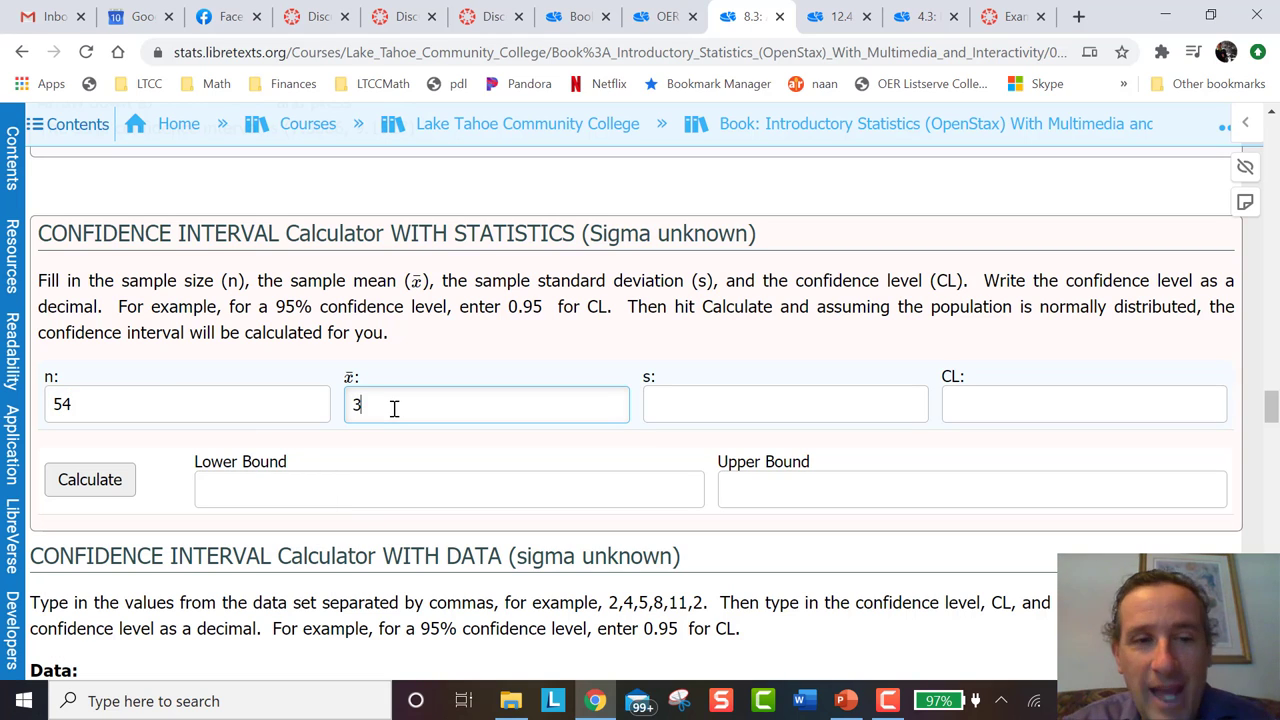
pyautogui.click(785, 403)
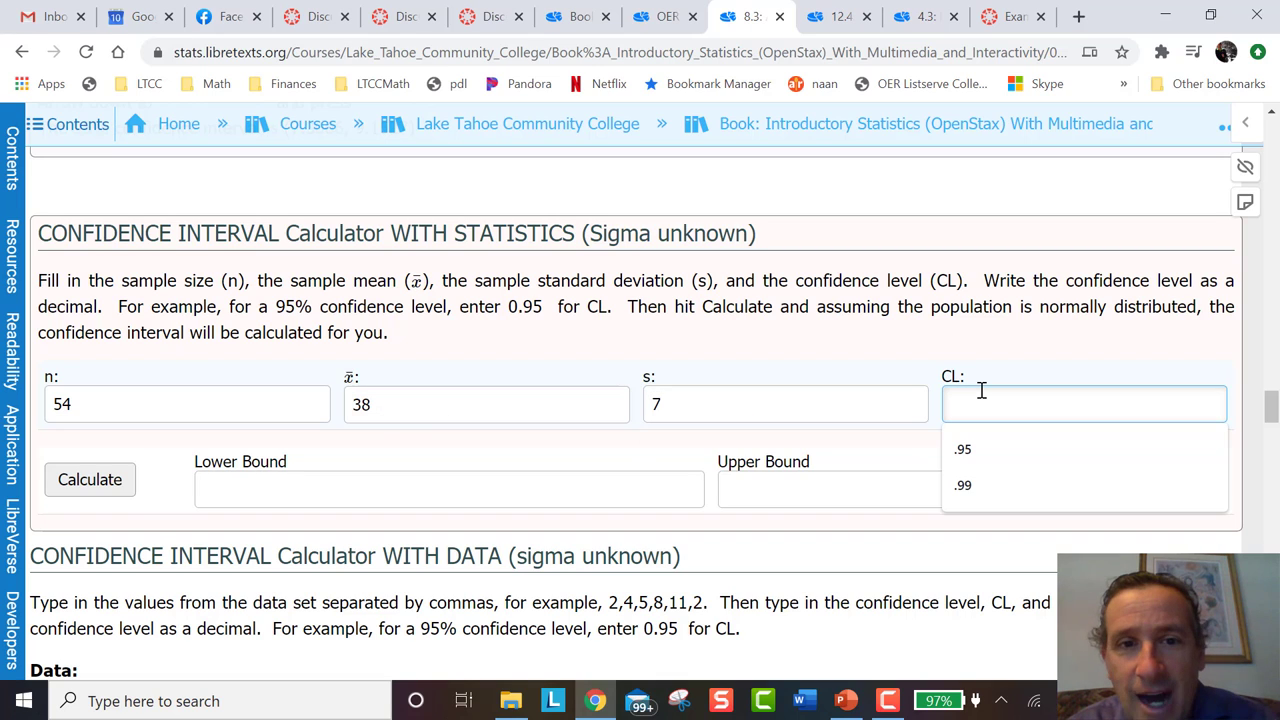
pyautogui.click(962, 448)
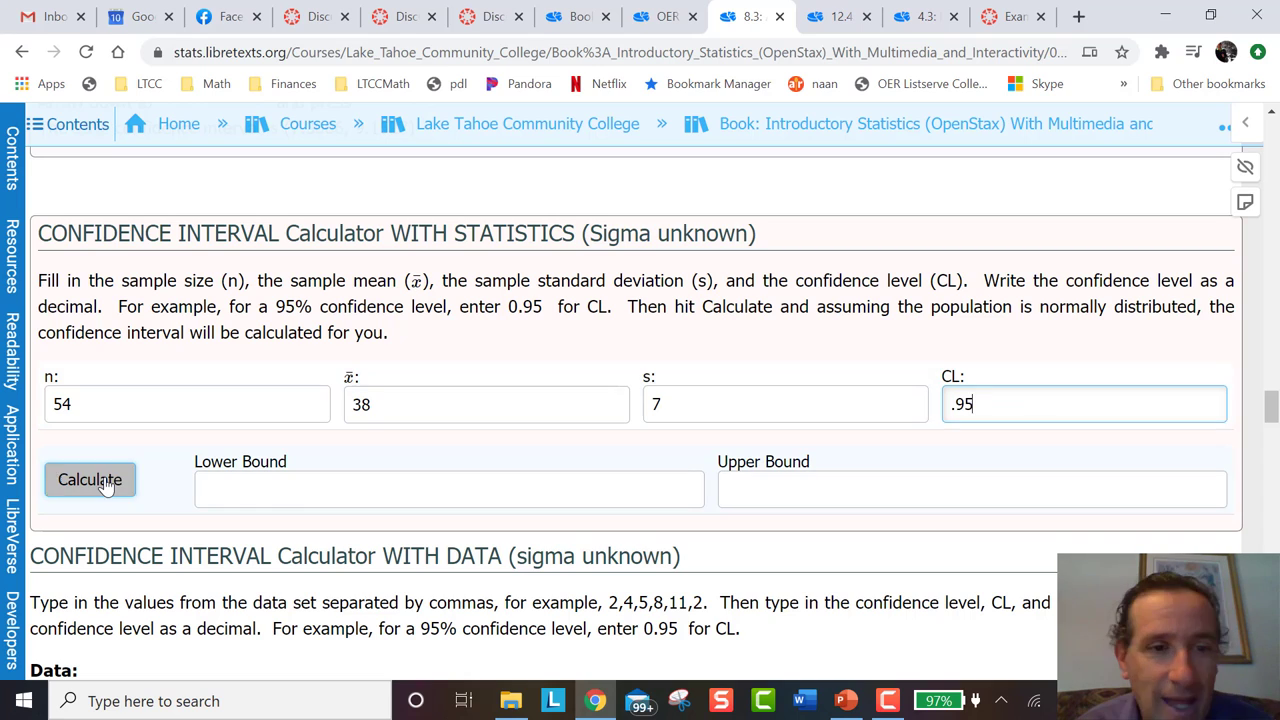
pyautogui.click(90, 479)
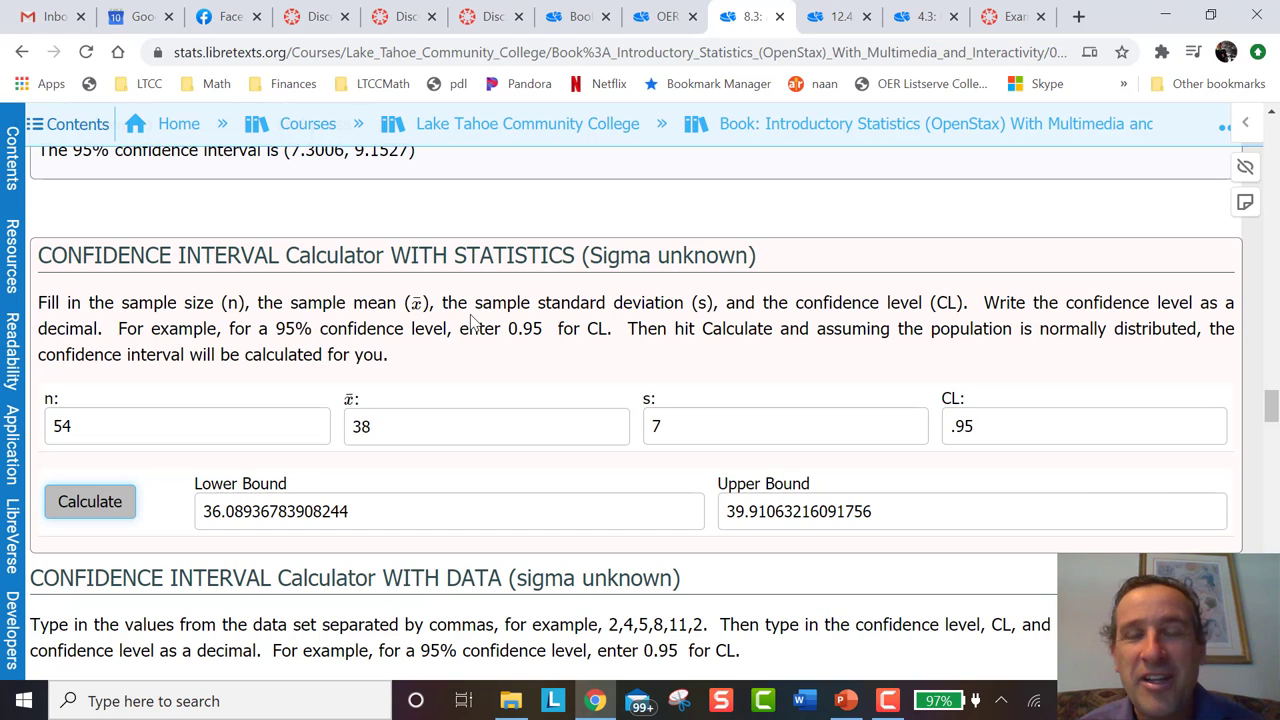
pyautogui.click(838, 16)
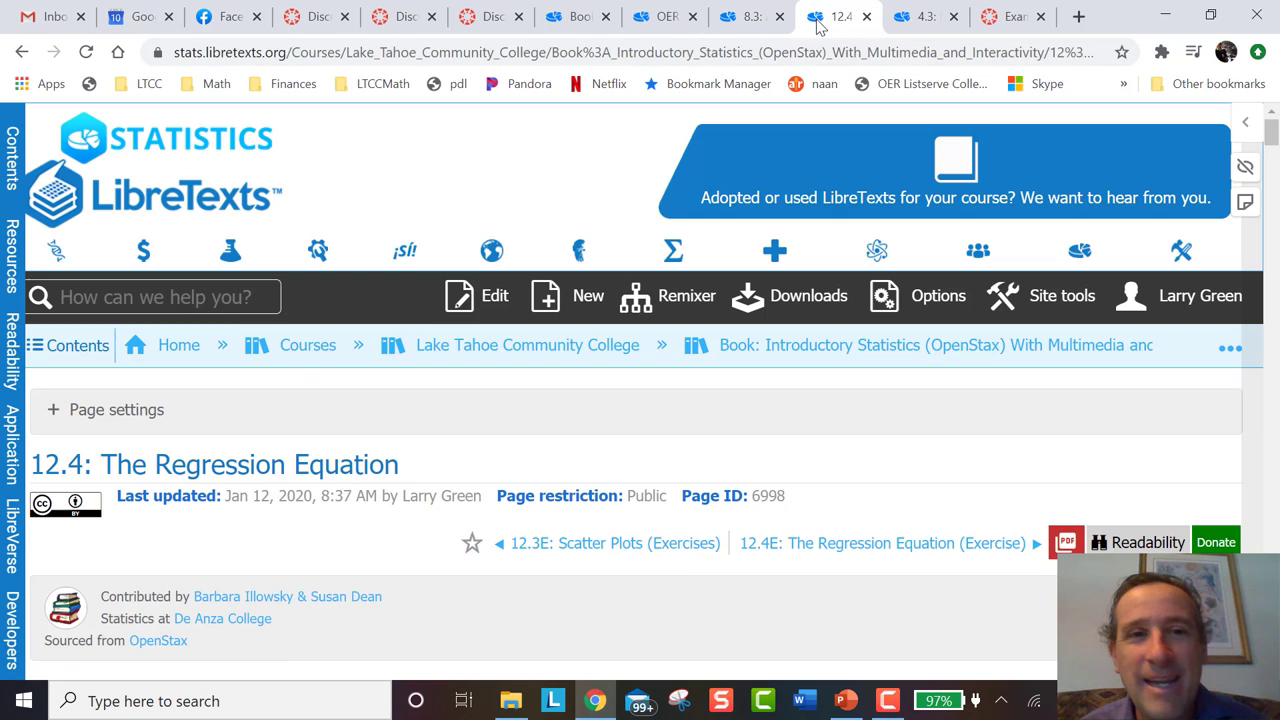
pyautogui.scroll(-3)
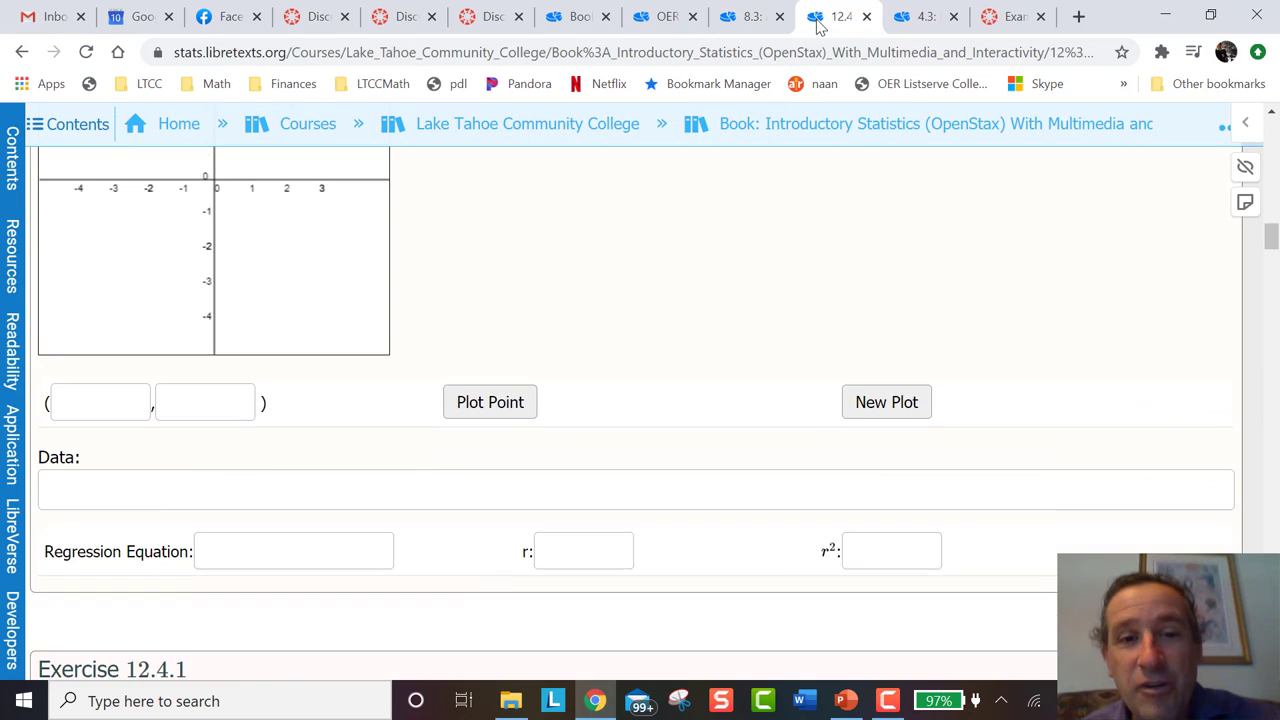
pyautogui.scroll(3)
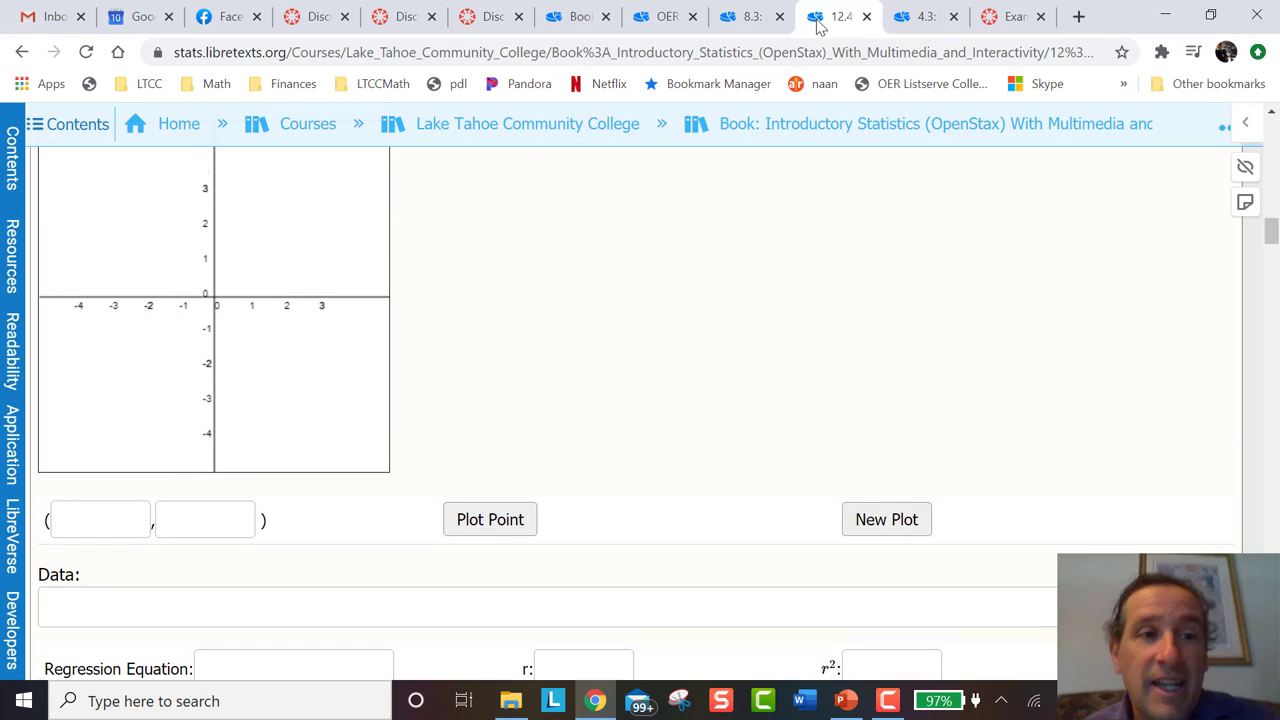
pyautogui.scroll(3)
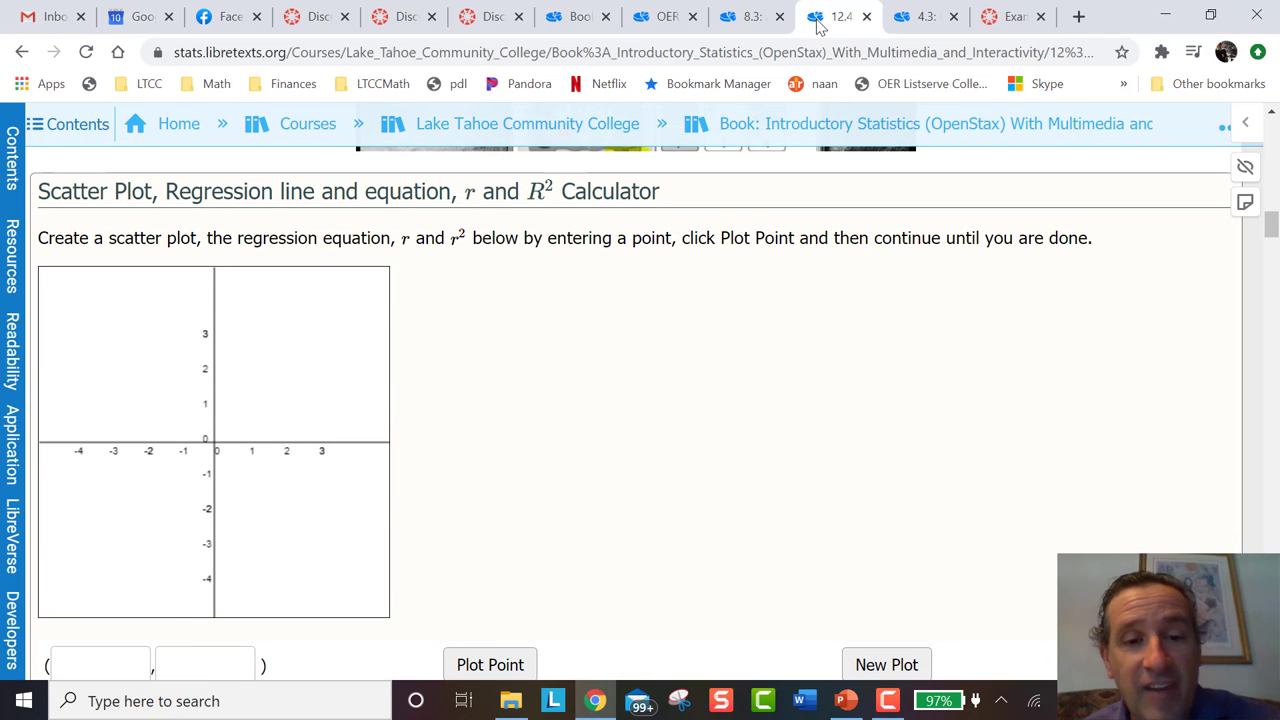
pyautogui.scroll(-3)
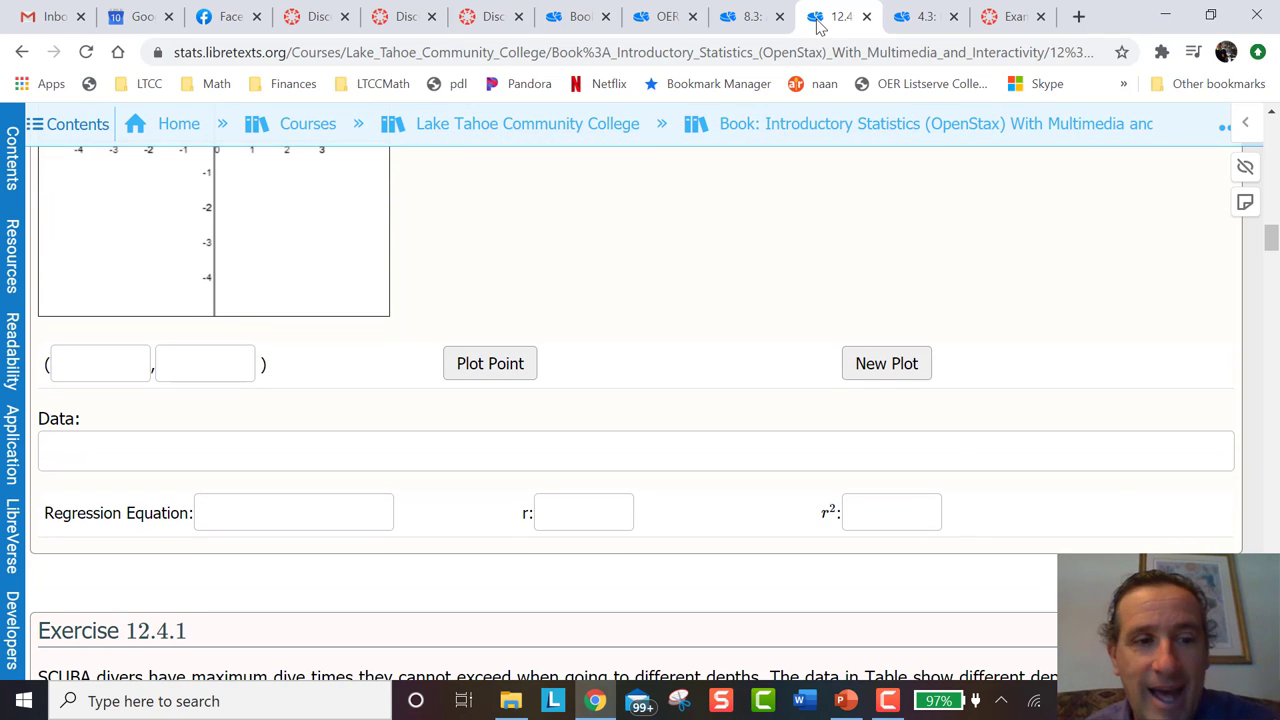
pyautogui.scroll(-3)
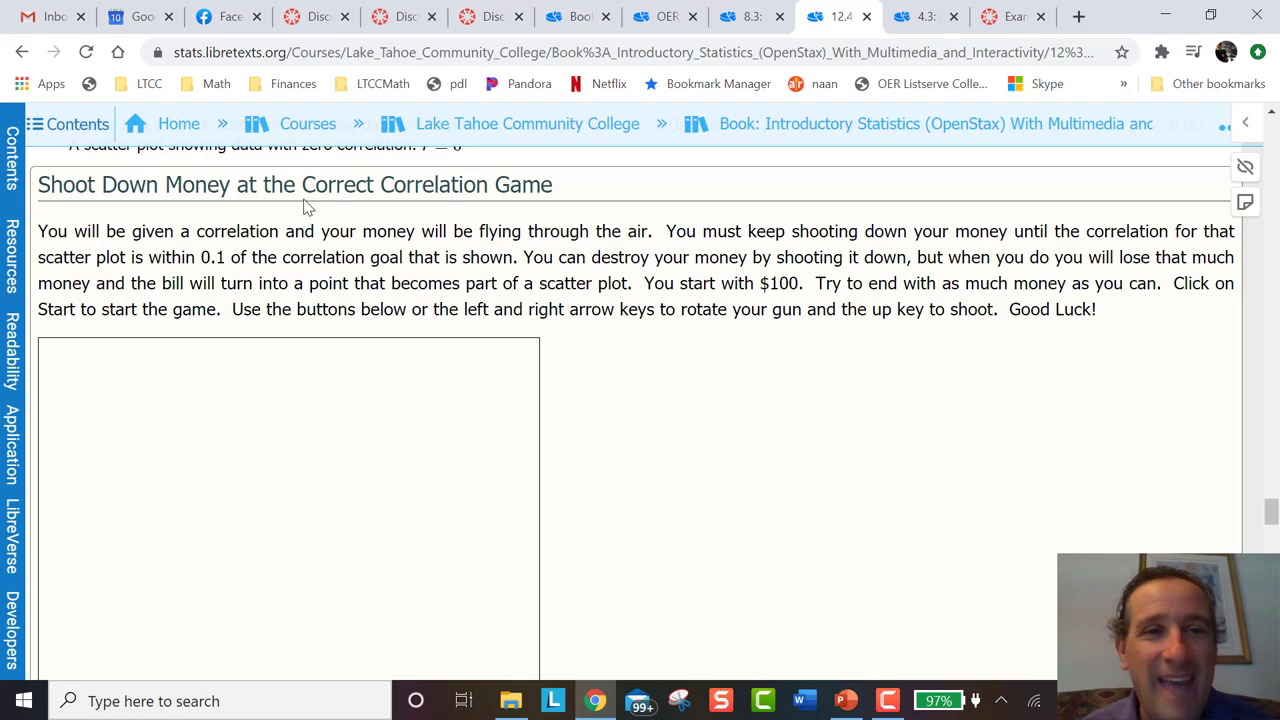
pyautogui.moveTo(322, 256)
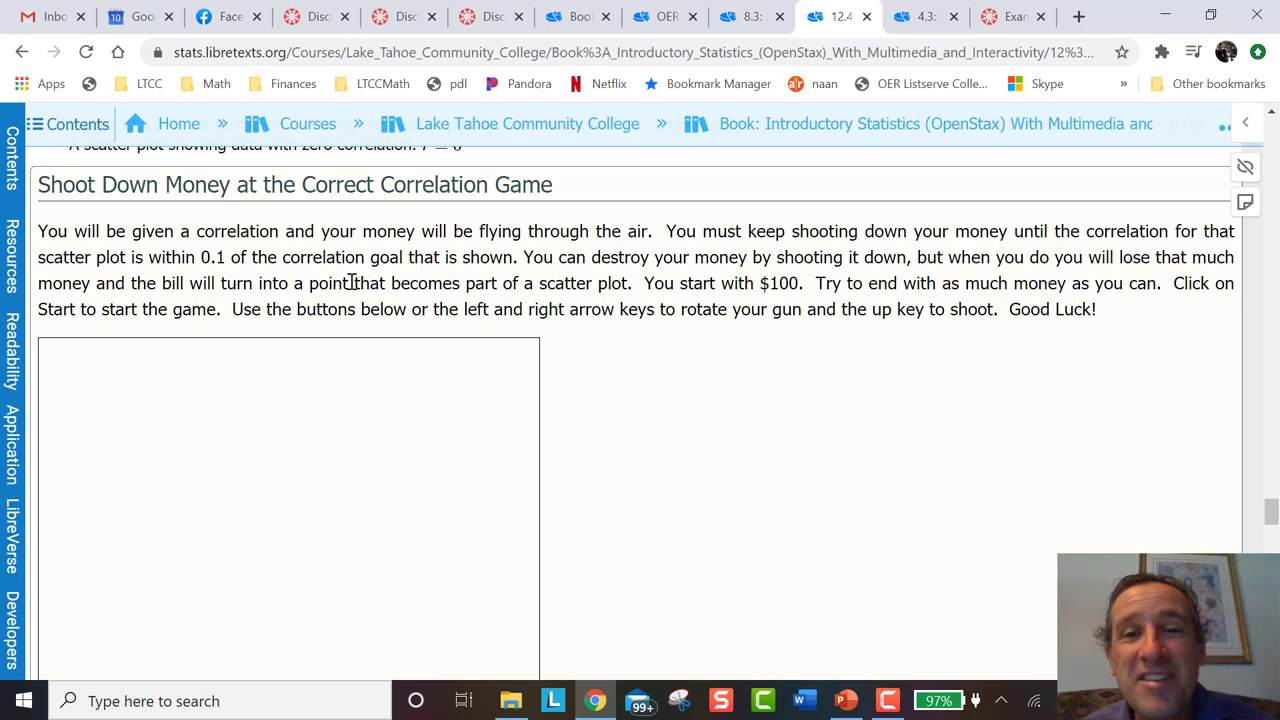
# Step: Start the Shoot Down Money correlation game, rotate the gun left and shoot a bill
pyautogui.scroll(-3)
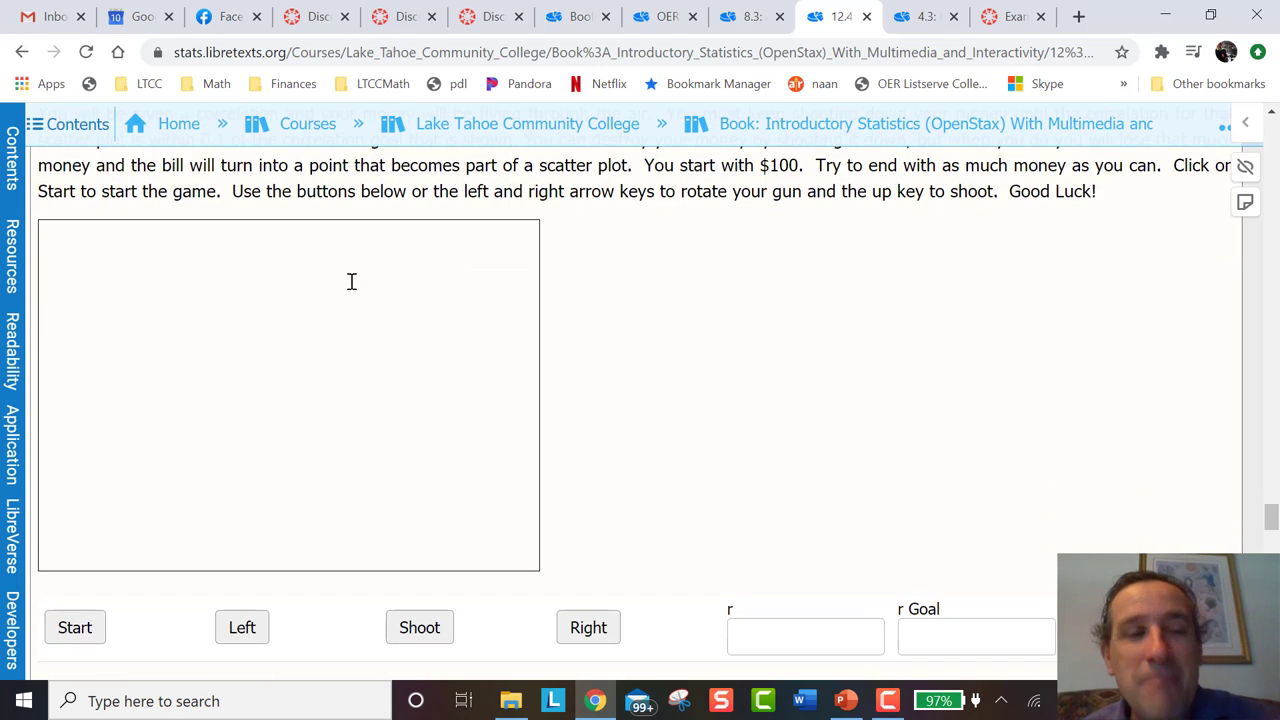
pyautogui.click(75, 627)
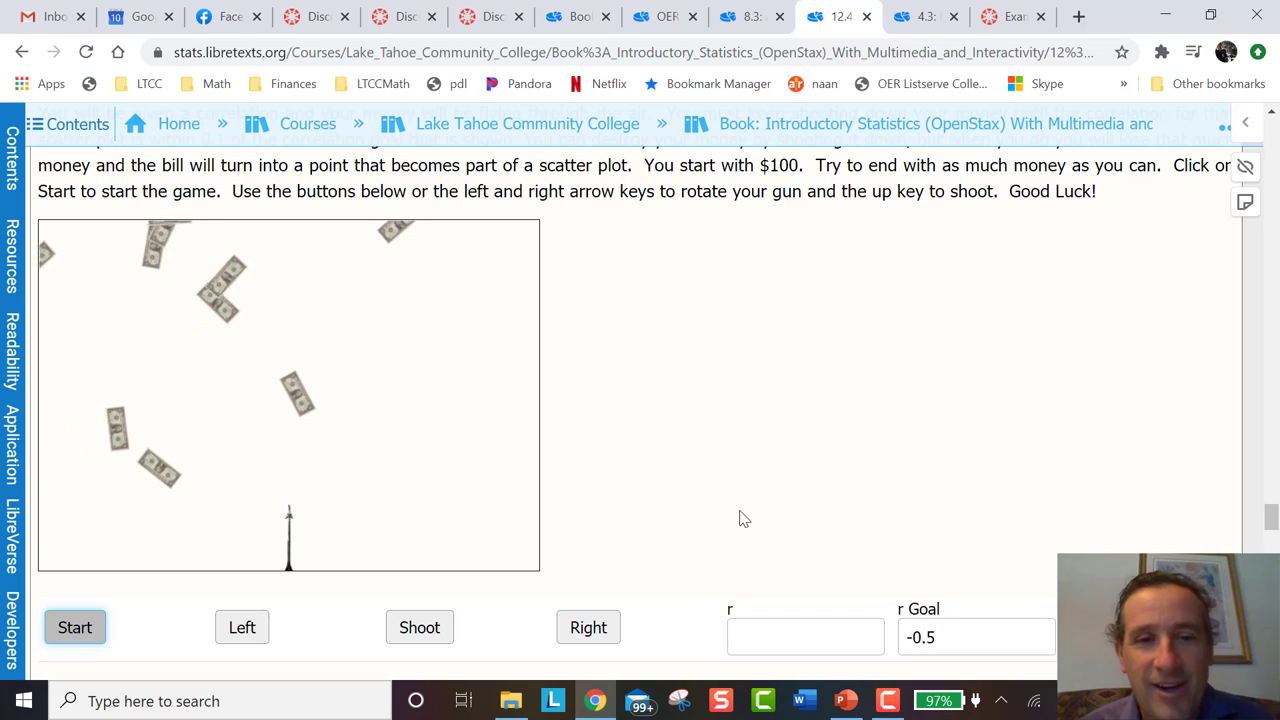
pyautogui.click(976, 636)
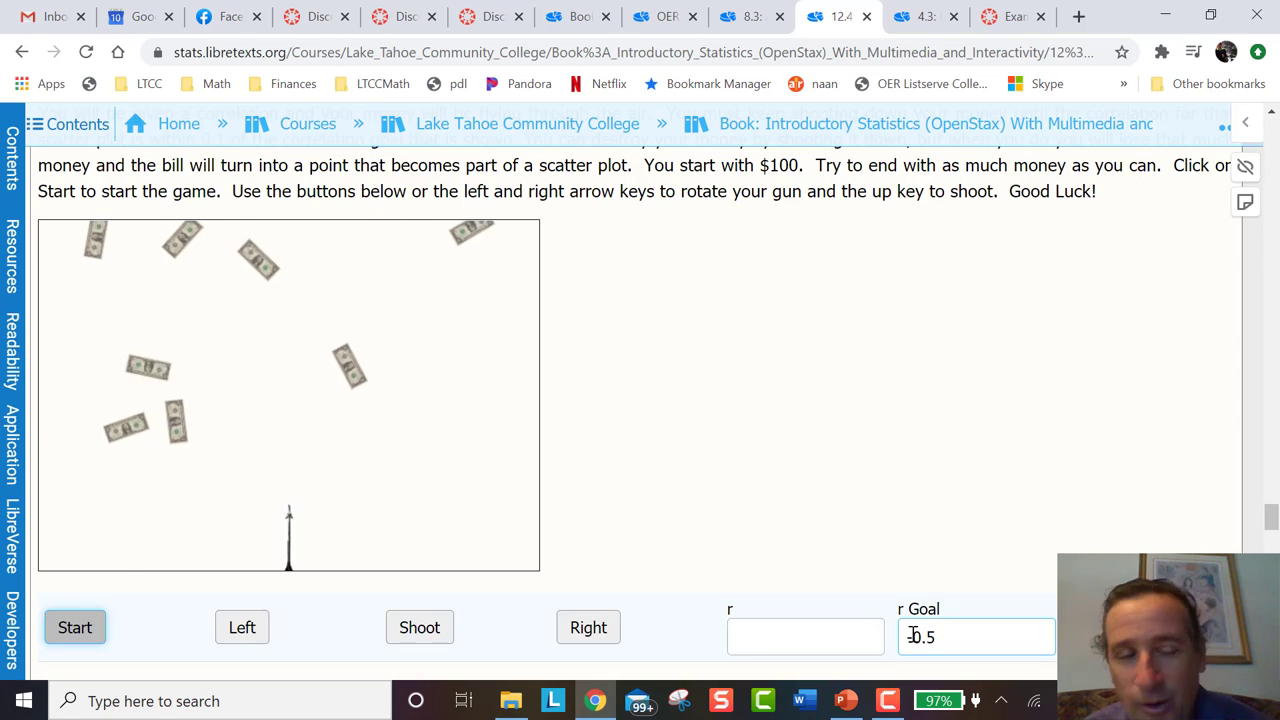
pyautogui.click(242, 627)
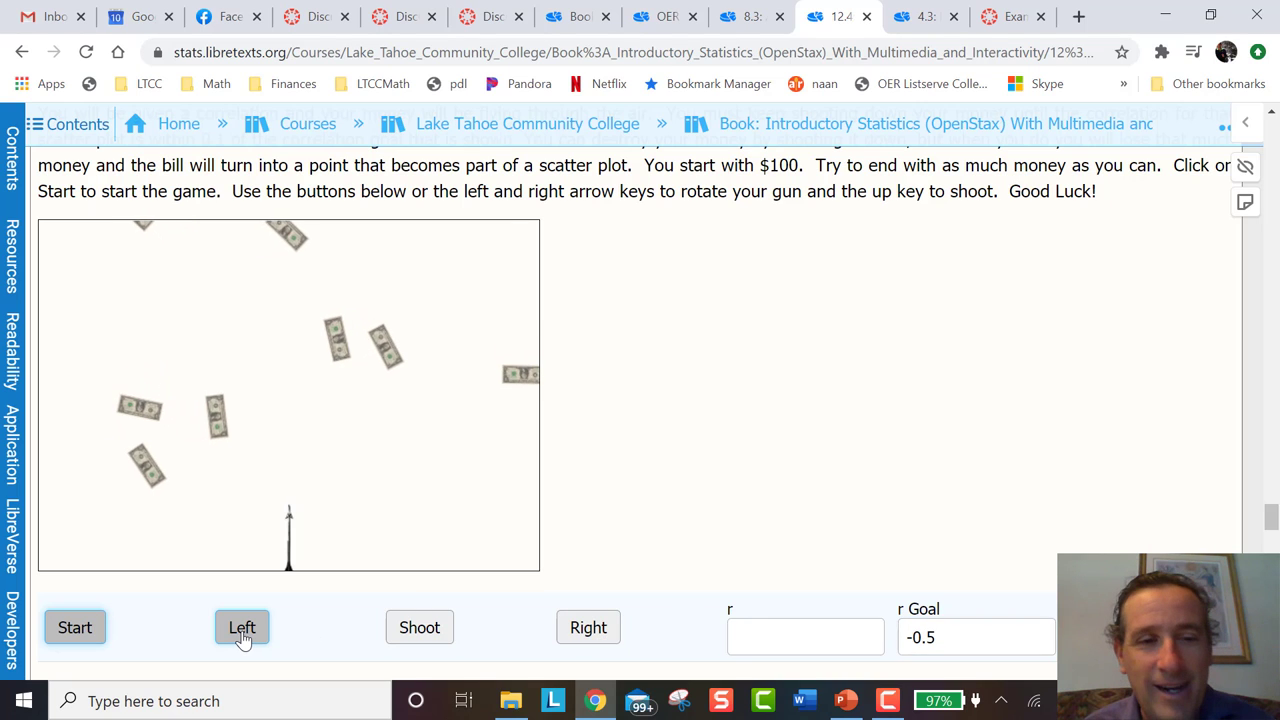
pyautogui.click(242, 627)
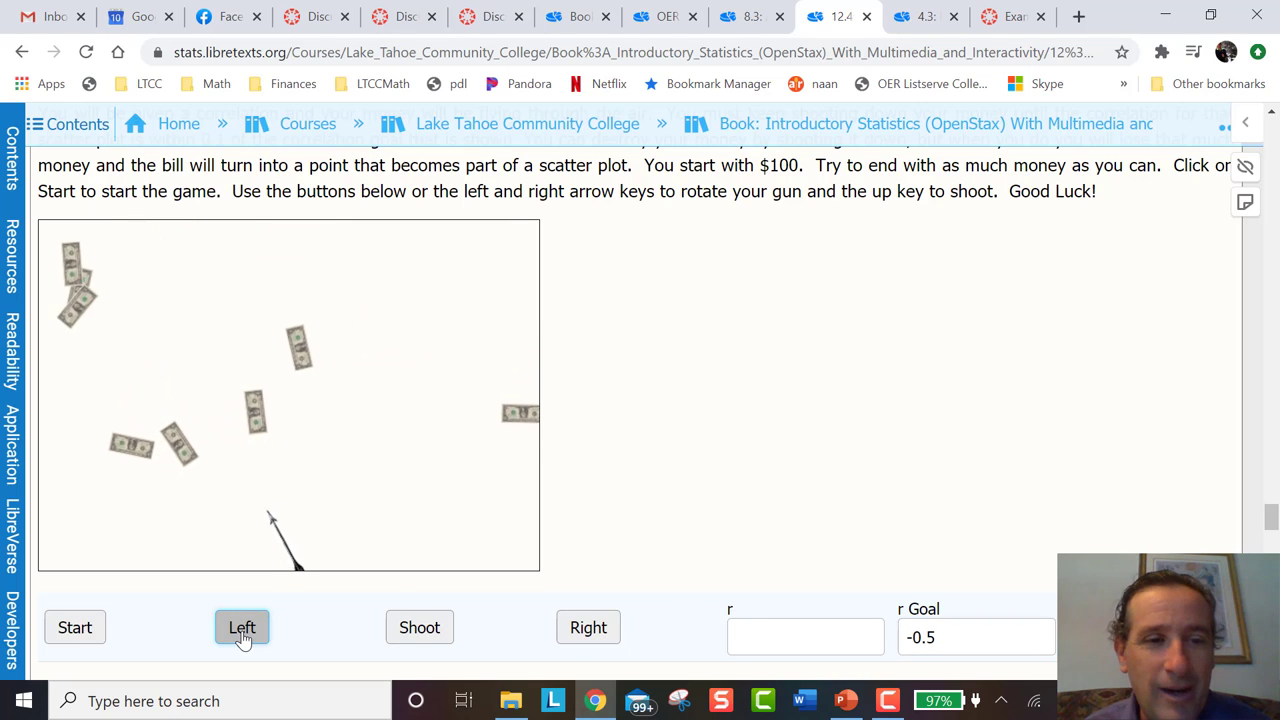
pyautogui.click(419, 627)
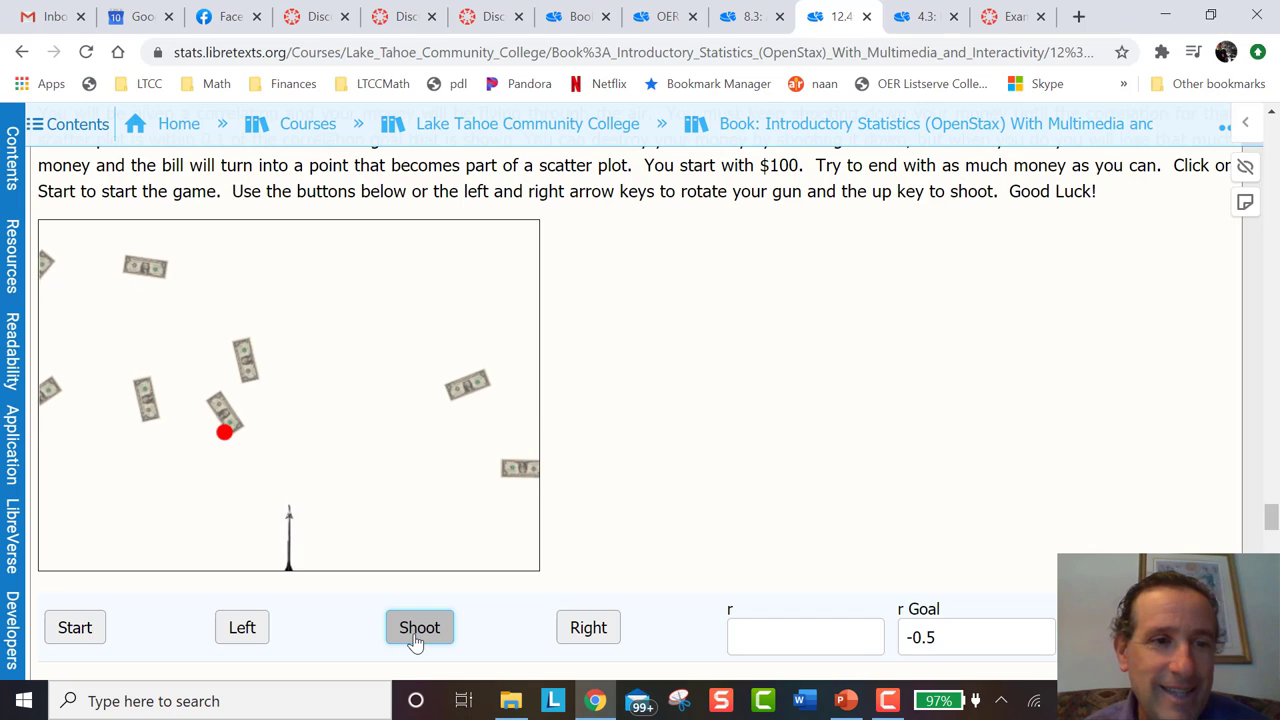
# Step: Keep rotating and shooting bills until r matches the -0.5 goal, then open section 4.3
pyautogui.click(242, 627)
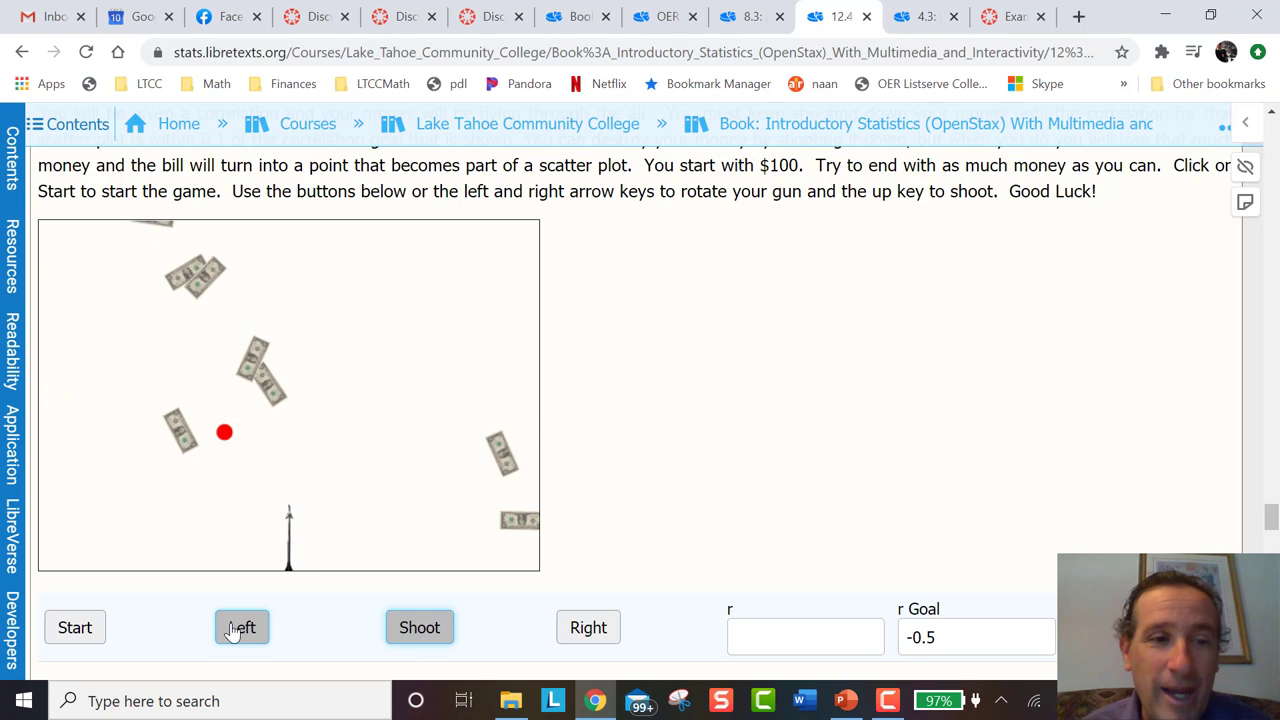
pyautogui.click(241, 627)
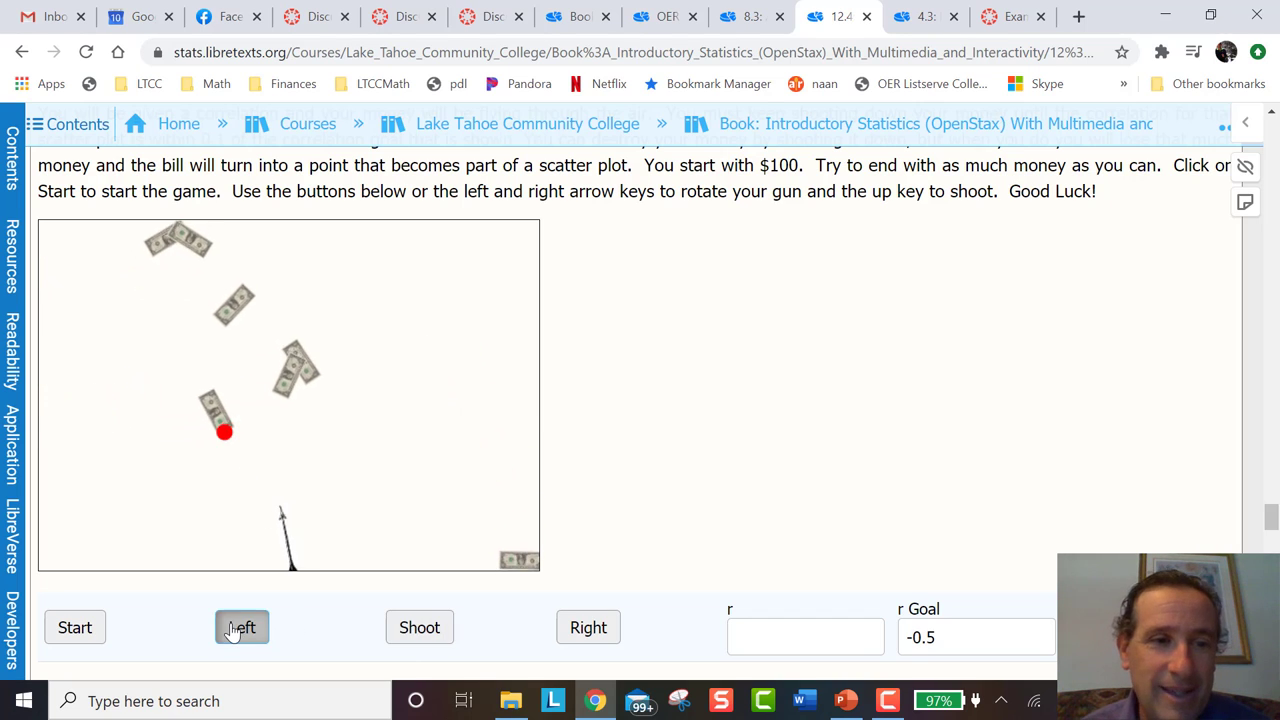
pyautogui.click(419, 627)
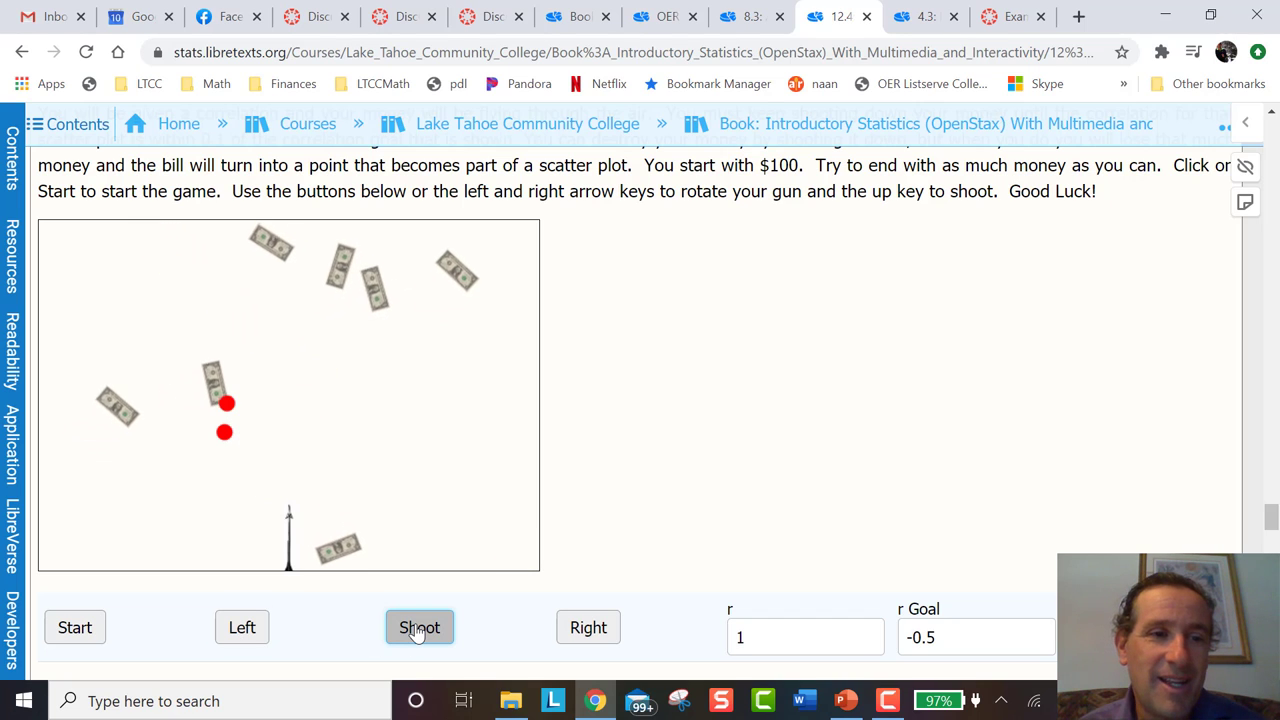
pyautogui.click(419, 627)
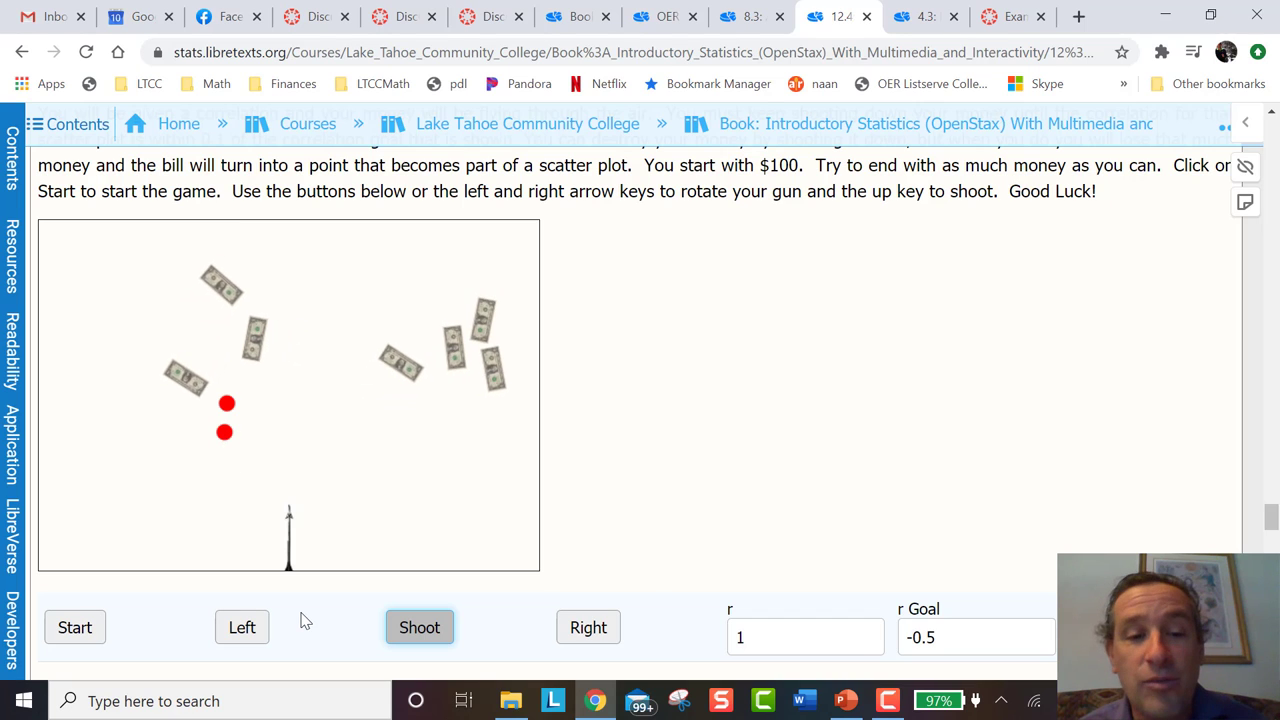
pyautogui.click(242, 627)
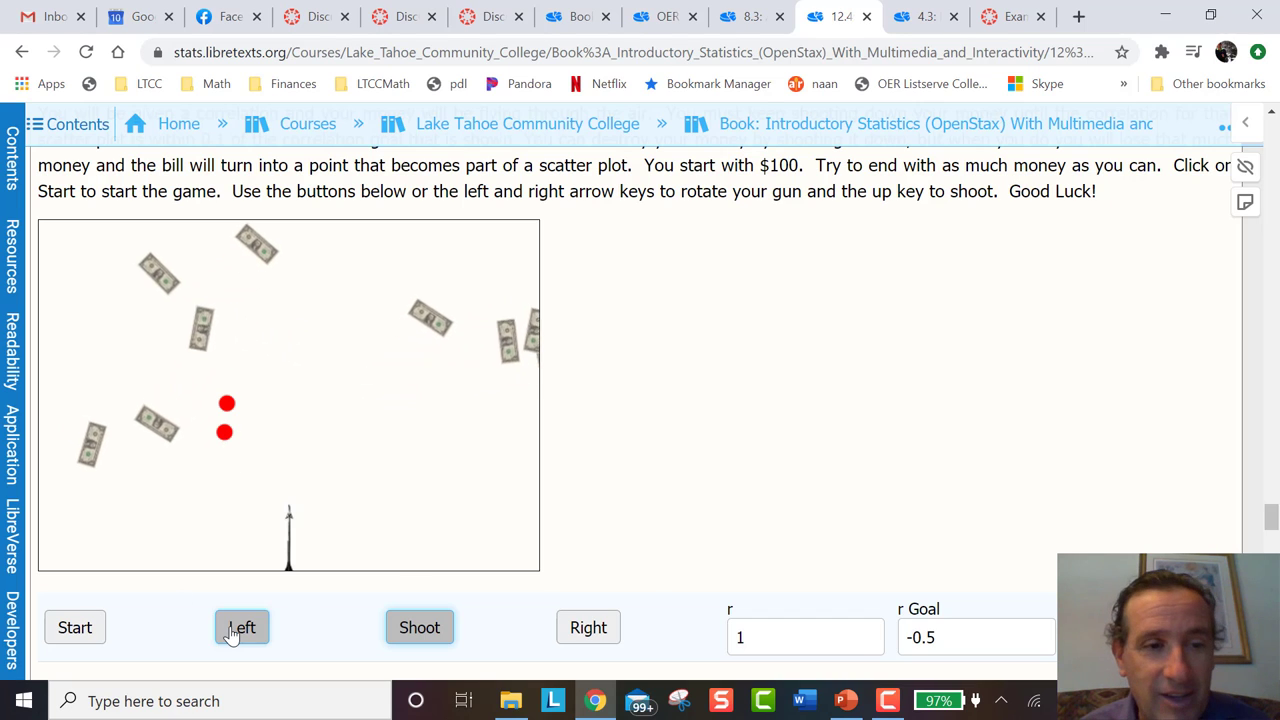
pyautogui.click(241, 627)
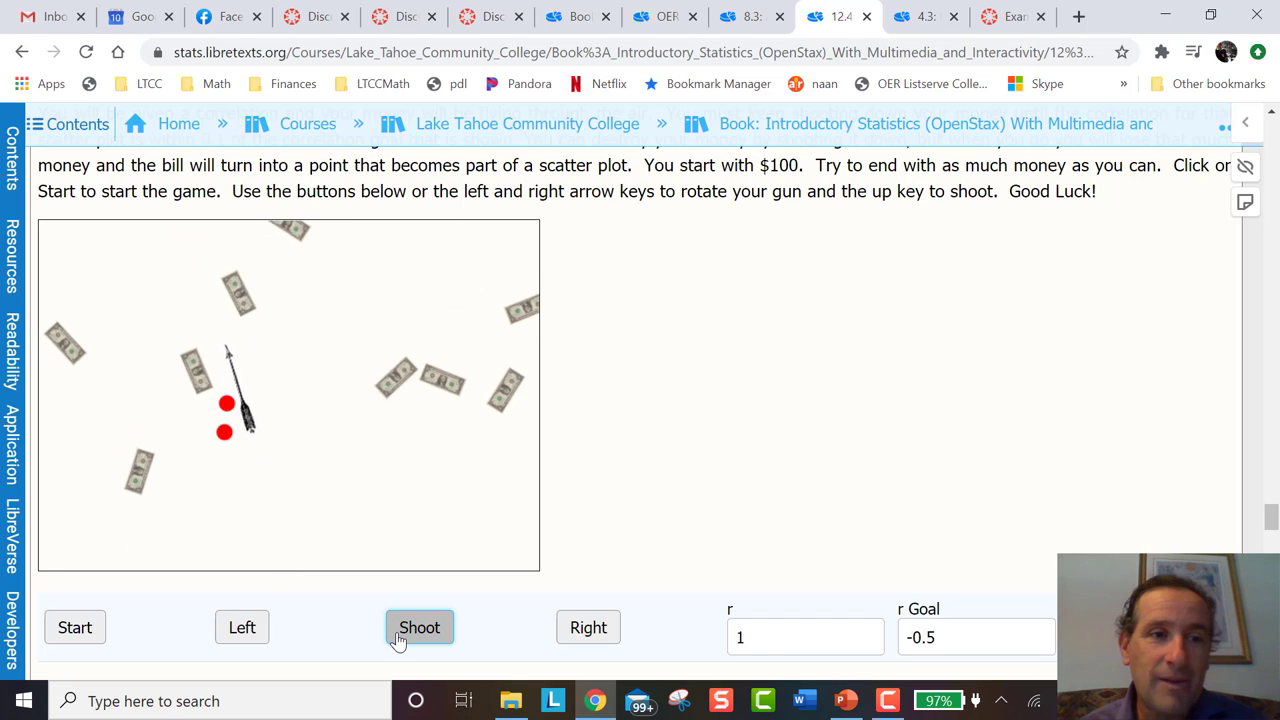
pyautogui.click(419, 627)
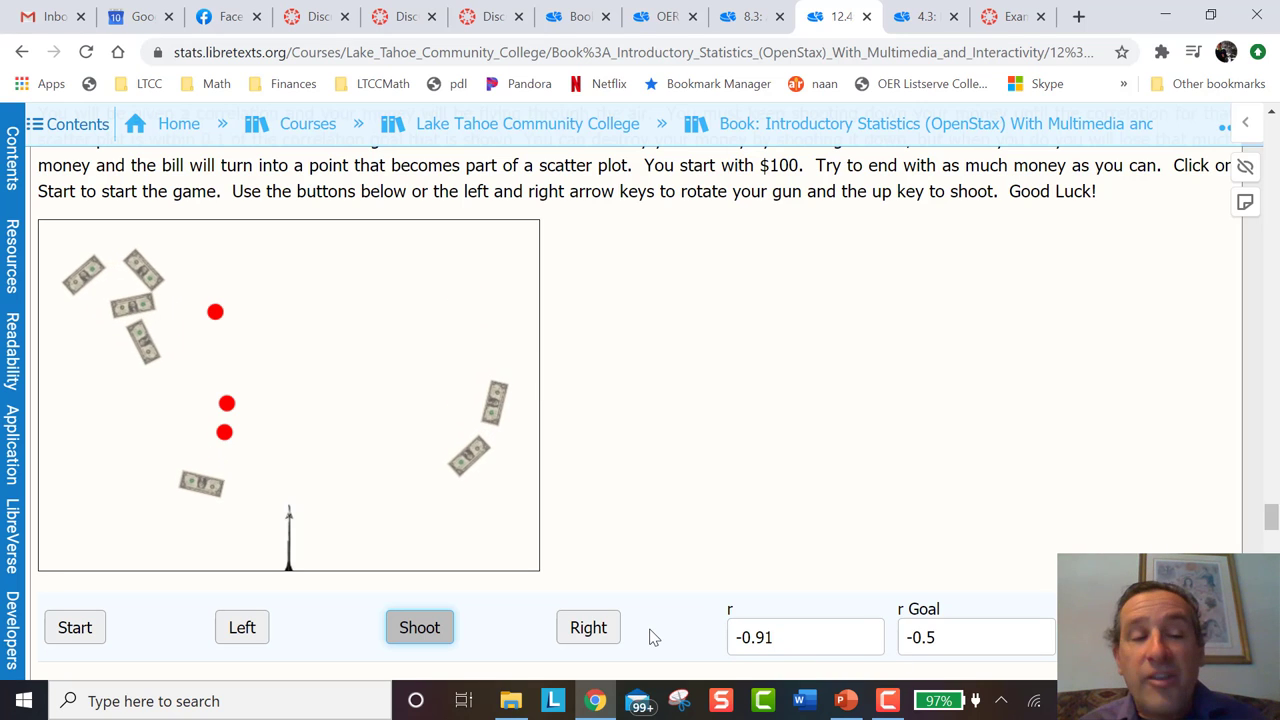
pyautogui.click(419, 627)
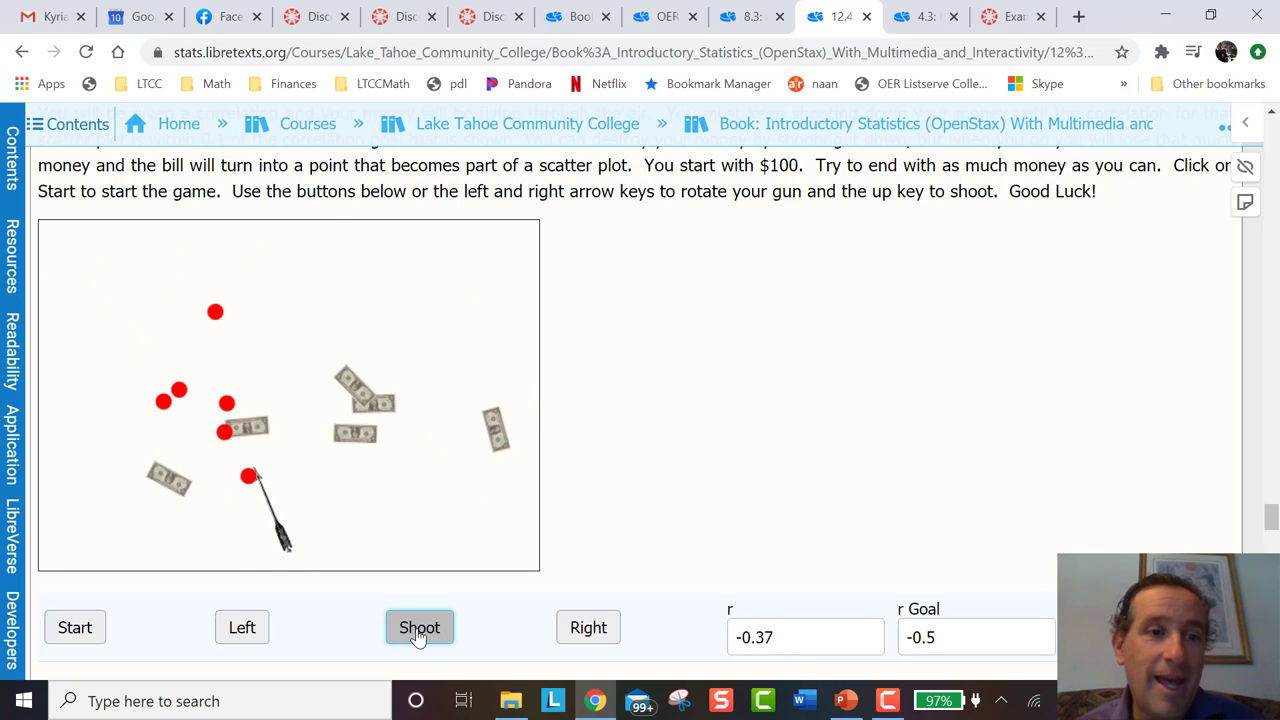
pyautogui.click(419, 627)
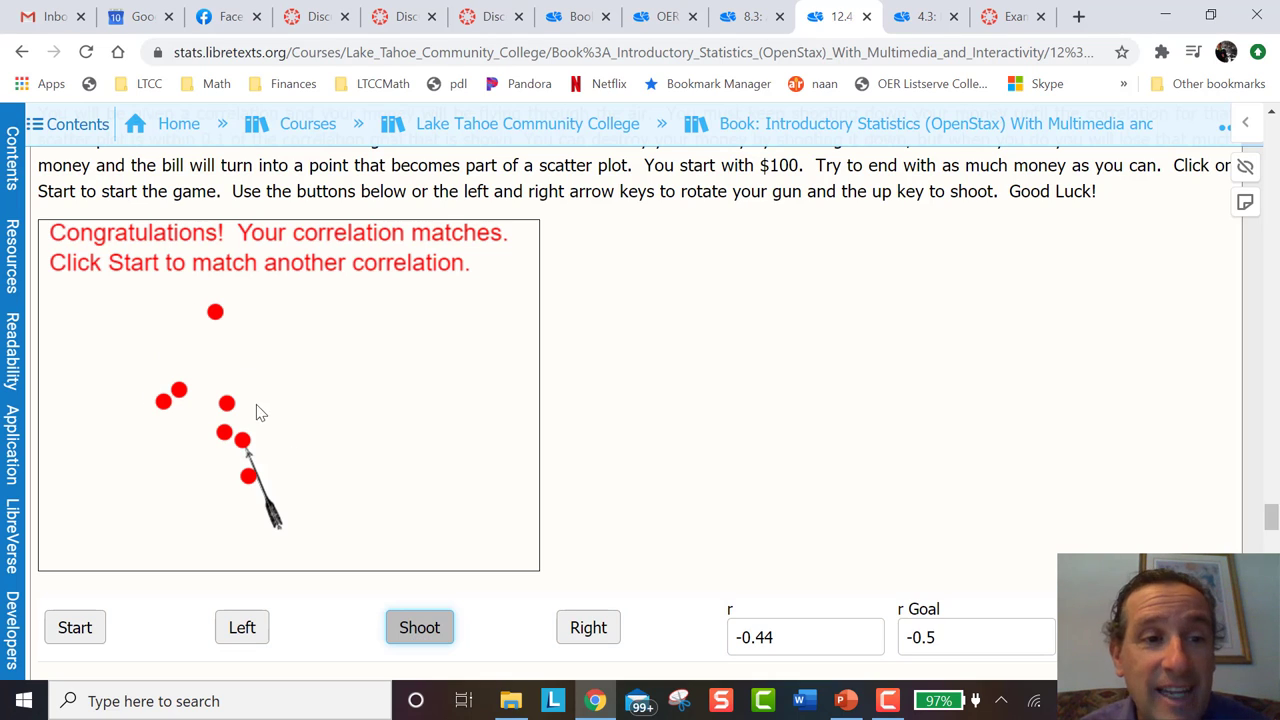
pyautogui.moveTo(240, 485)
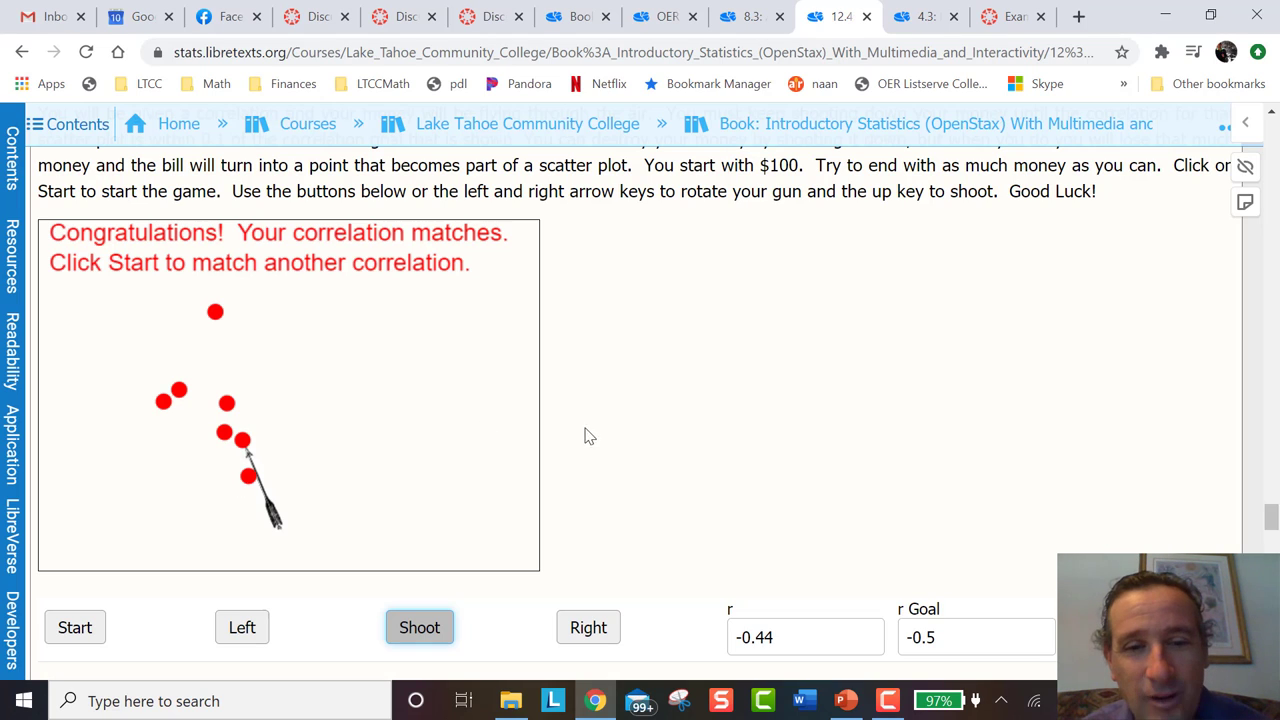
pyautogui.click(805, 637)
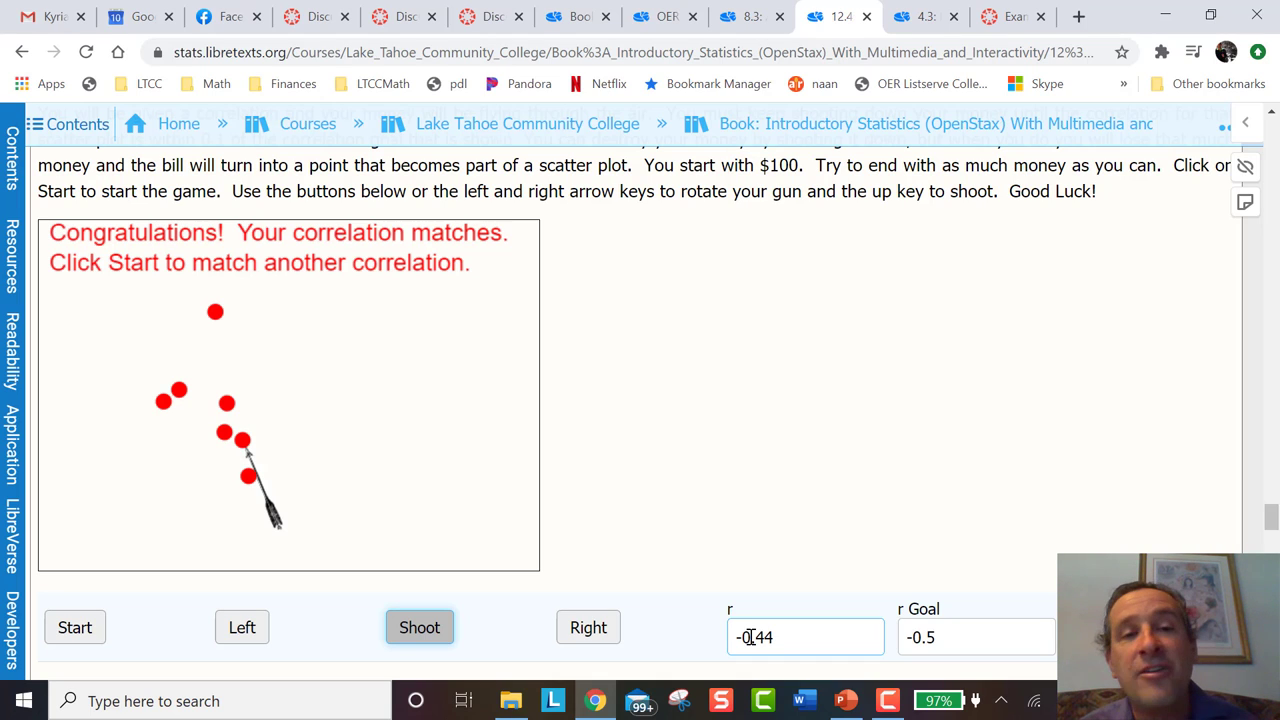
pyautogui.moveTo(683, 430)
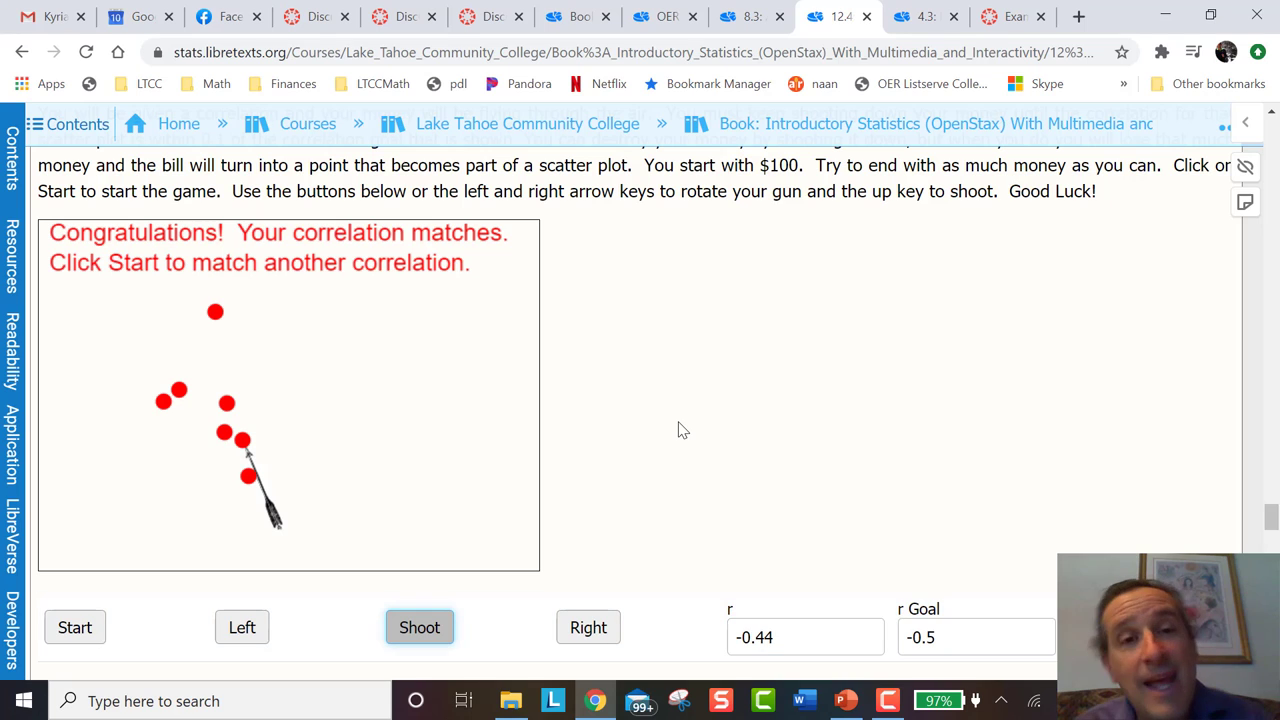
pyautogui.click(922, 16)
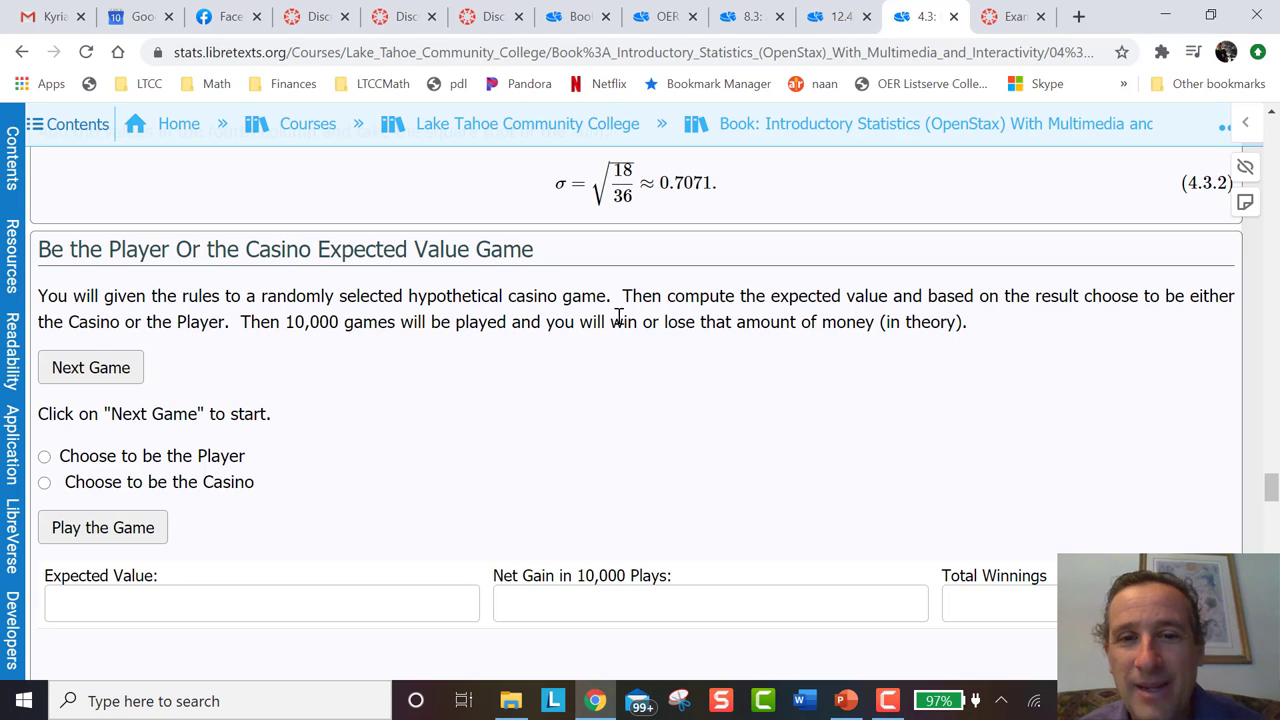
pyautogui.moveTo(1080, 325)
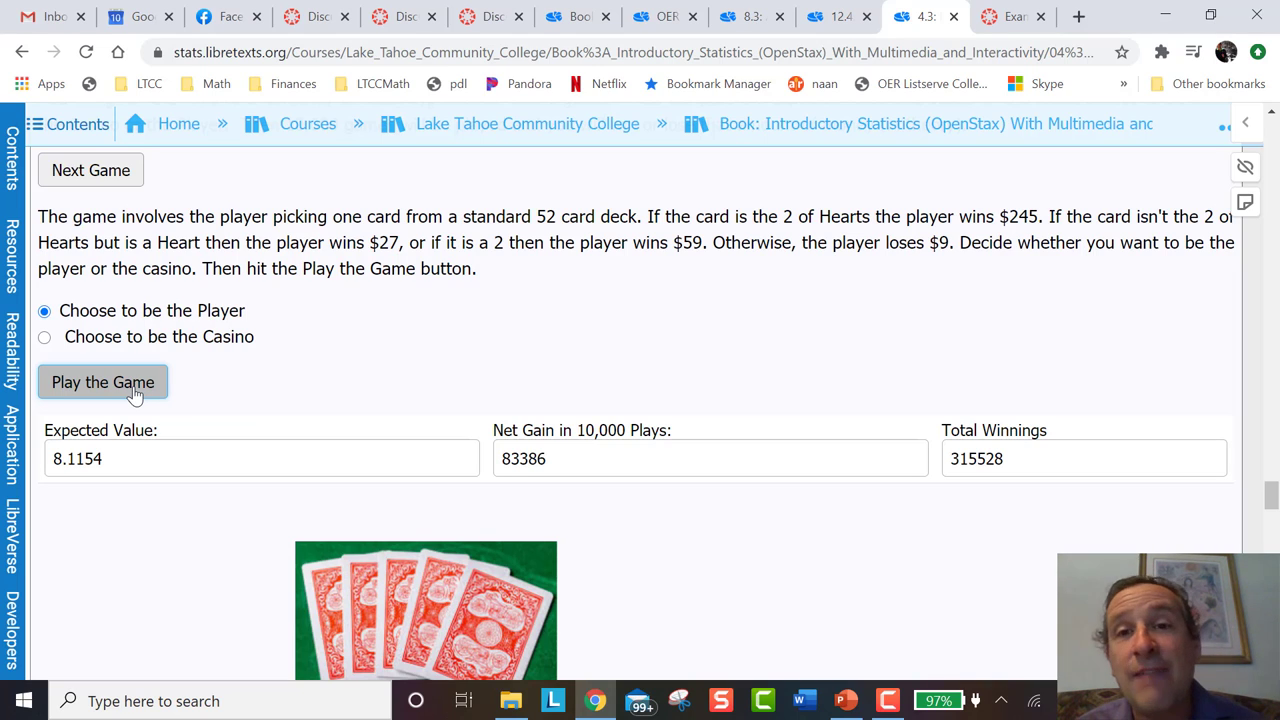
# Step: Scroll down past the casino game result to Exercise 4.3.7's spinner table
pyautogui.scroll(-3)
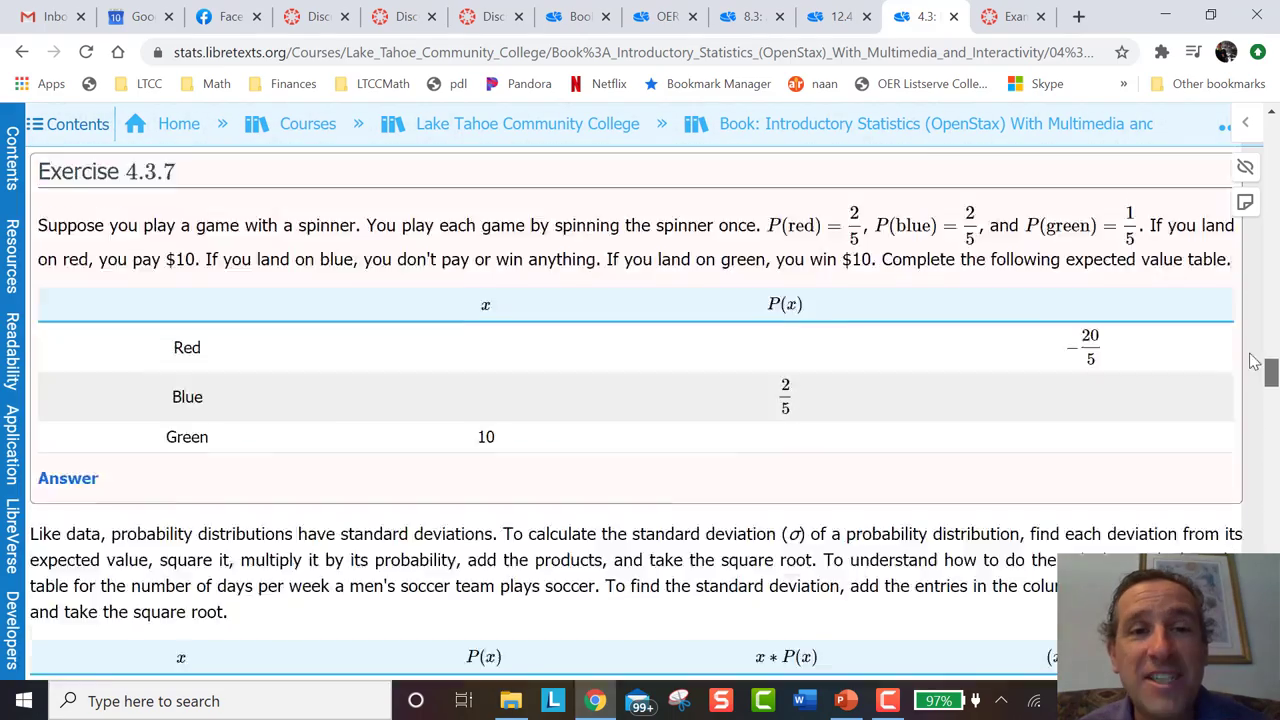
# Step: Scroll past the video to the empty Online Expected Value and Standard Deviation Calculator
pyautogui.scroll(3)
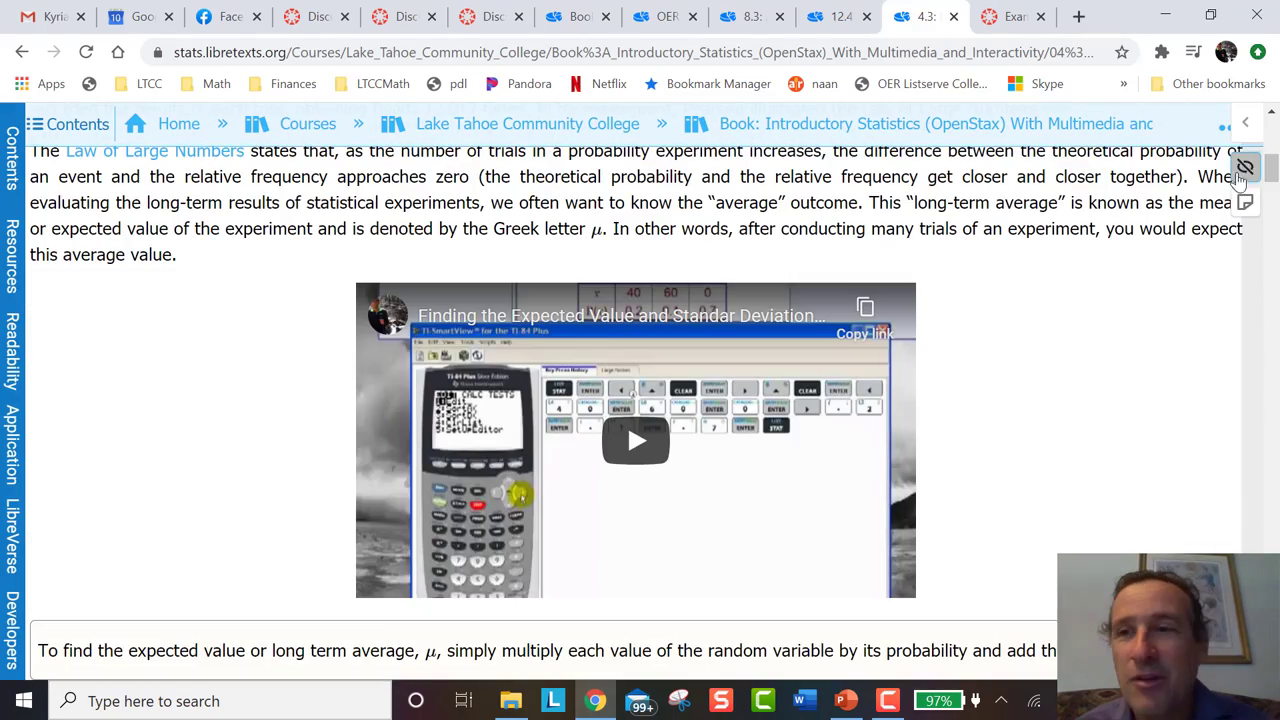
pyautogui.scroll(-3)
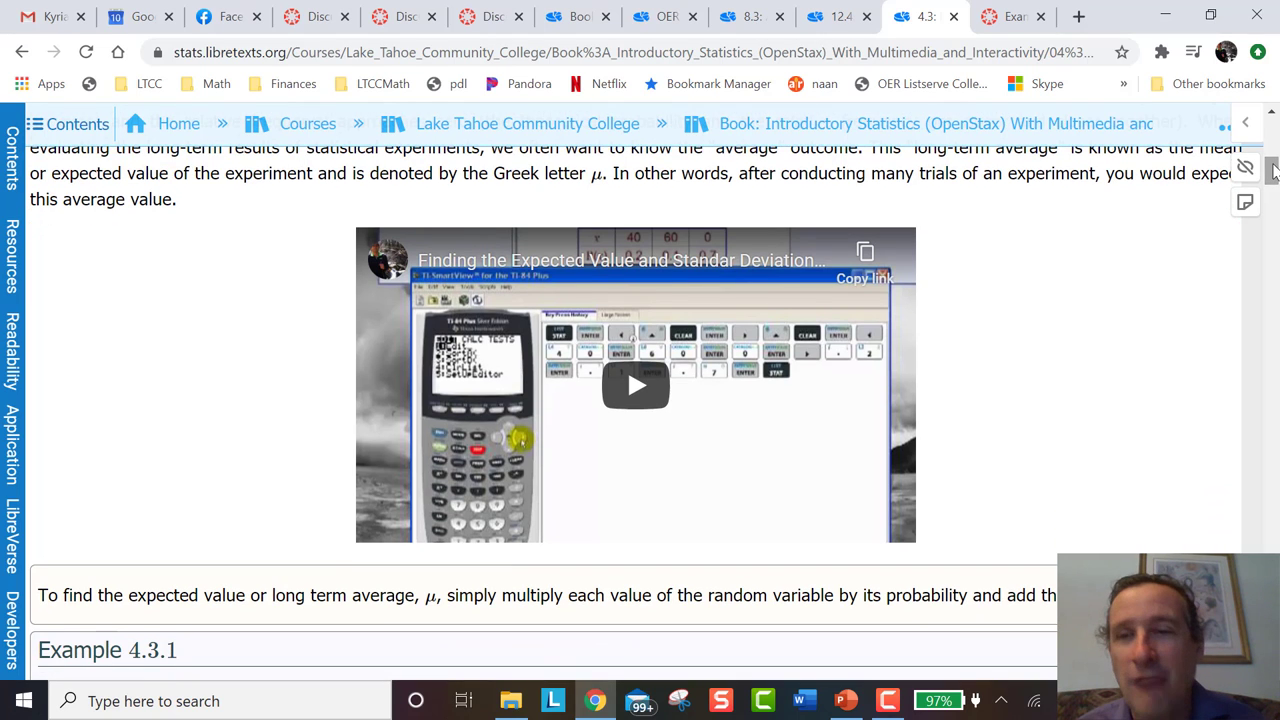
pyautogui.scroll(-3)
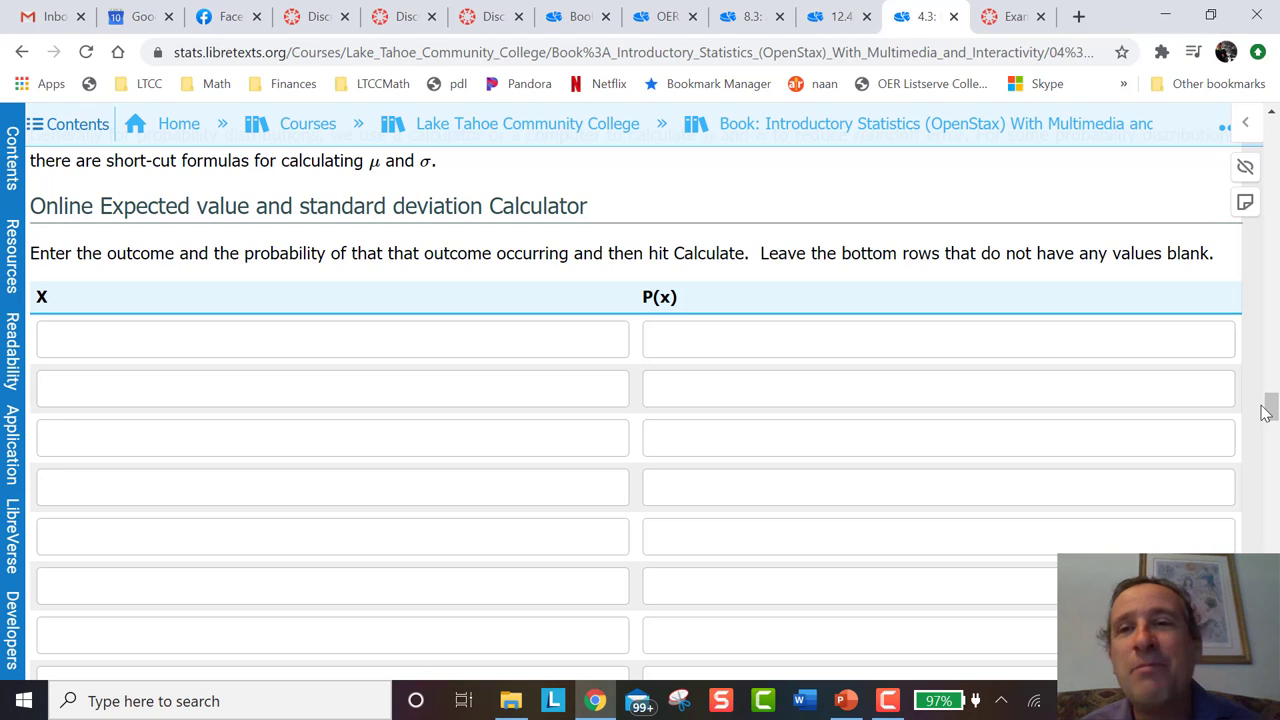
pyautogui.moveTo(1013, 16)
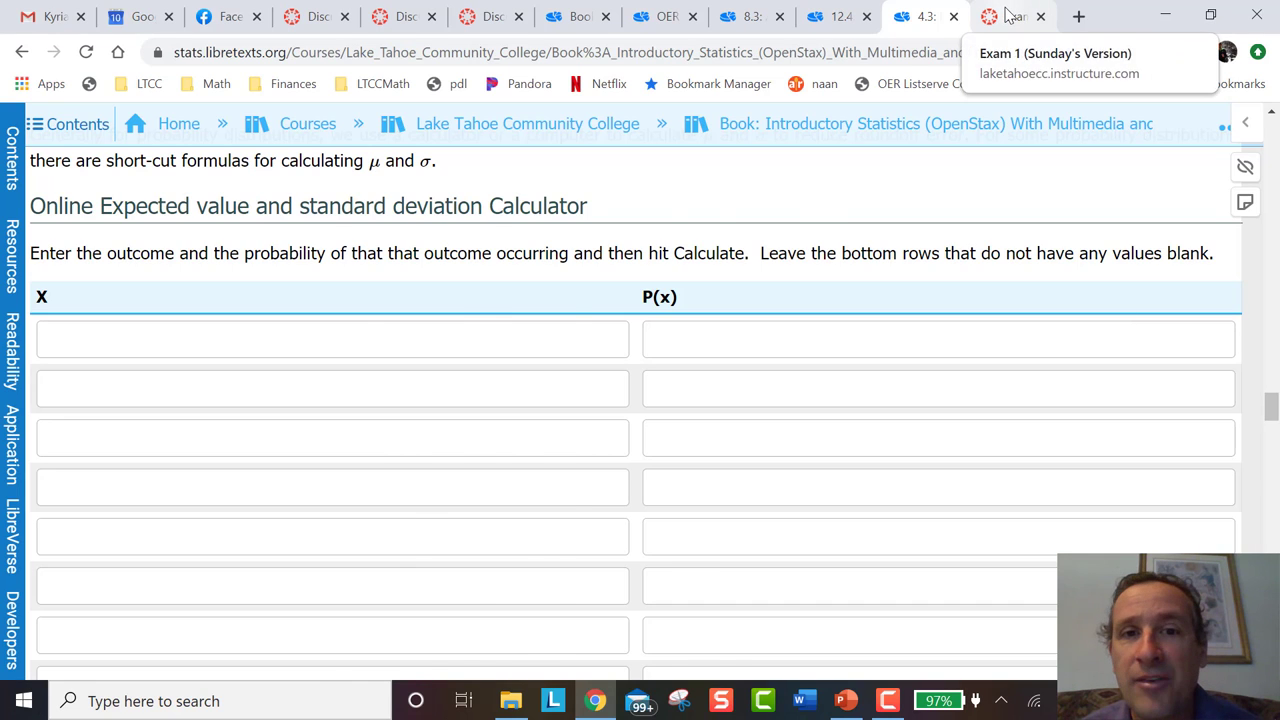
# Step: Switch to the Canvas Exam 1 quiz and review the artist profit question and calculator list
pyautogui.click(1010, 16)
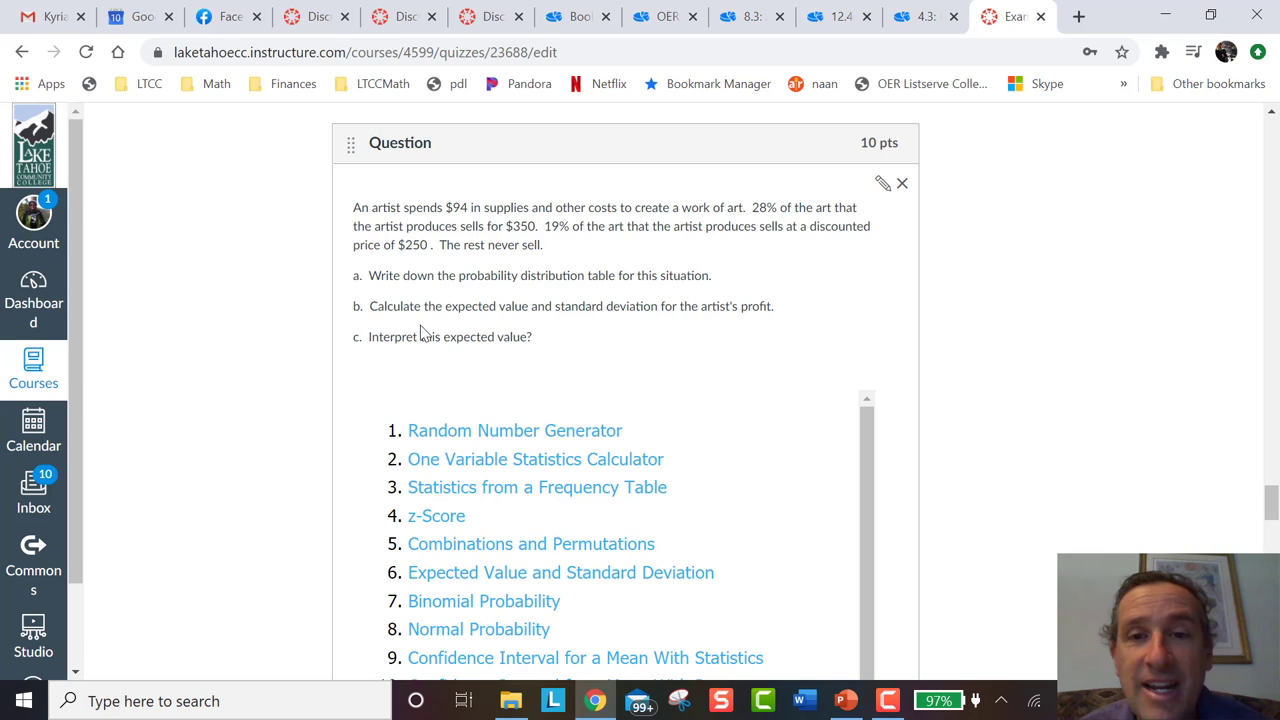
pyautogui.moveTo(455, 251)
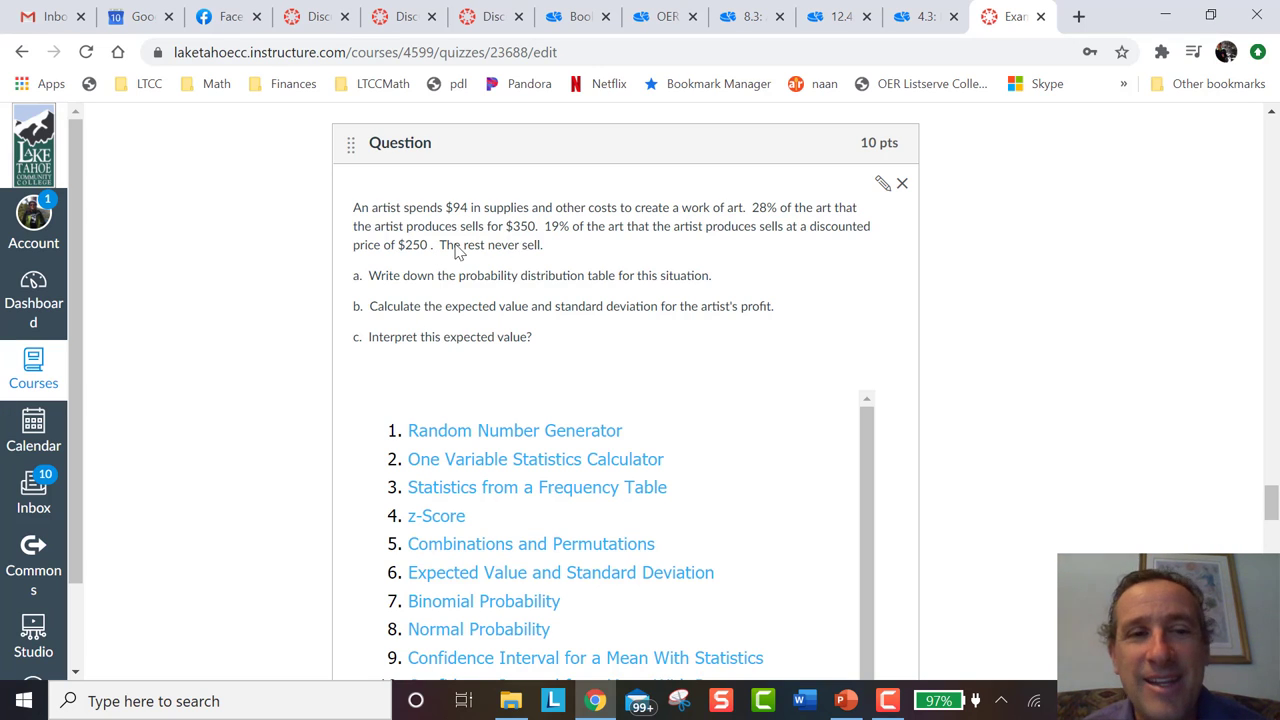
pyautogui.scroll(-3)
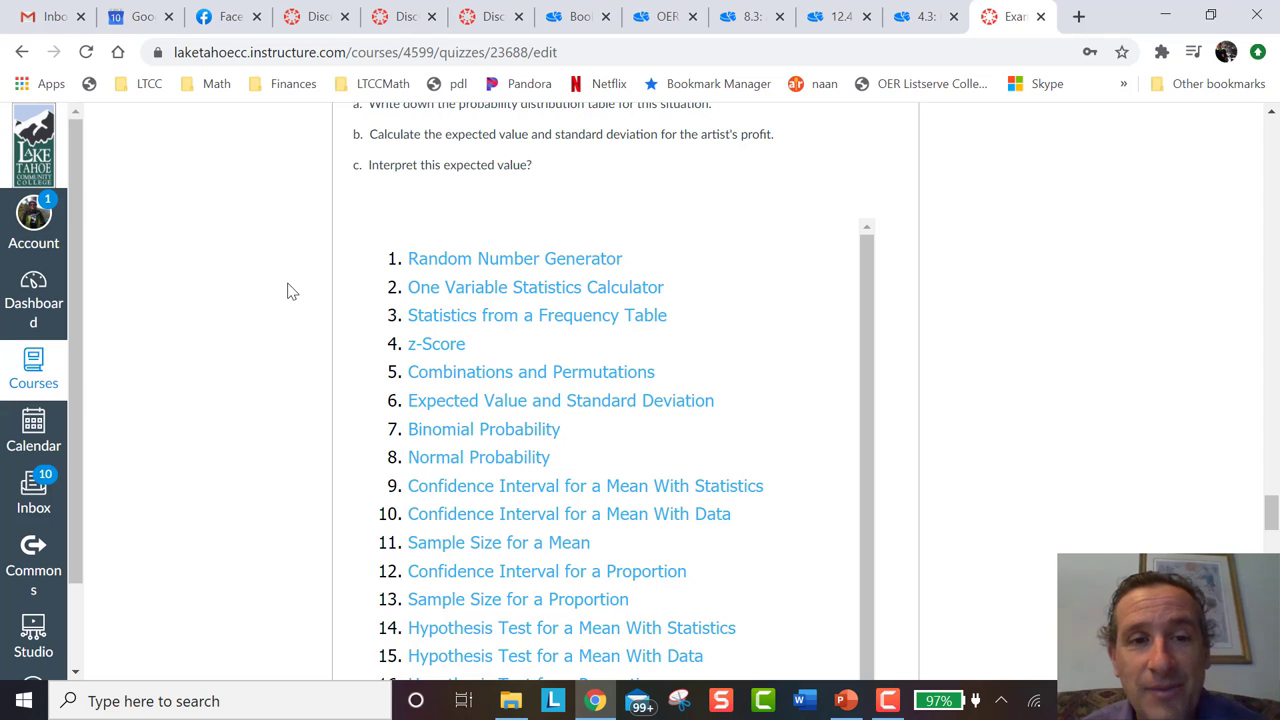
pyautogui.scroll(3)
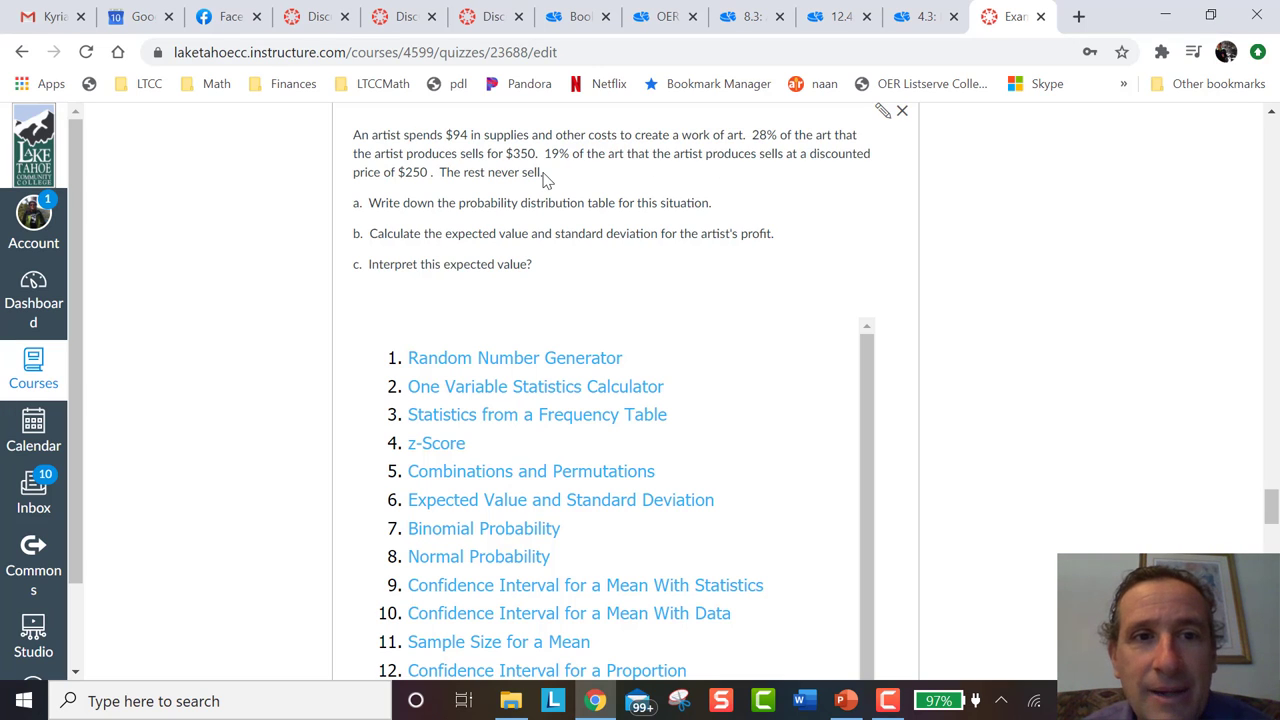
pyautogui.moveTo(500, 176)
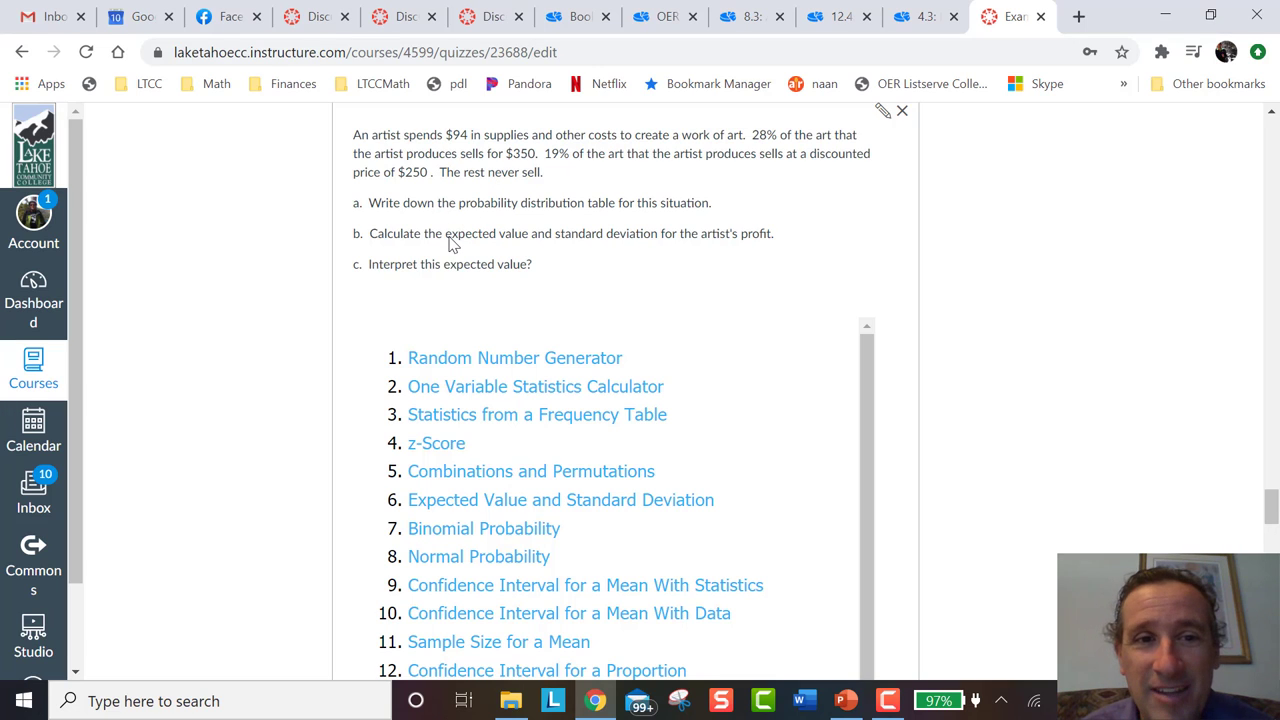
pyautogui.moveTo(352, 425)
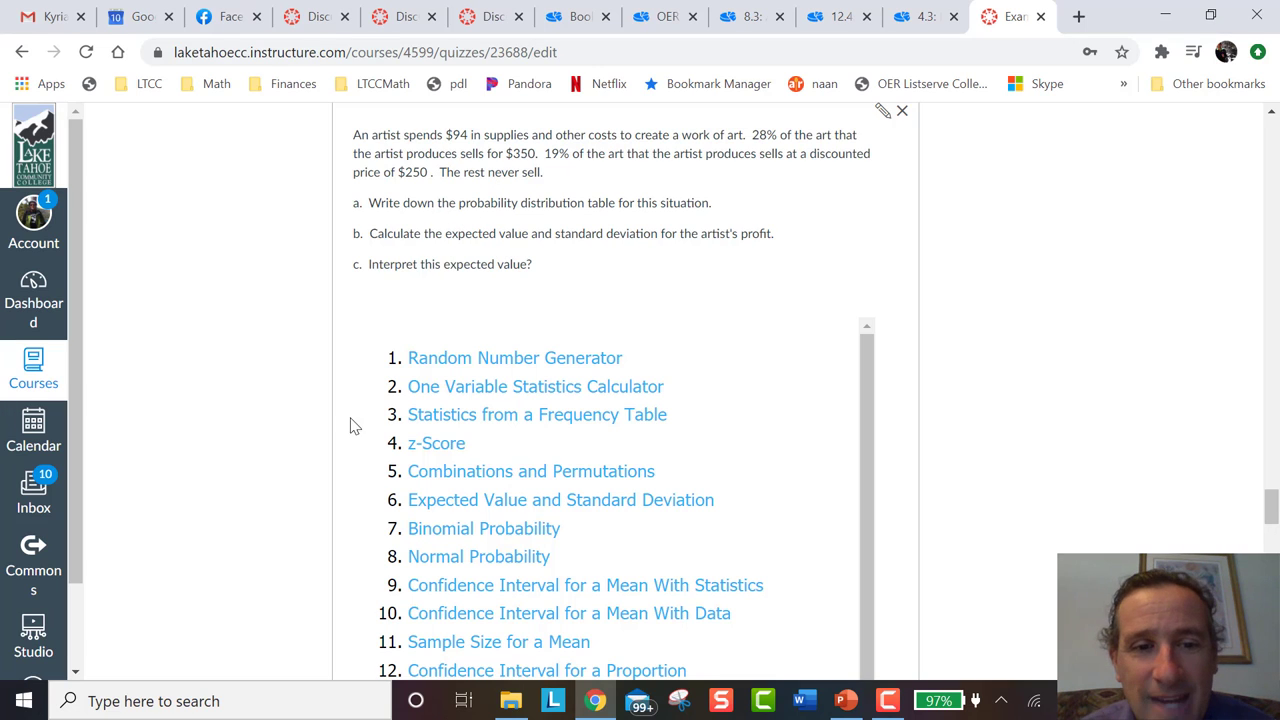
pyautogui.moveTo(480, 499)
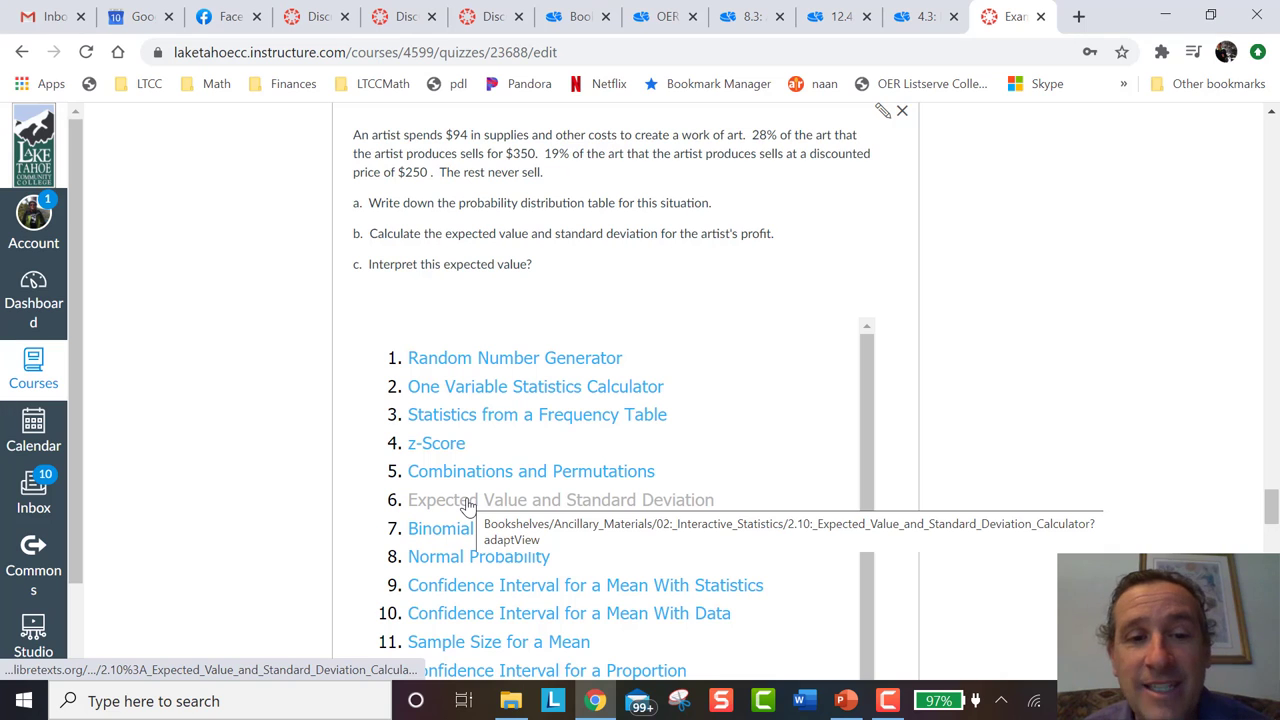
# Step: Open link 6, 'Expected Value and Standard Deviation', and scroll through the embedded calculator
pyautogui.click(560, 499)
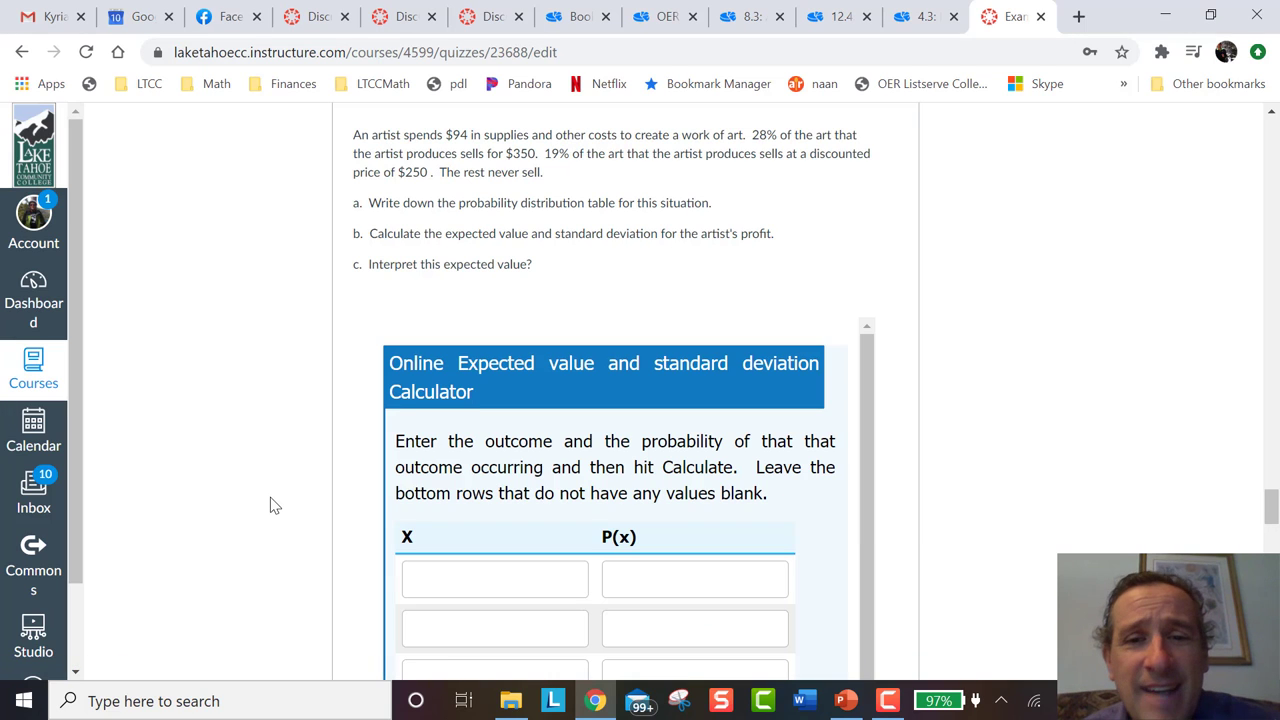
pyautogui.scroll(-3)
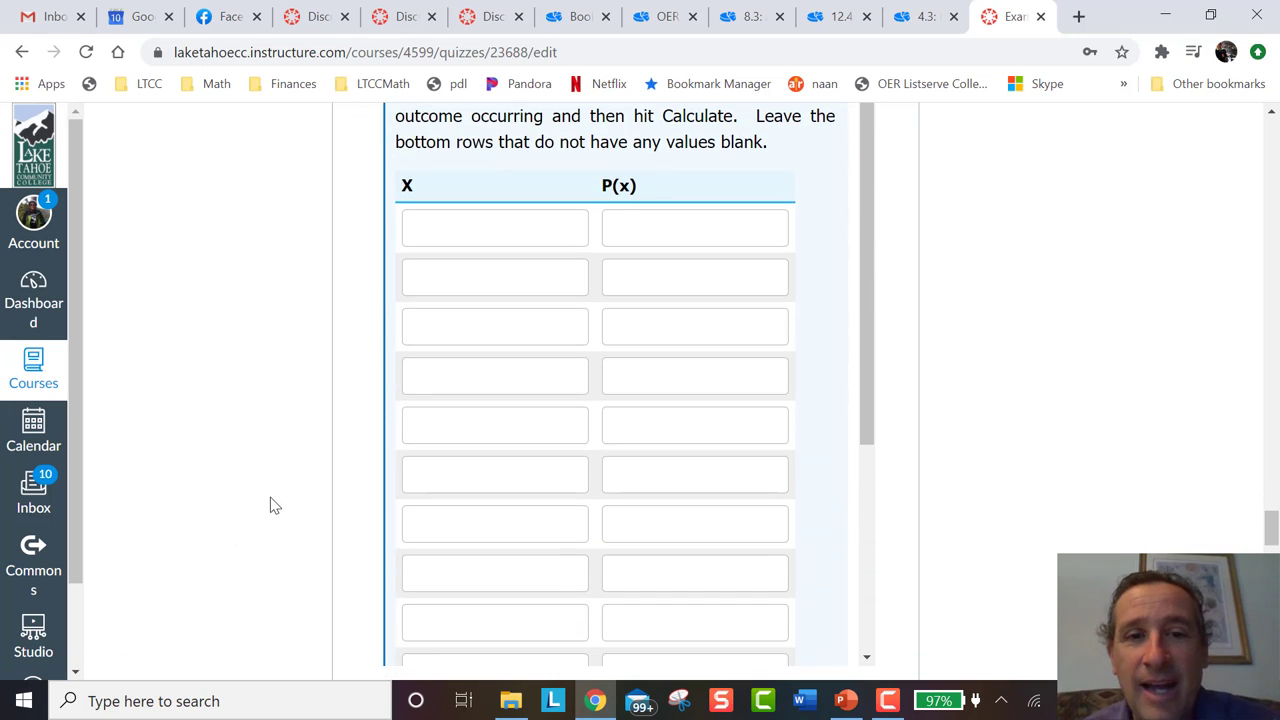
pyautogui.scroll(-3)
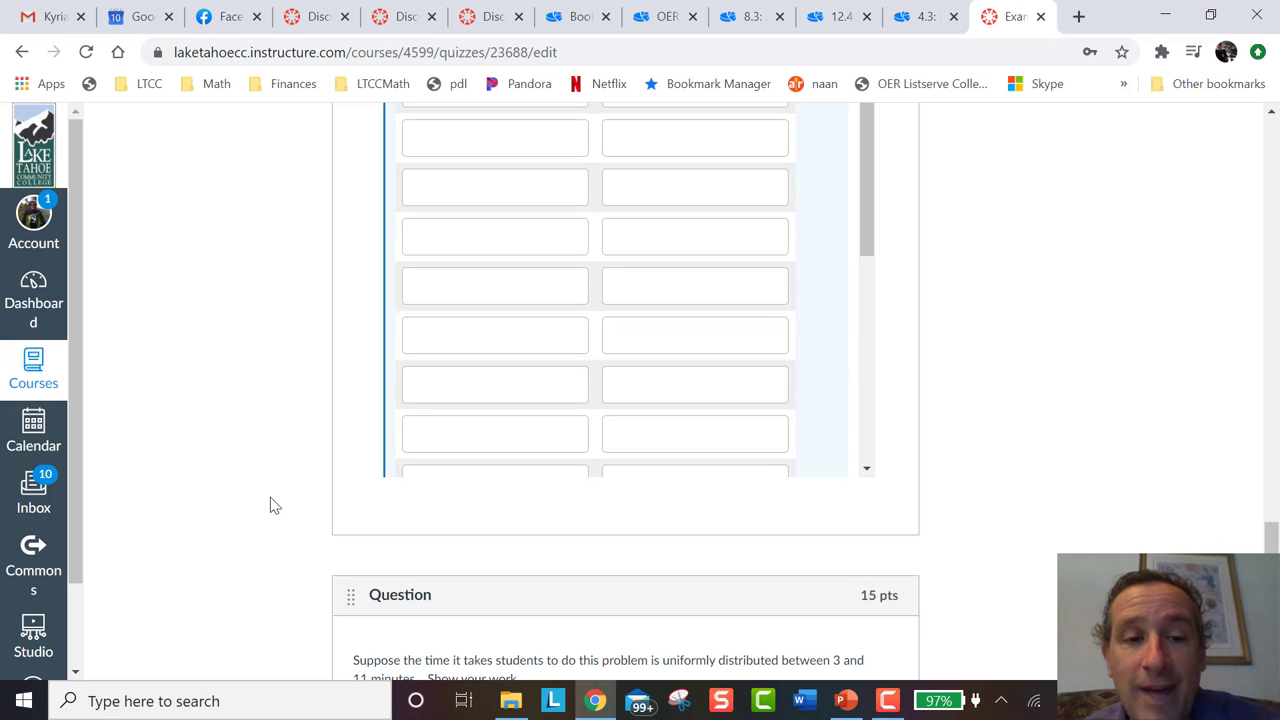
pyautogui.scroll(-3)
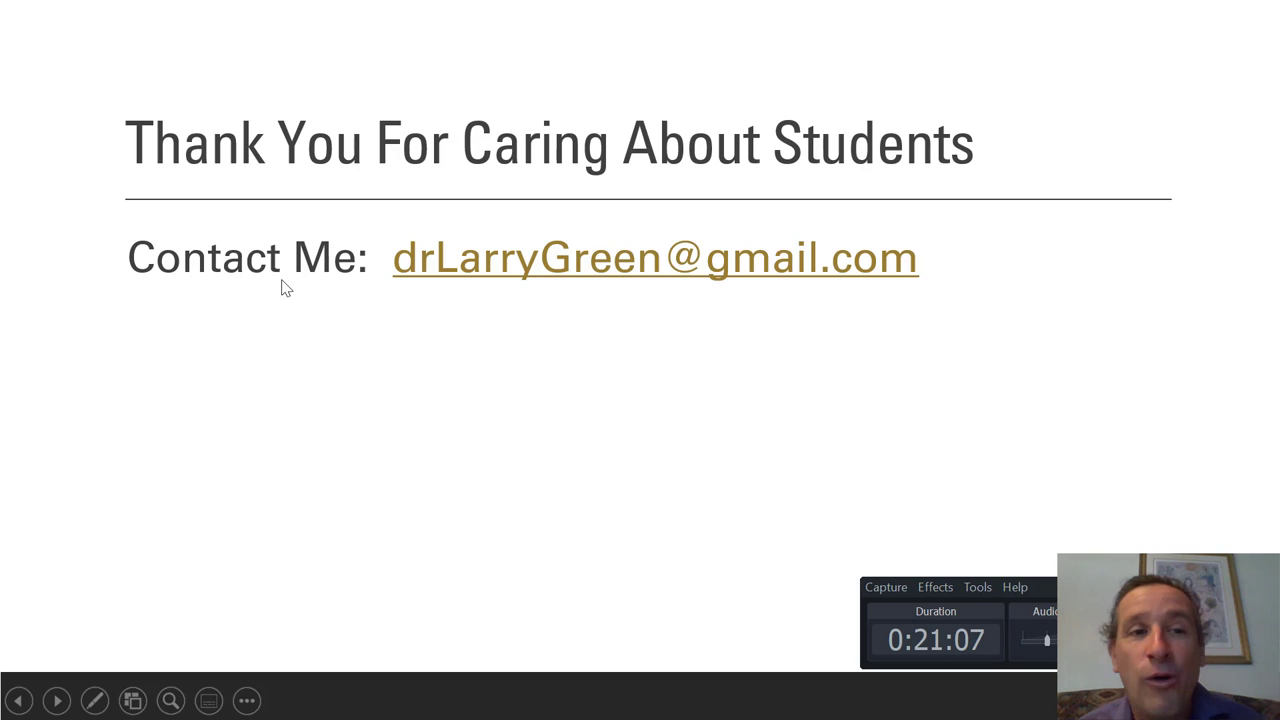
pyautogui.moveTo(362, 293)
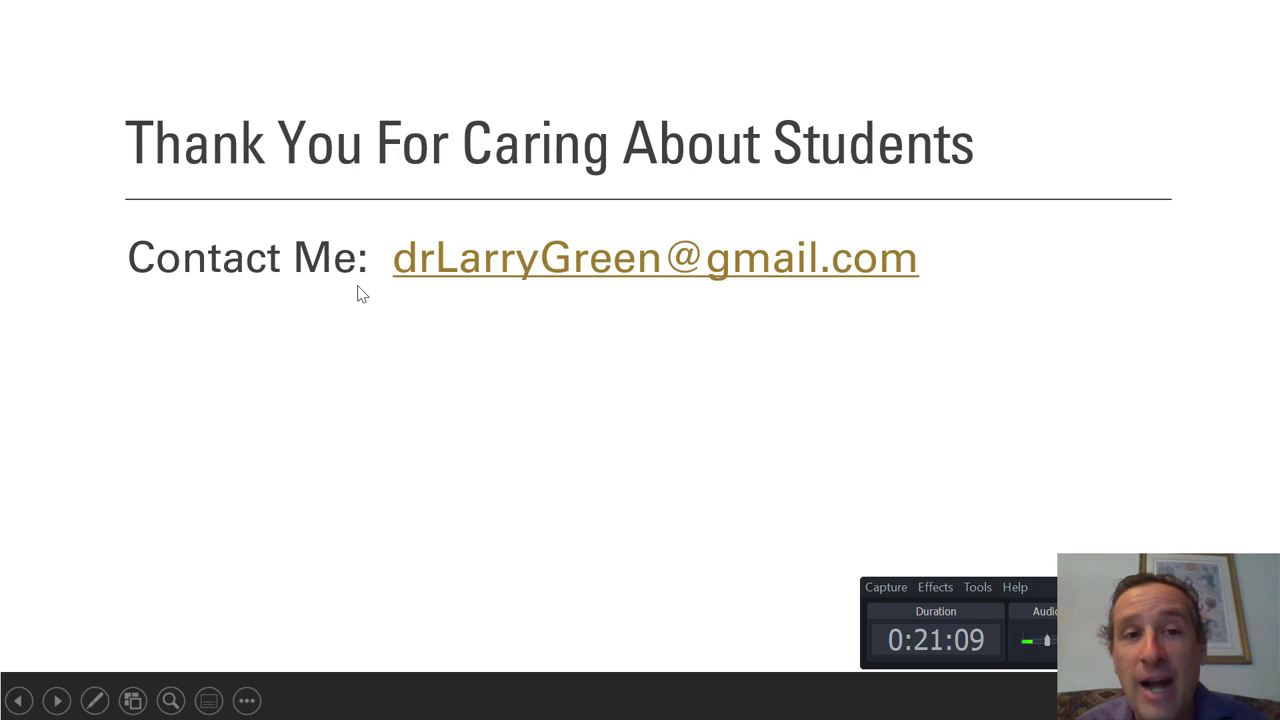
pyautogui.moveTo(406, 298)
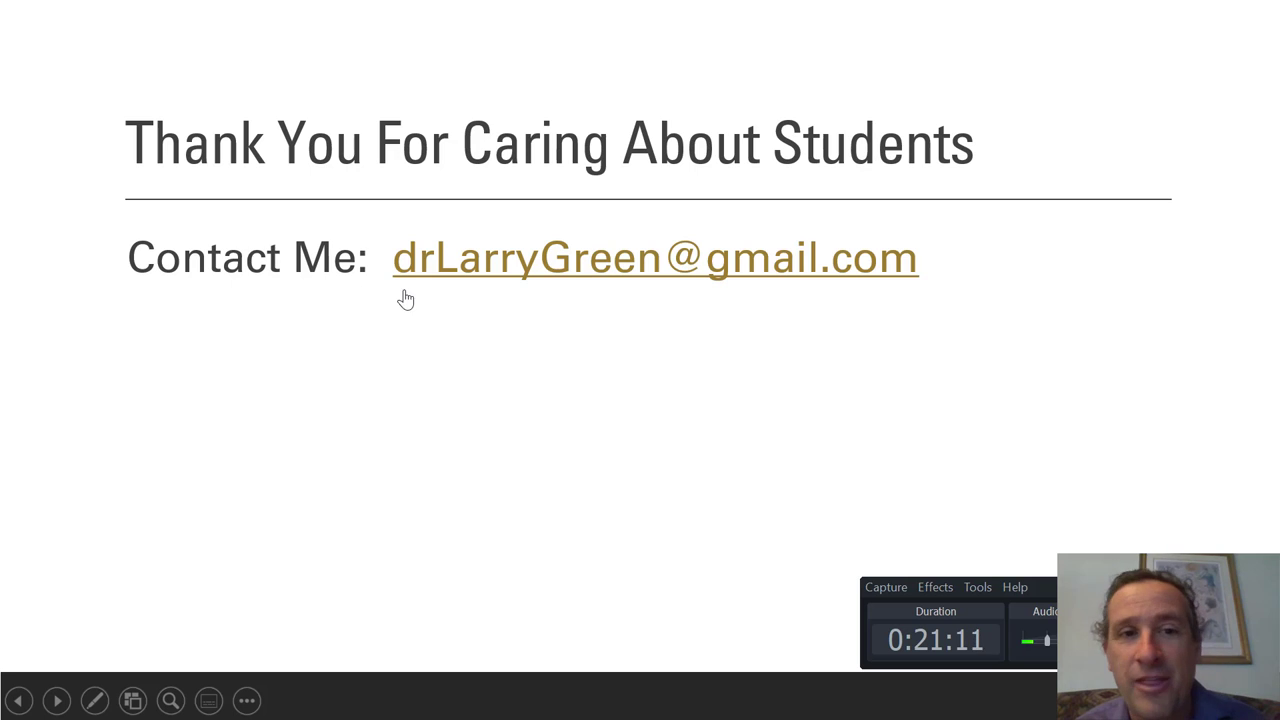
pyautogui.moveTo(557, 297)
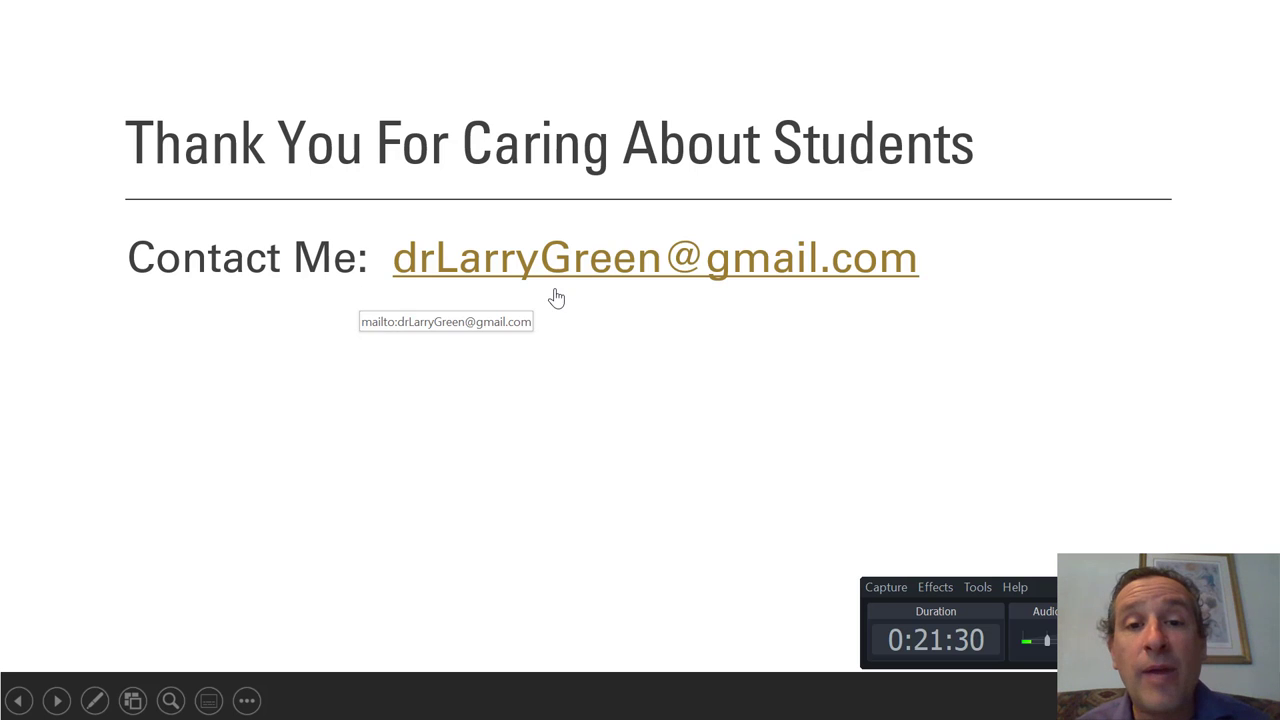
pyautogui.moveTo(823, 301)
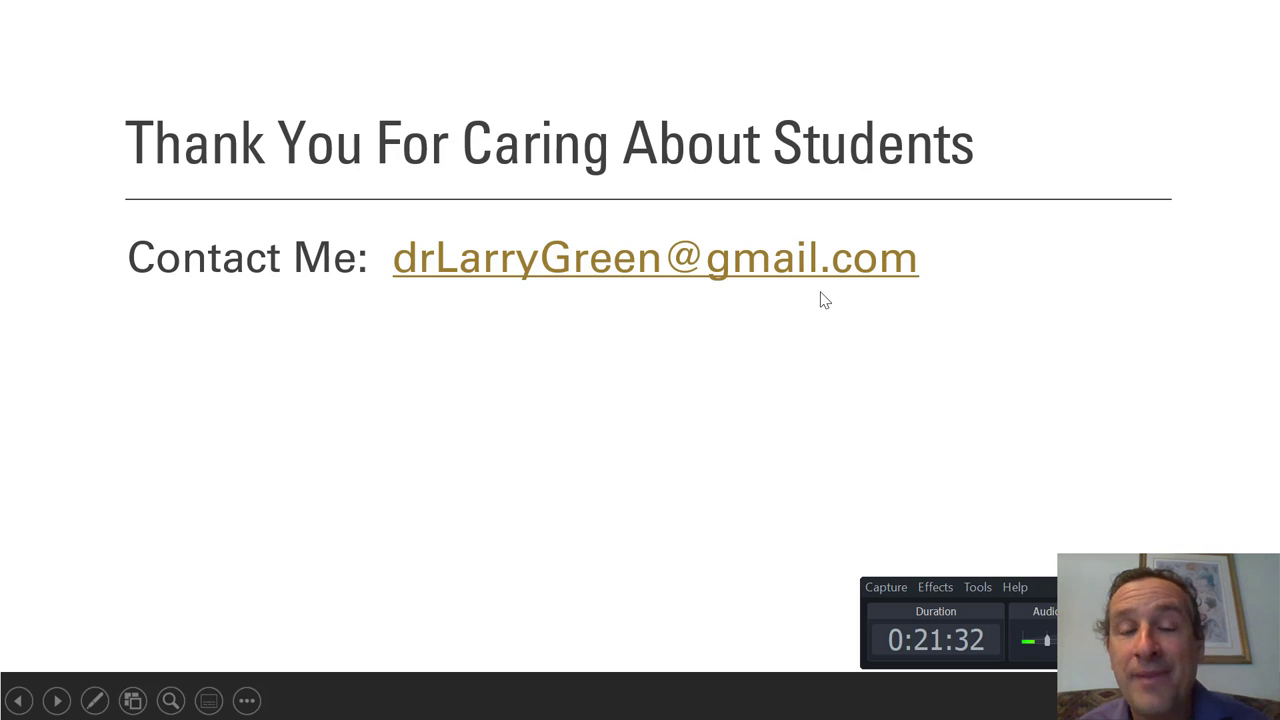
pyautogui.moveTo(643, 317)
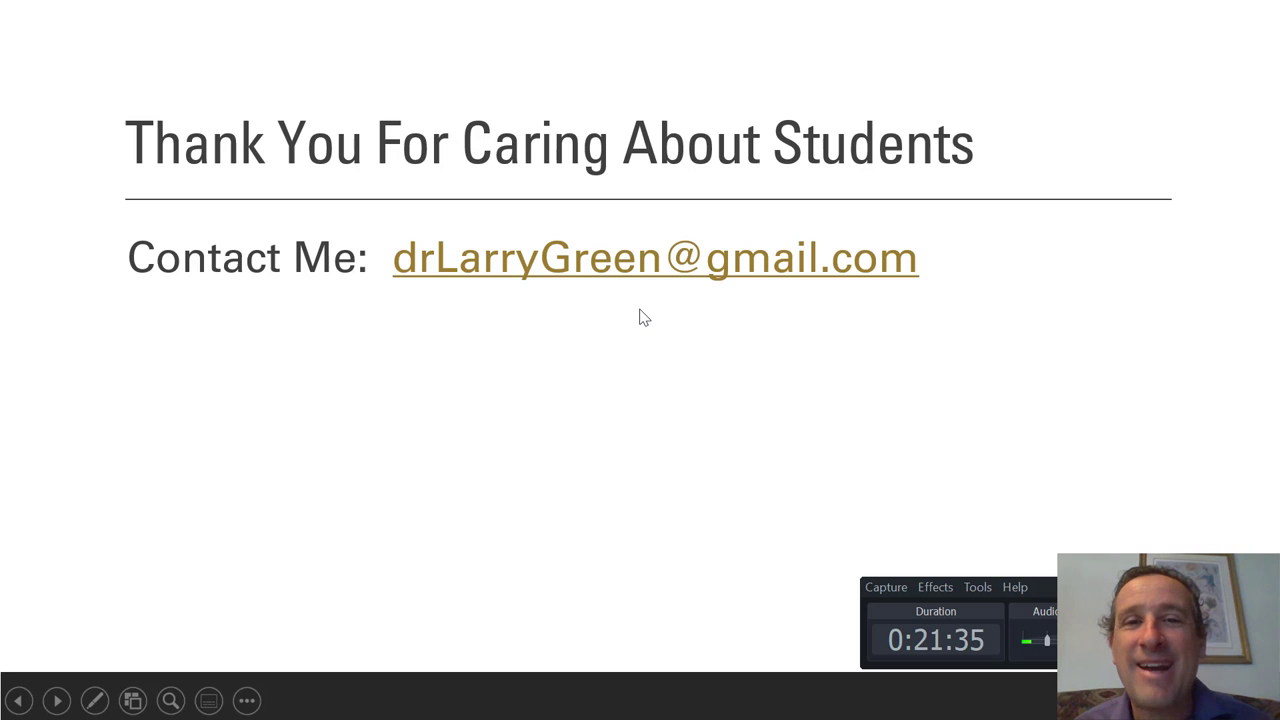
pyautogui.moveTo(612, 316)
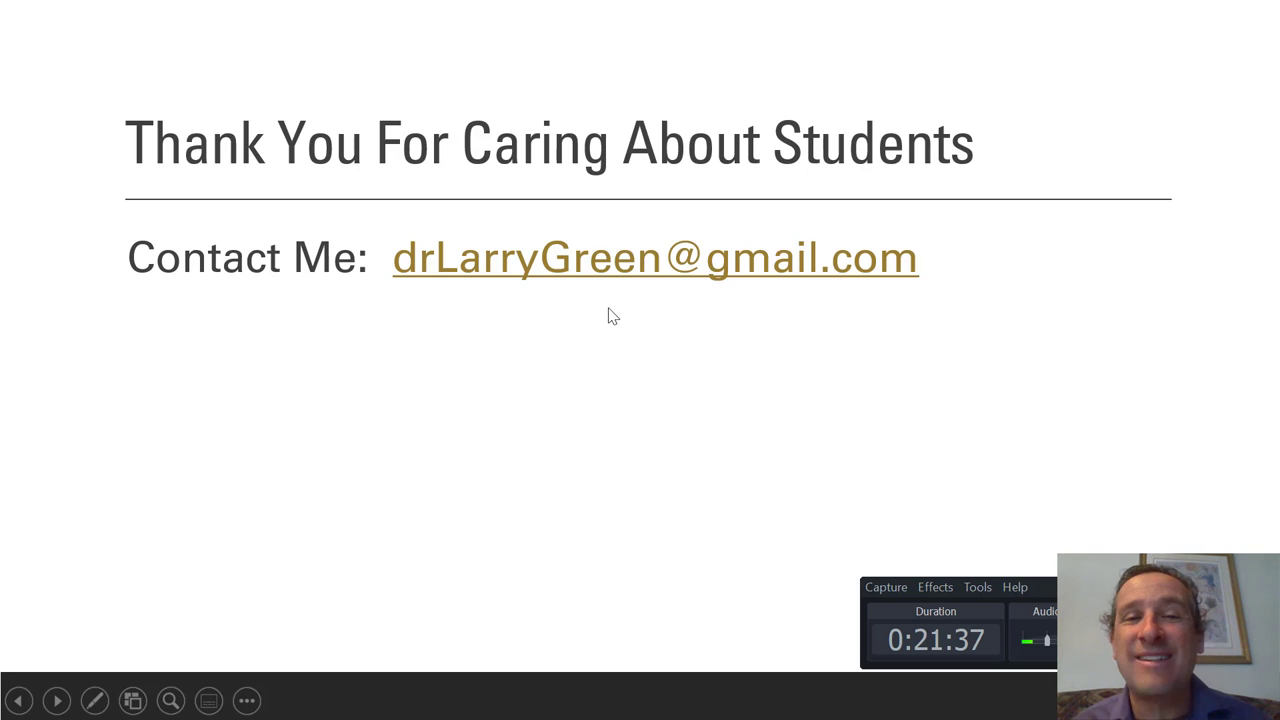
pyautogui.moveTo(740, 322)
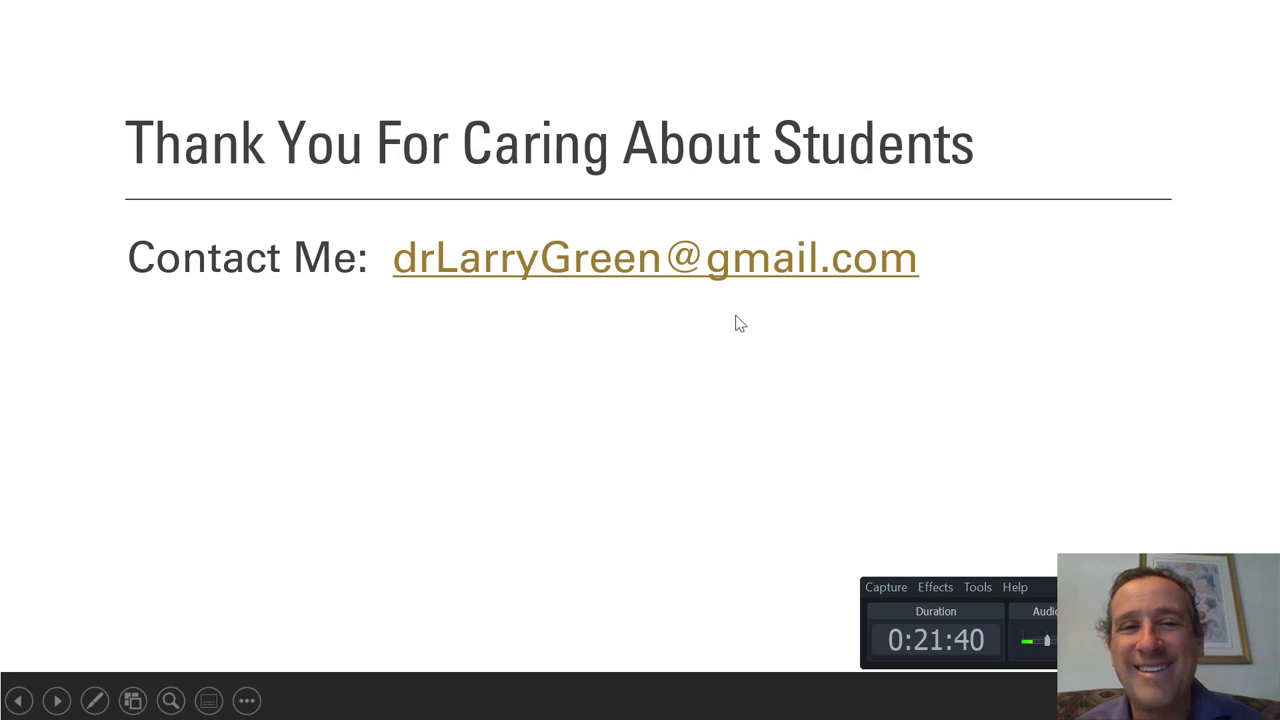